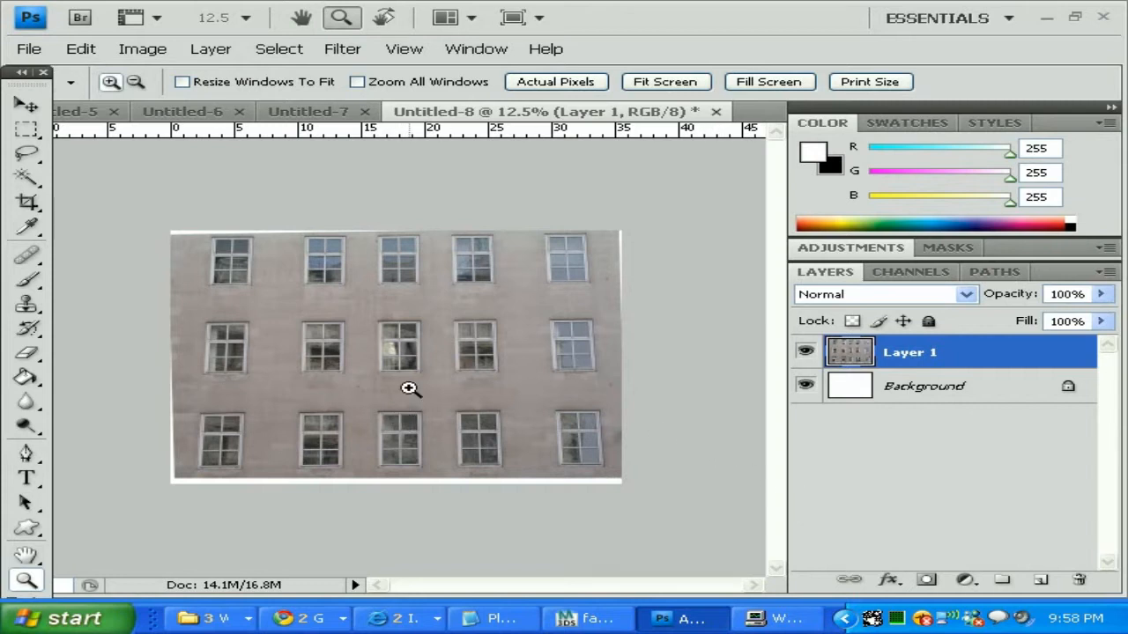
pyautogui.moveTo(917, 11)
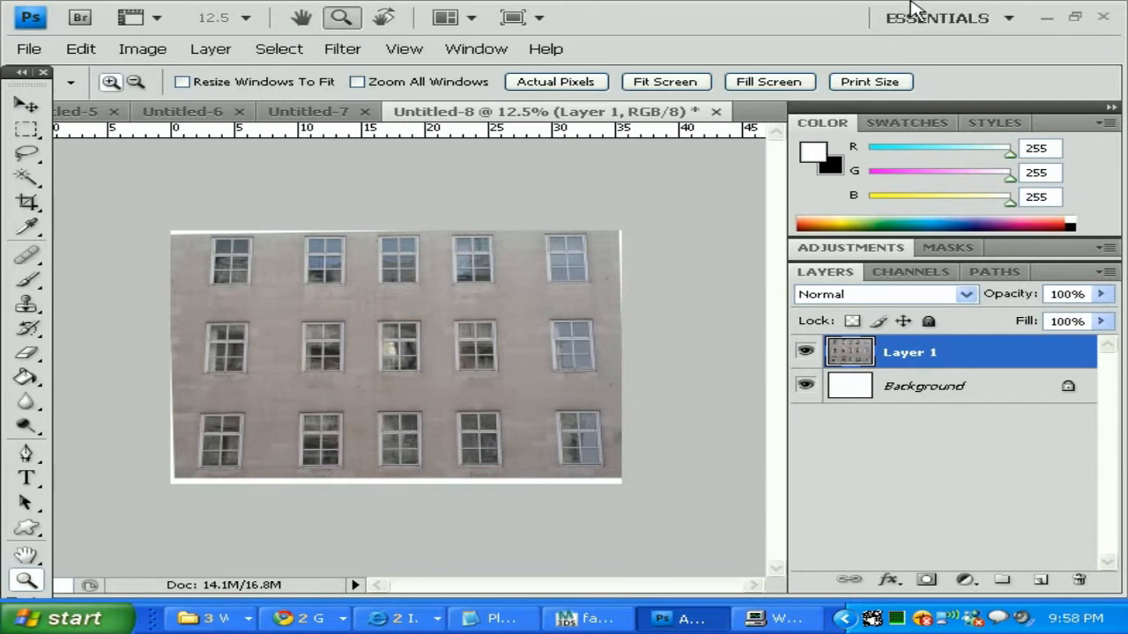
pyautogui.moveTo(483, 500)
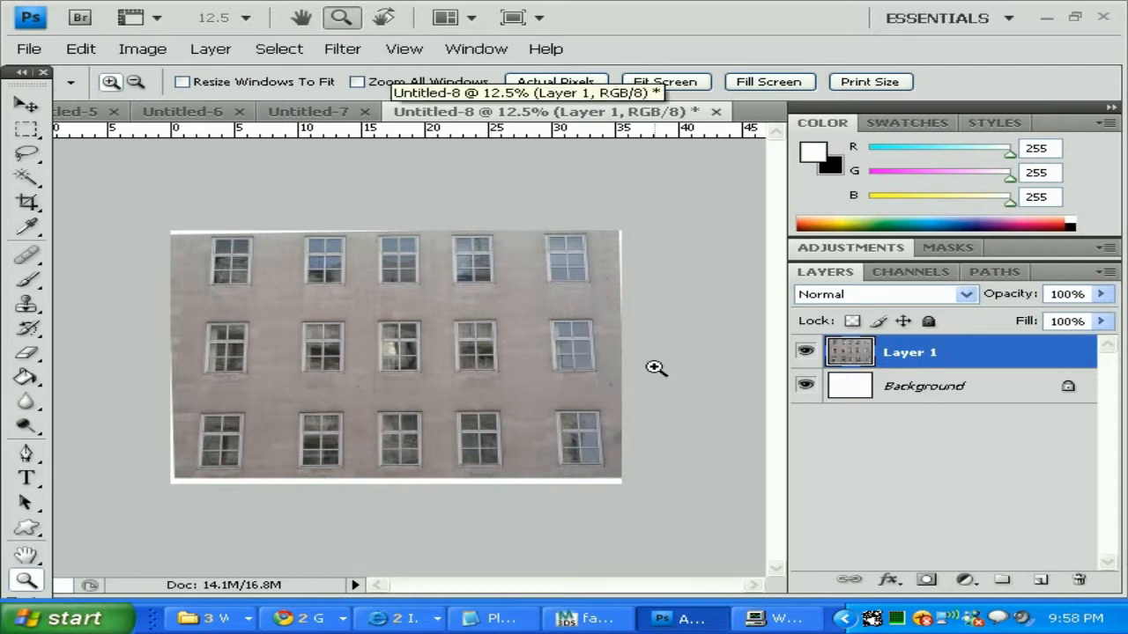
pyautogui.moveTo(578, 377)
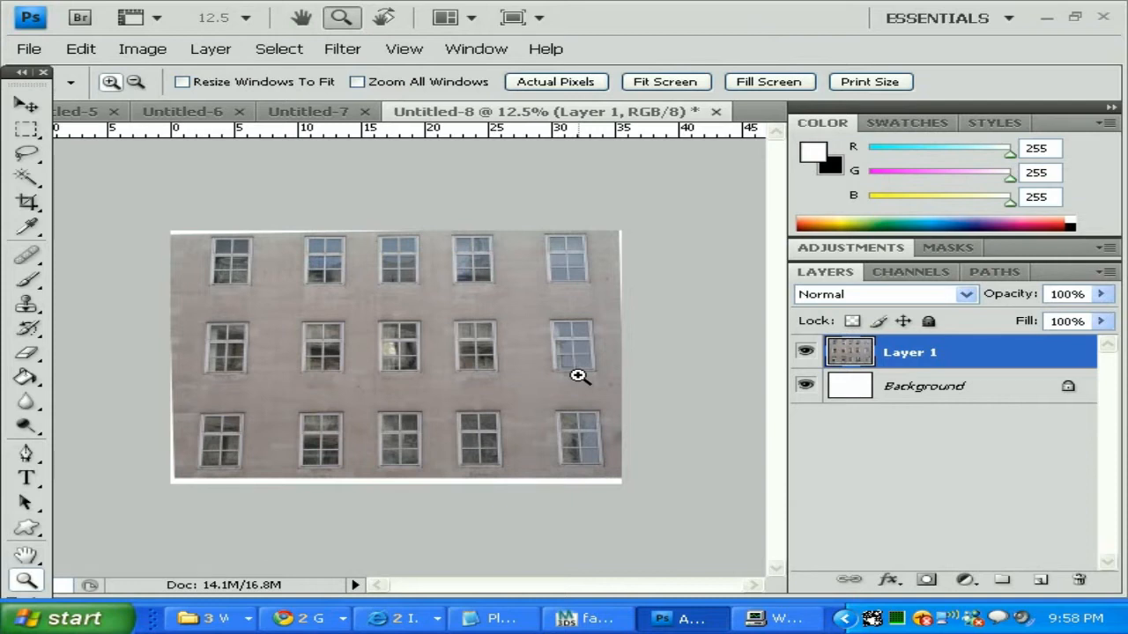
pyautogui.moveTo(574, 363)
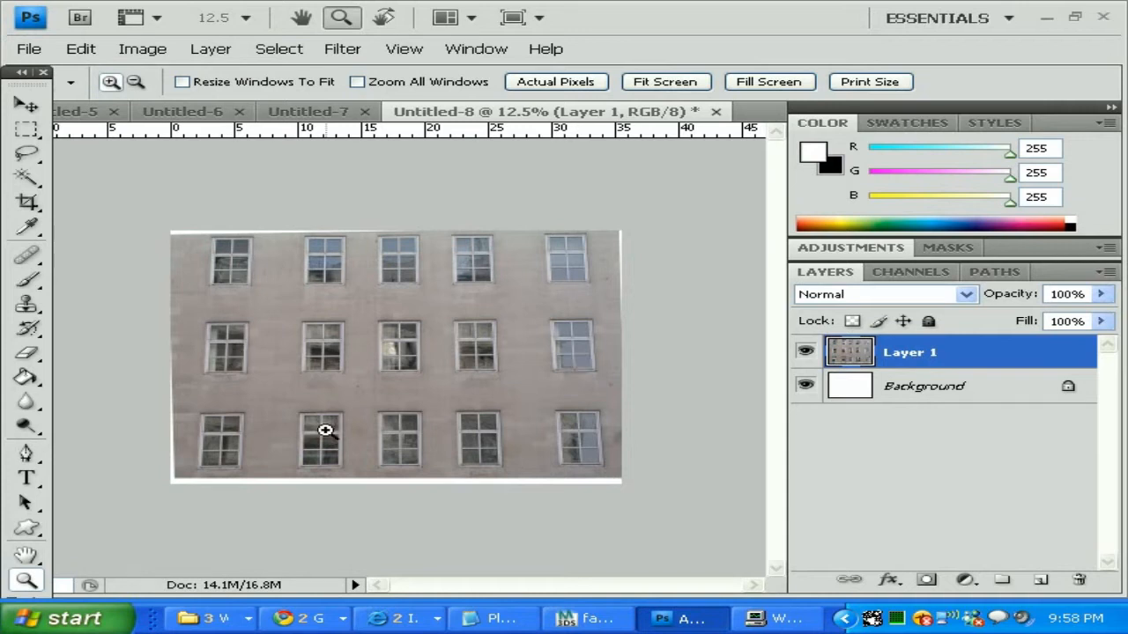
pyautogui.moveTo(486, 426)
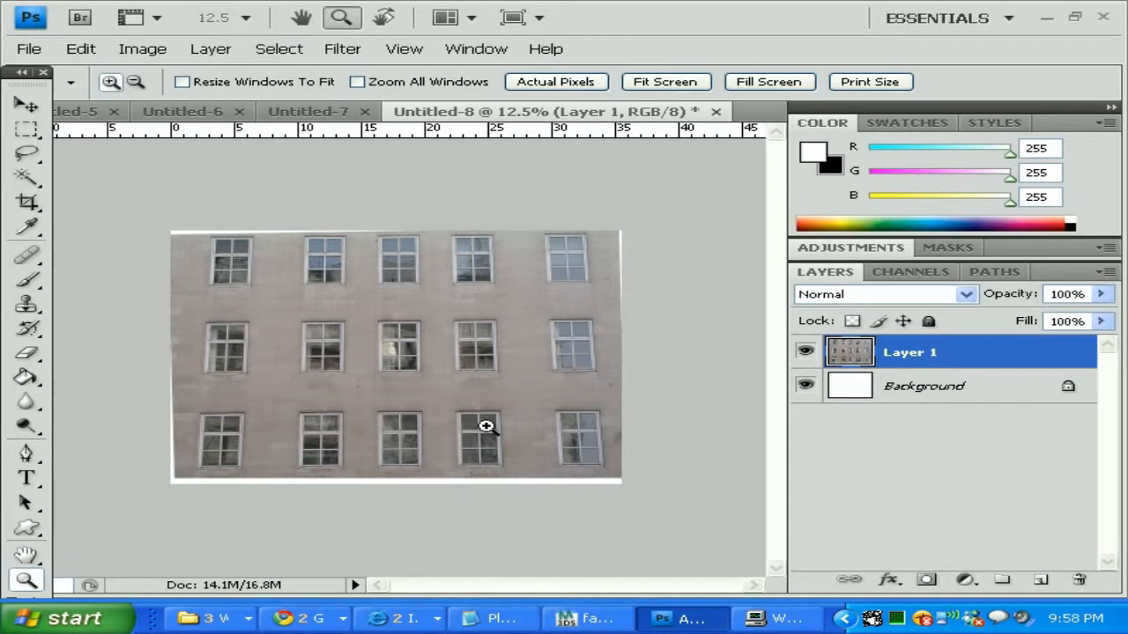
pyautogui.moveTo(522, 432)
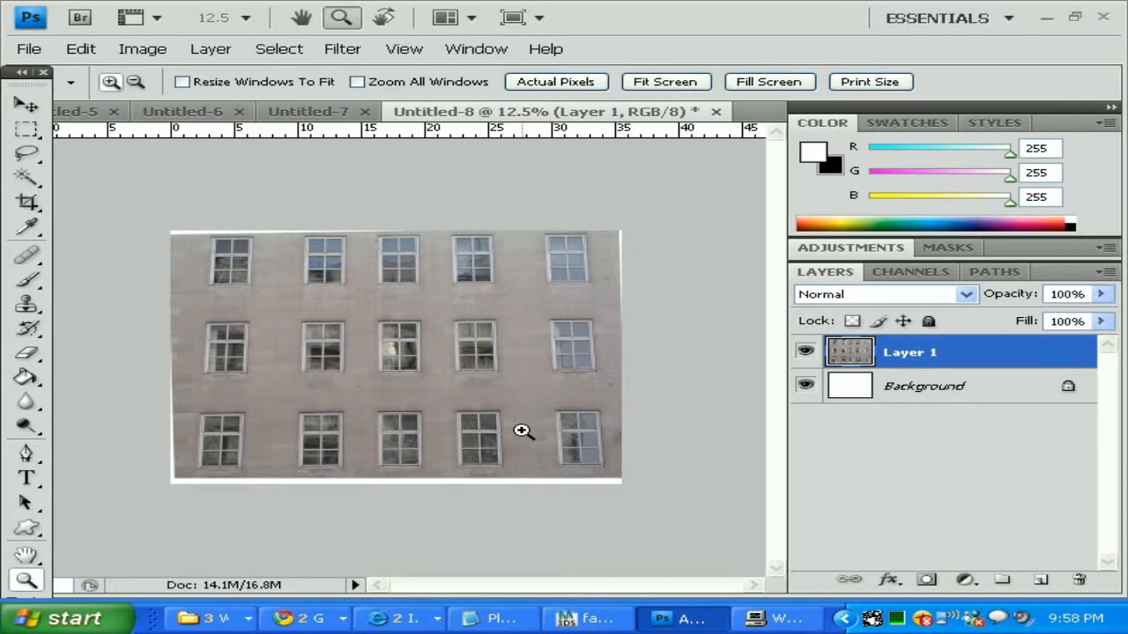
pyautogui.moveTo(519, 409)
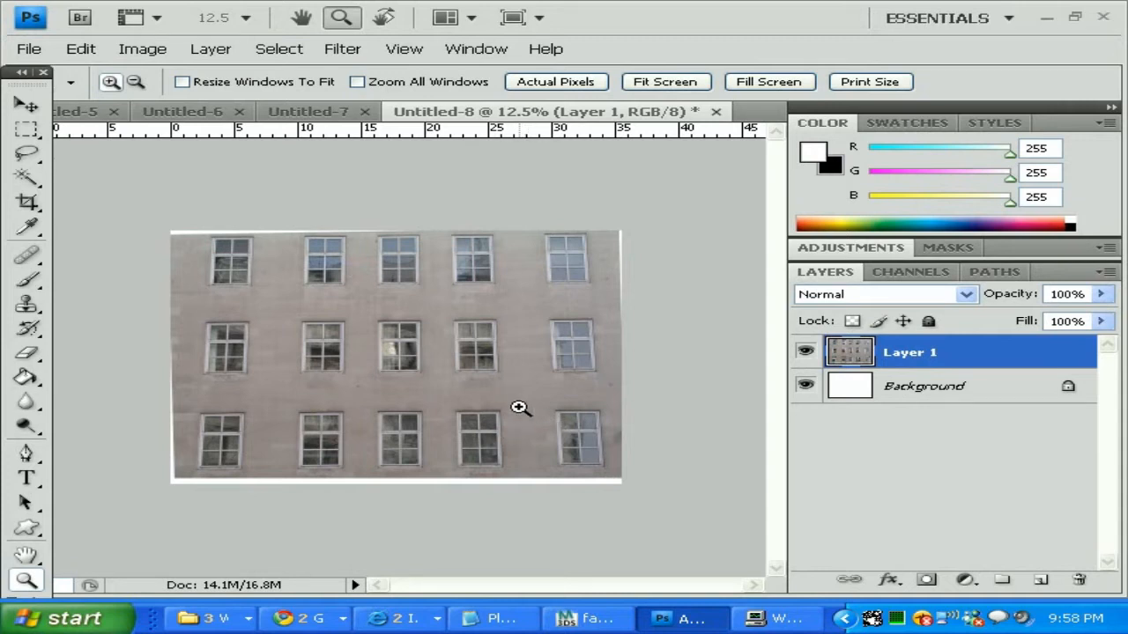
pyautogui.moveTo(571, 289)
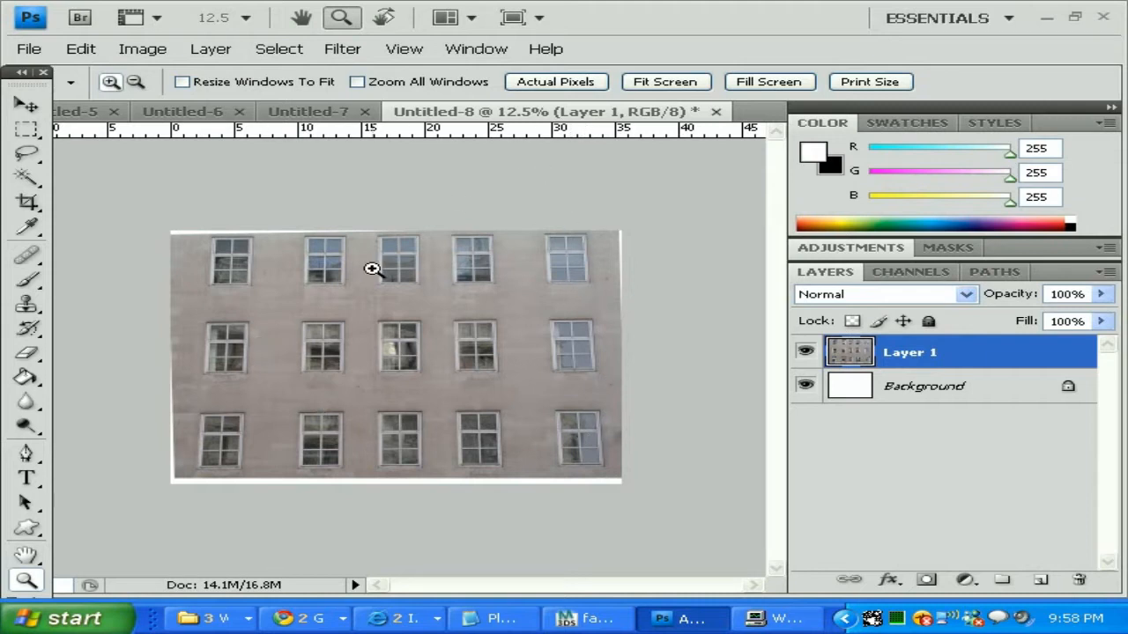
pyautogui.moveTo(416, 296)
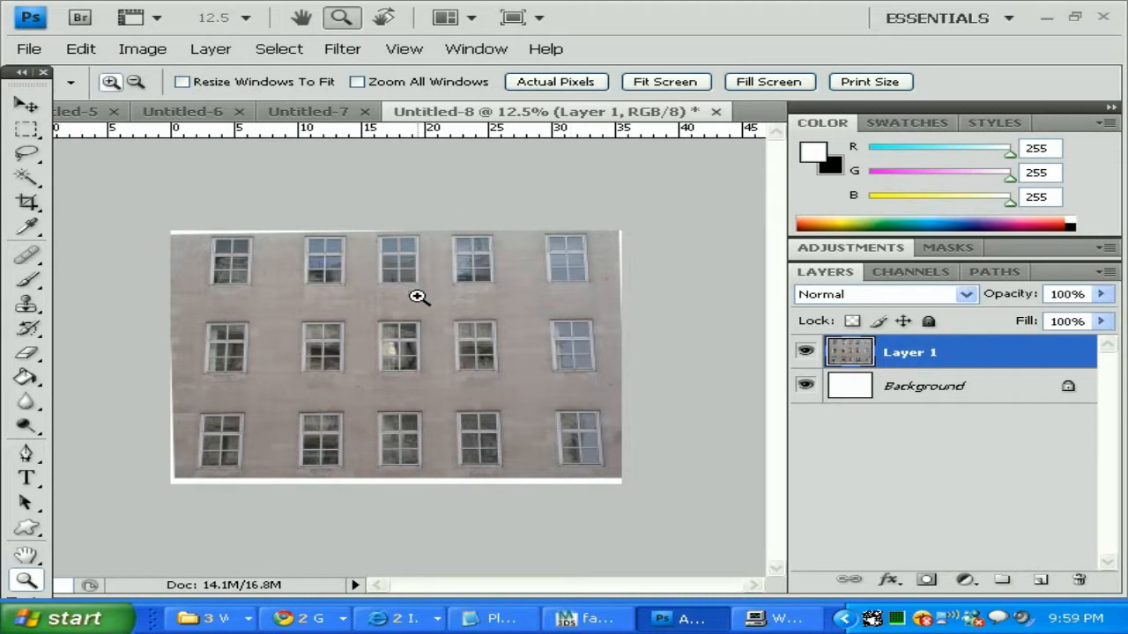
pyautogui.moveTo(397, 418)
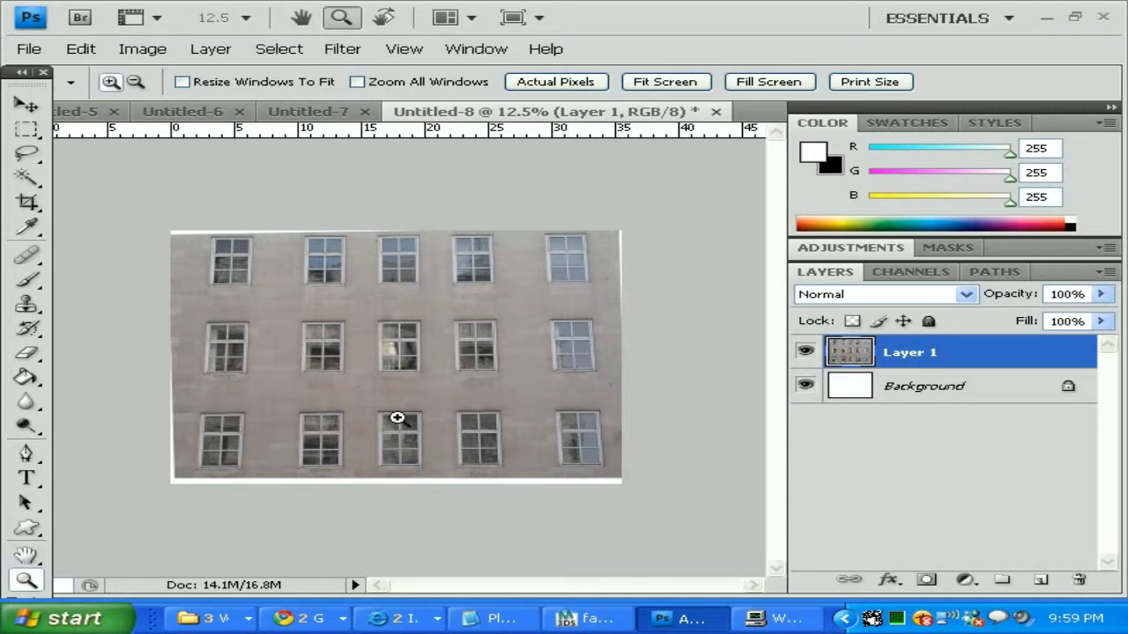
# - Zoom in on the facade photo from 12.5% to 16.7%
pyautogui.click(396, 418)
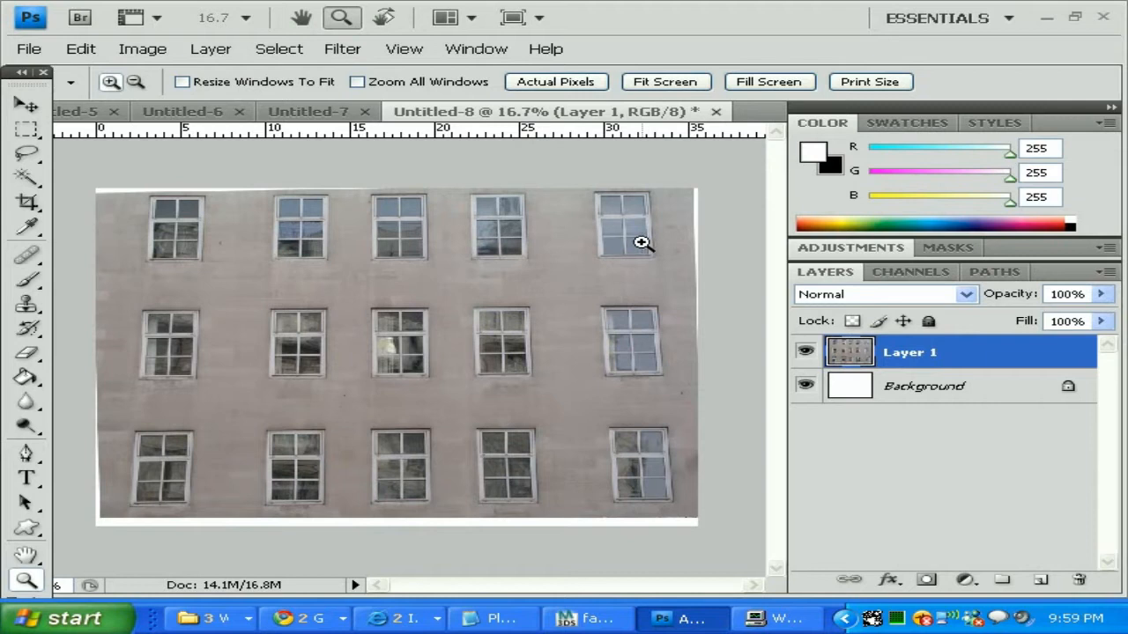
pyautogui.moveTo(652, 182)
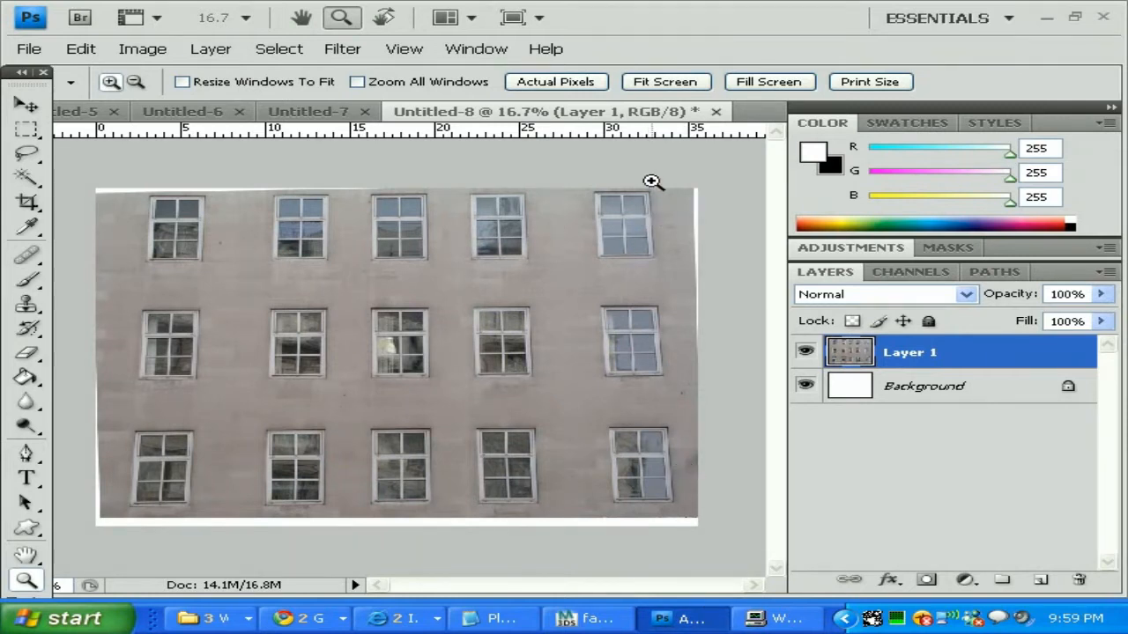
pyautogui.moveTo(192, 449)
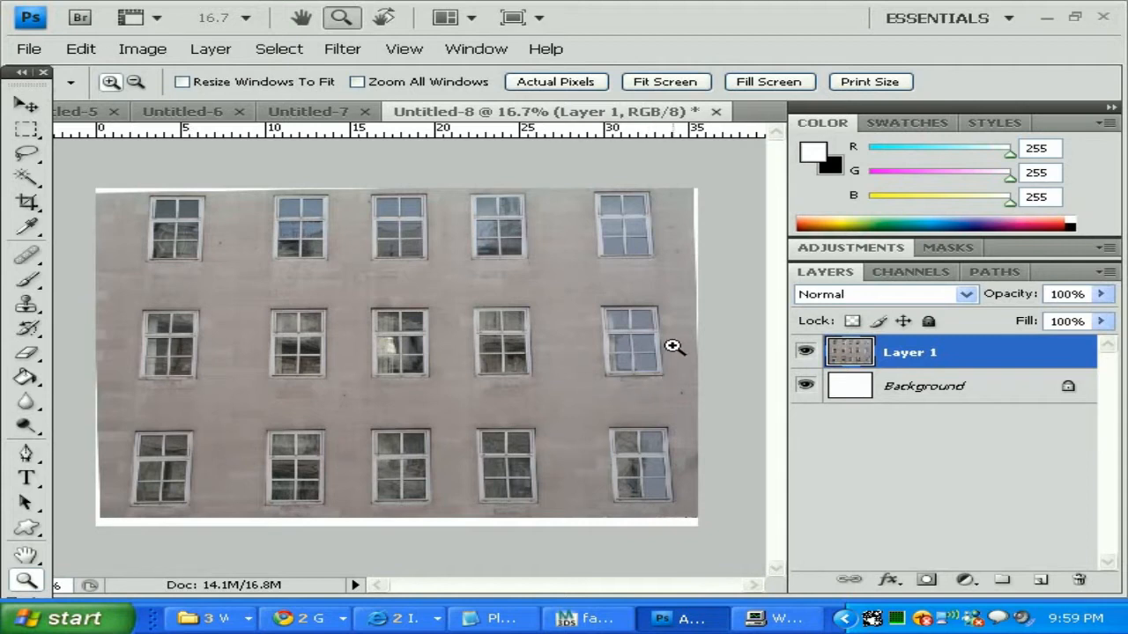
pyautogui.moveTo(444, 331)
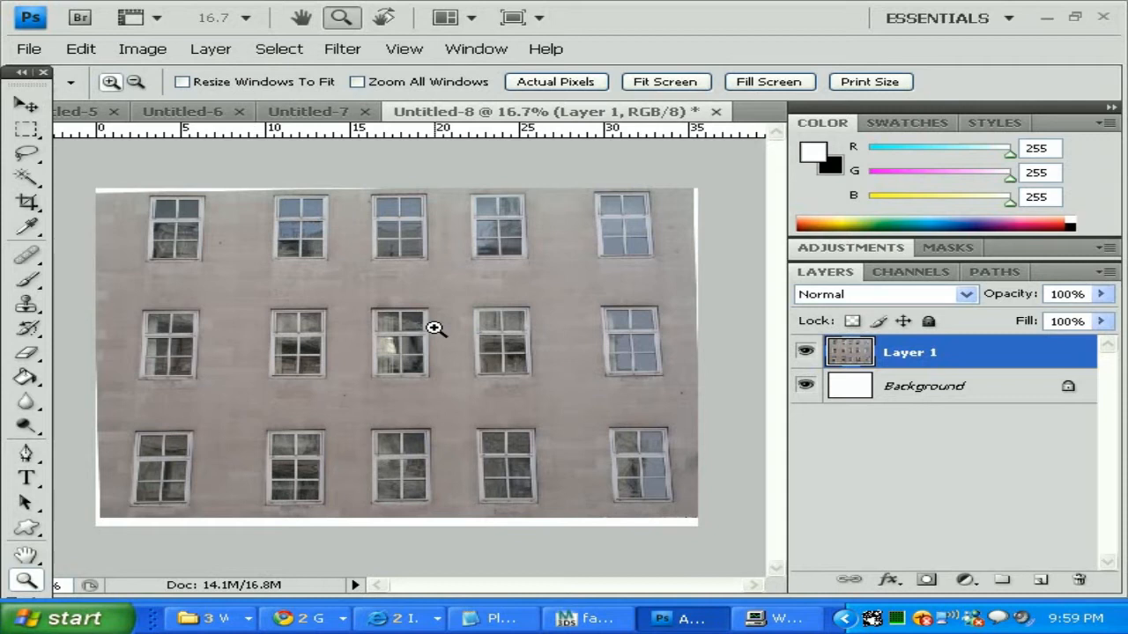
pyautogui.moveTo(627, 370)
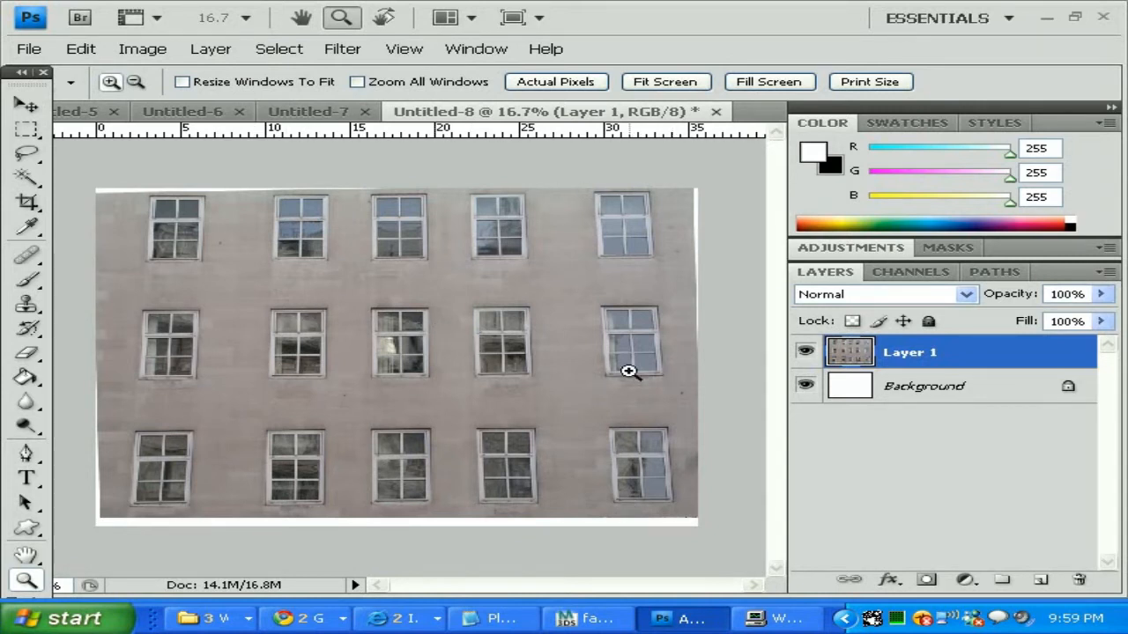
pyautogui.moveTo(455, 363)
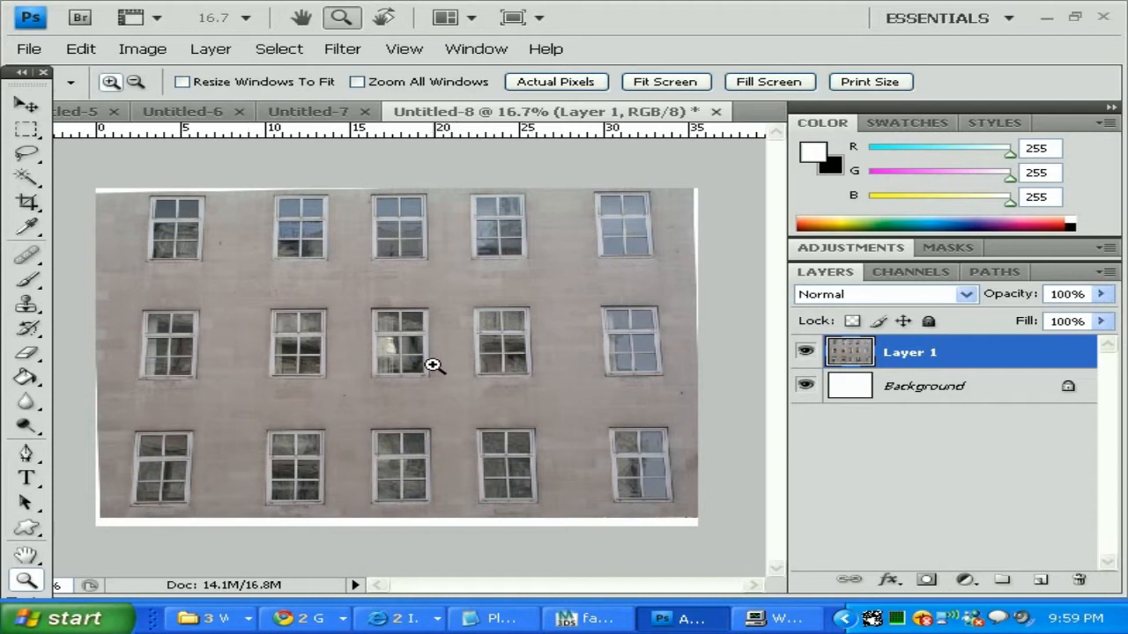
pyautogui.moveTo(254, 352)
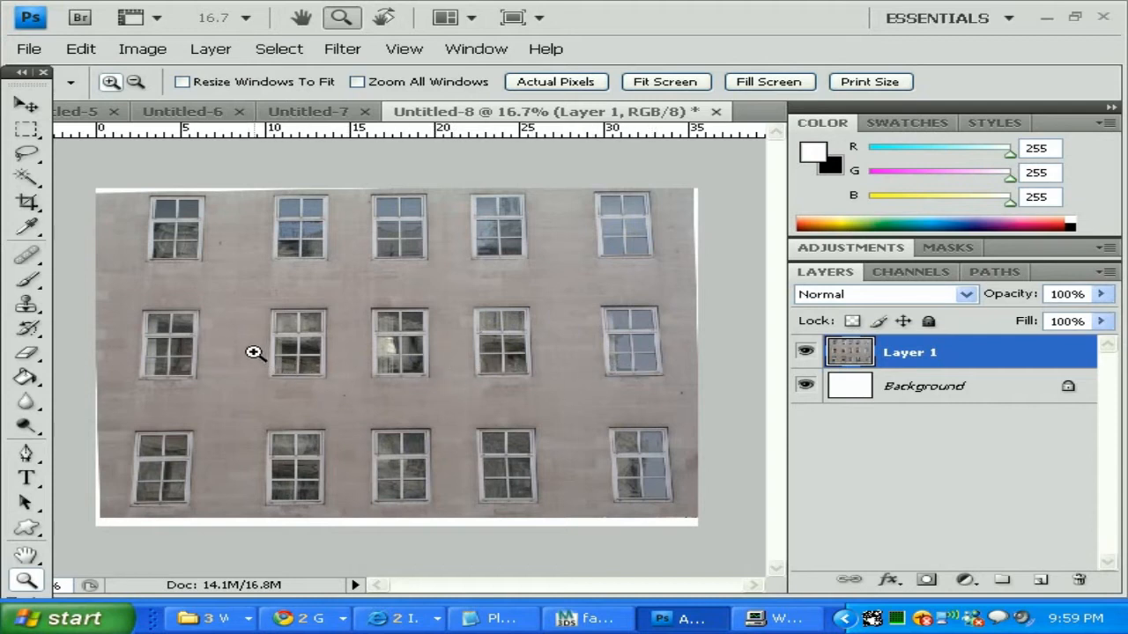
pyautogui.moveTo(719, 484)
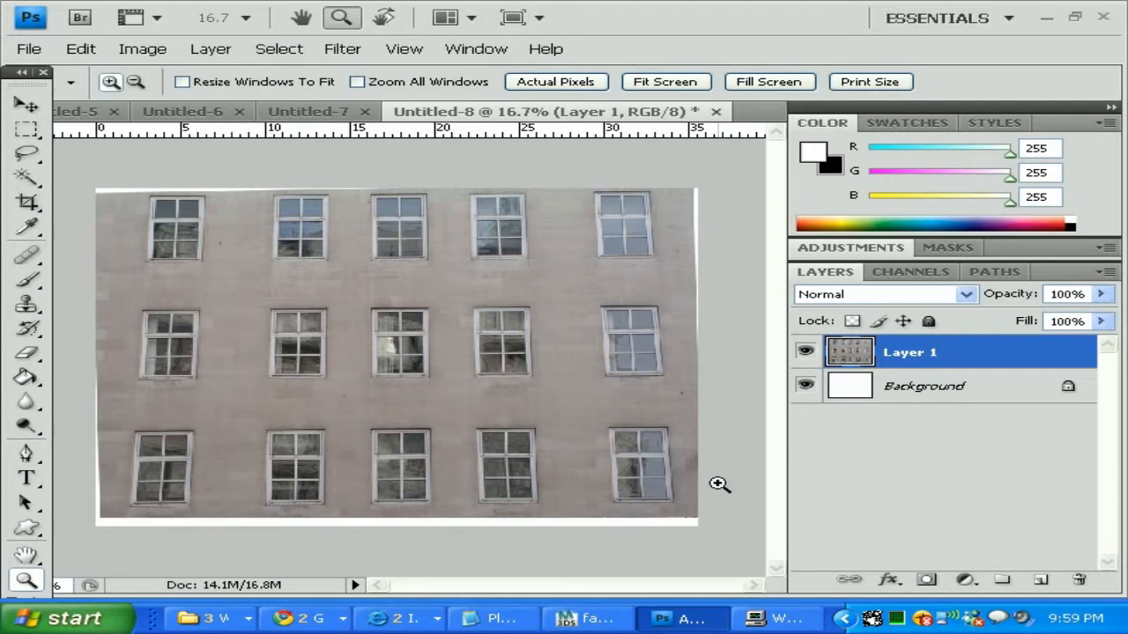
pyautogui.moveTo(633, 479)
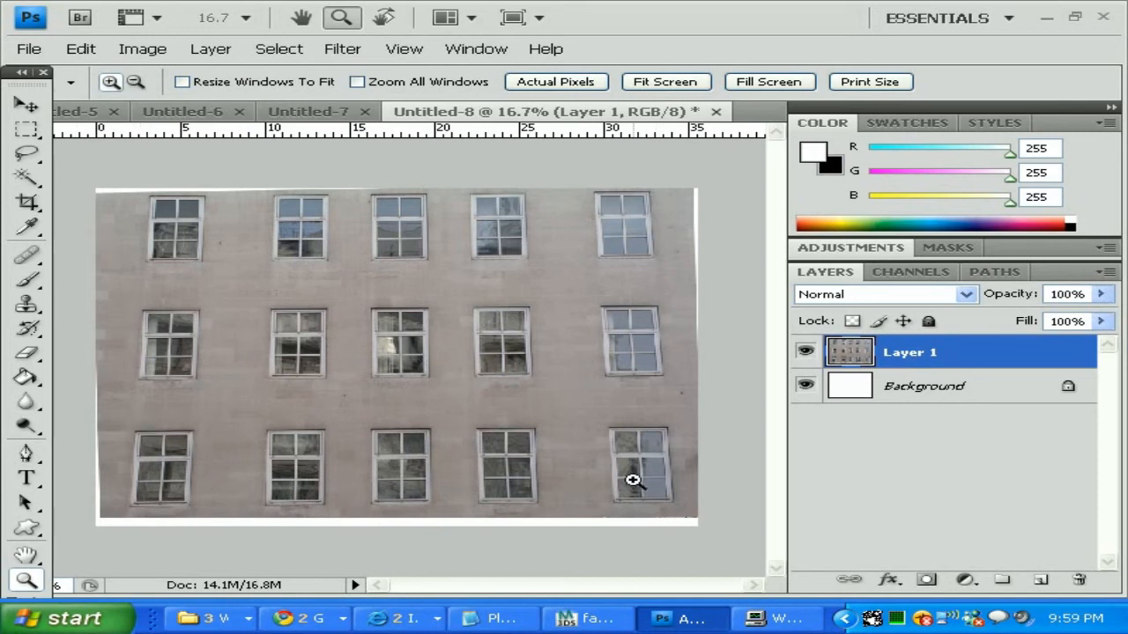
pyautogui.moveTo(459, 148)
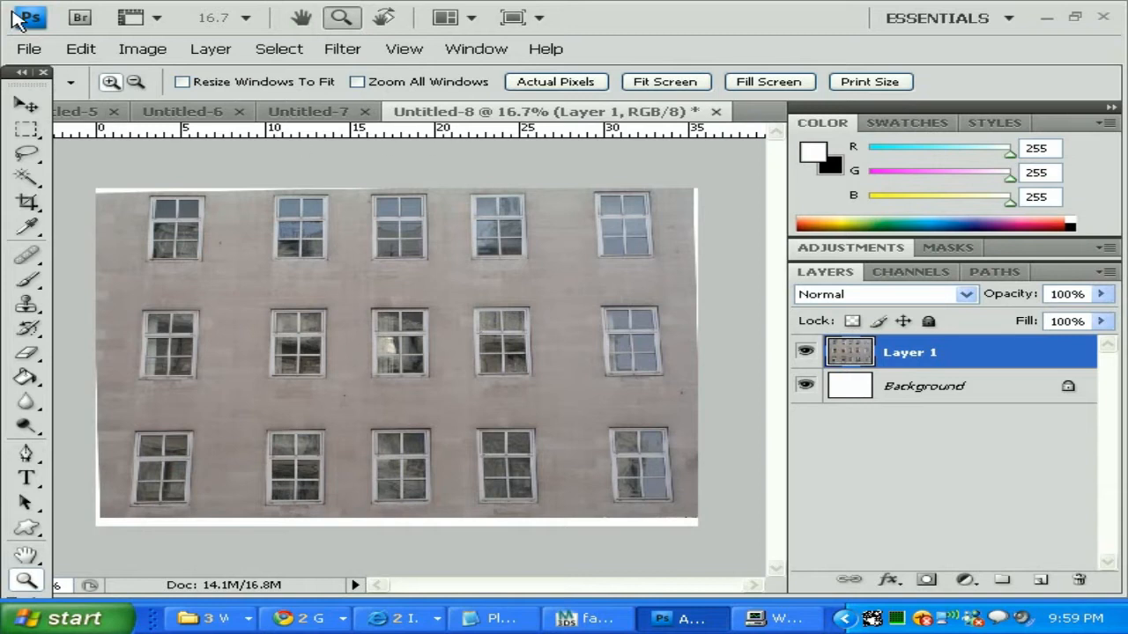
# - Create a new blank white document 512 px wide by 256 px high
pyautogui.click(28, 49)
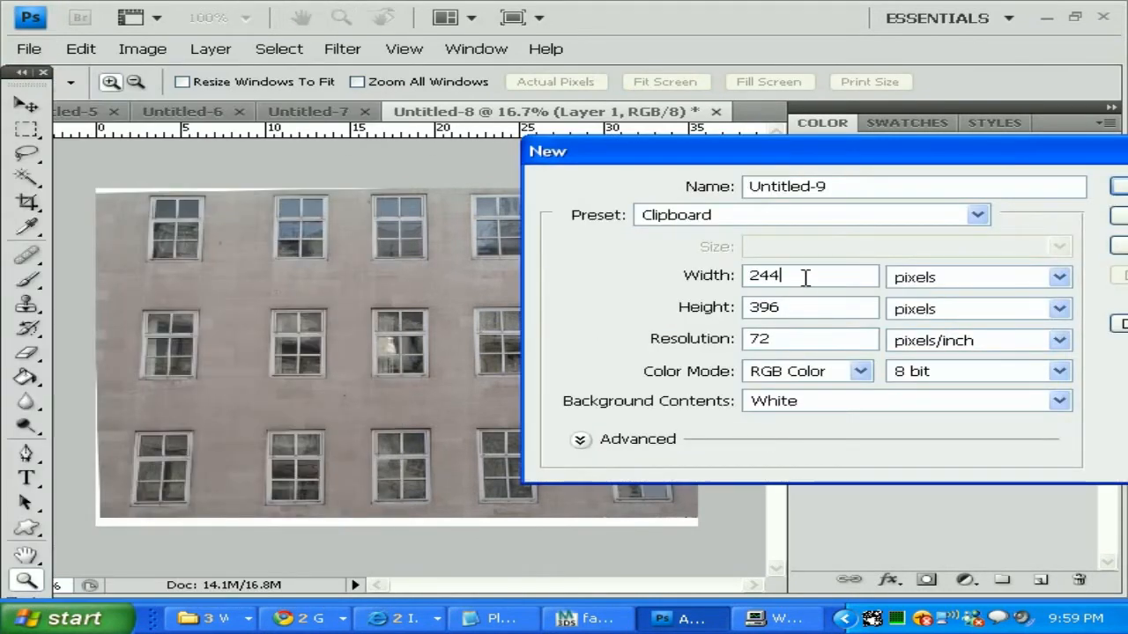
pyautogui.write('512')
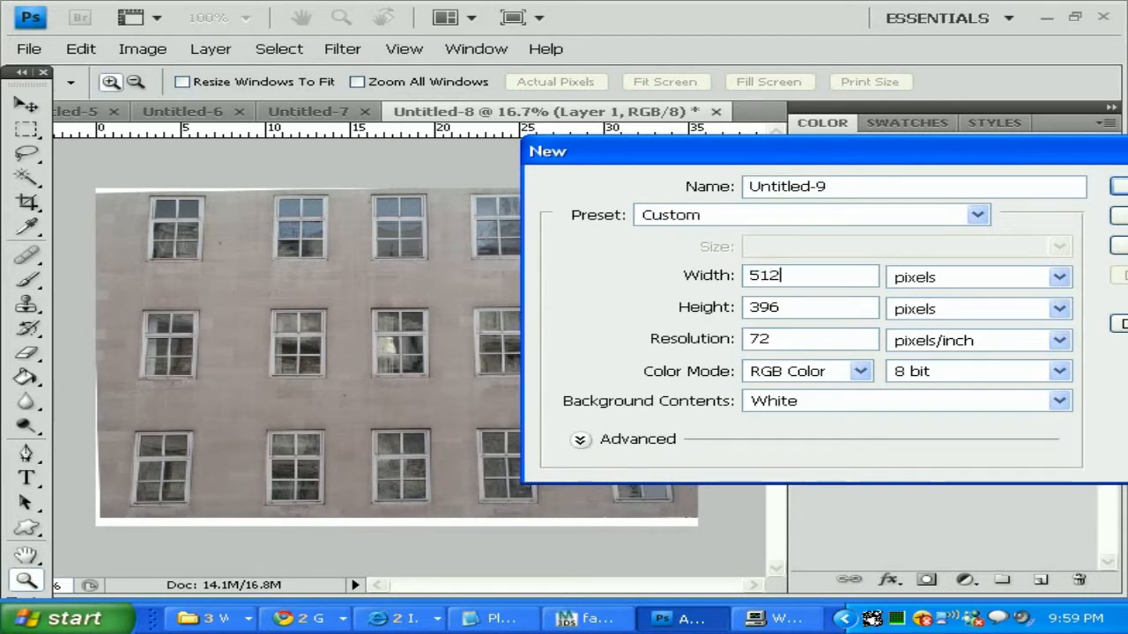
pyautogui.write('2')
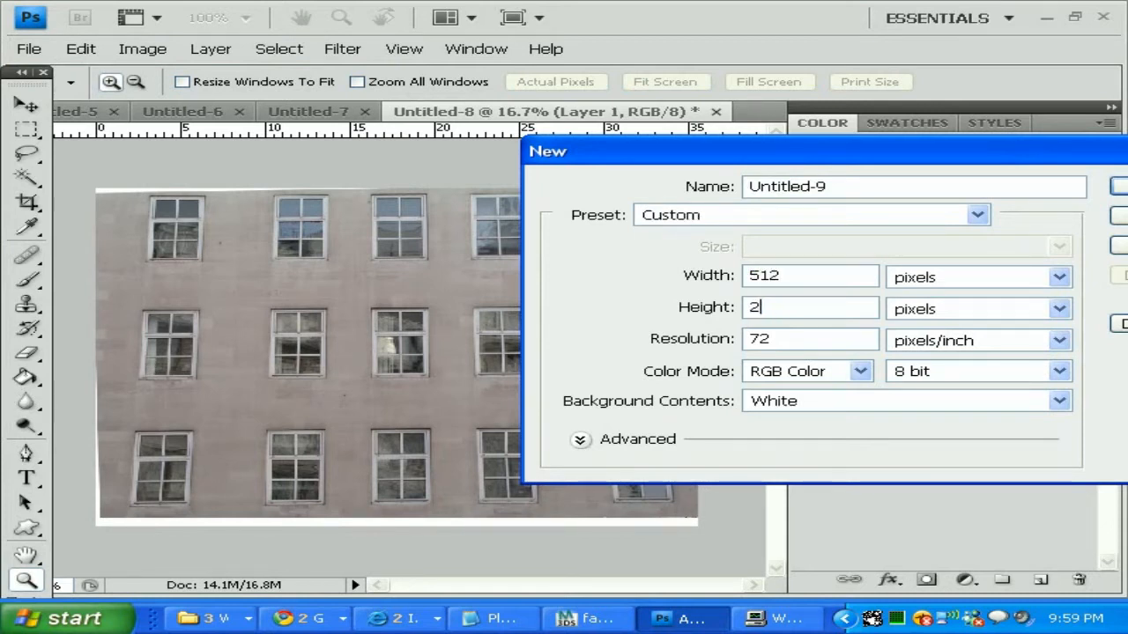
pyautogui.write('56')
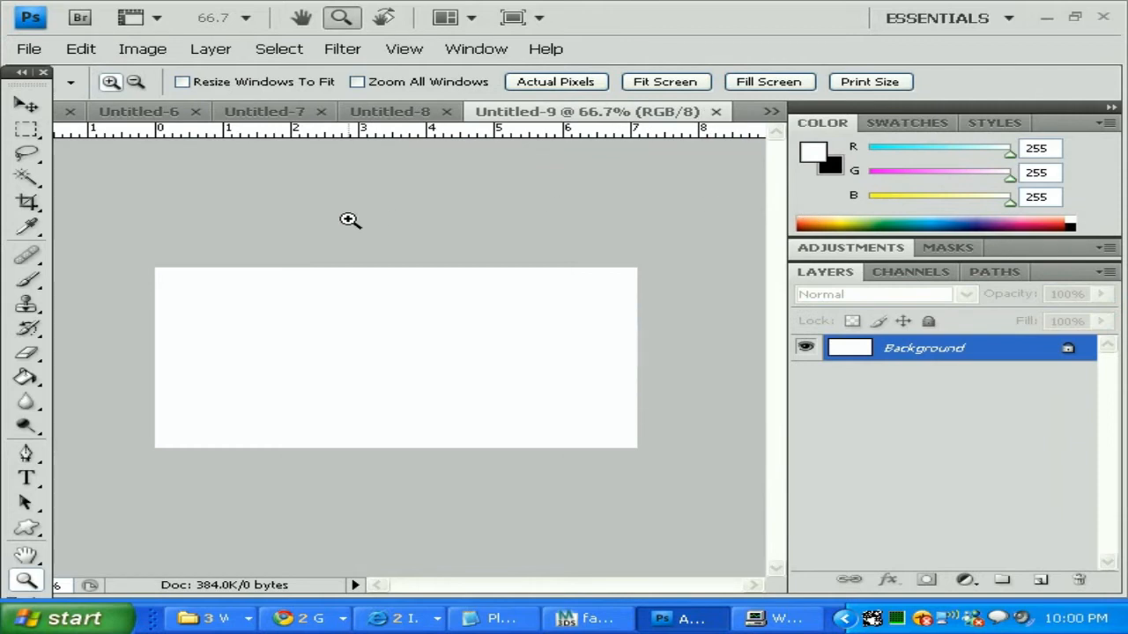
pyautogui.moveTo(377, 372)
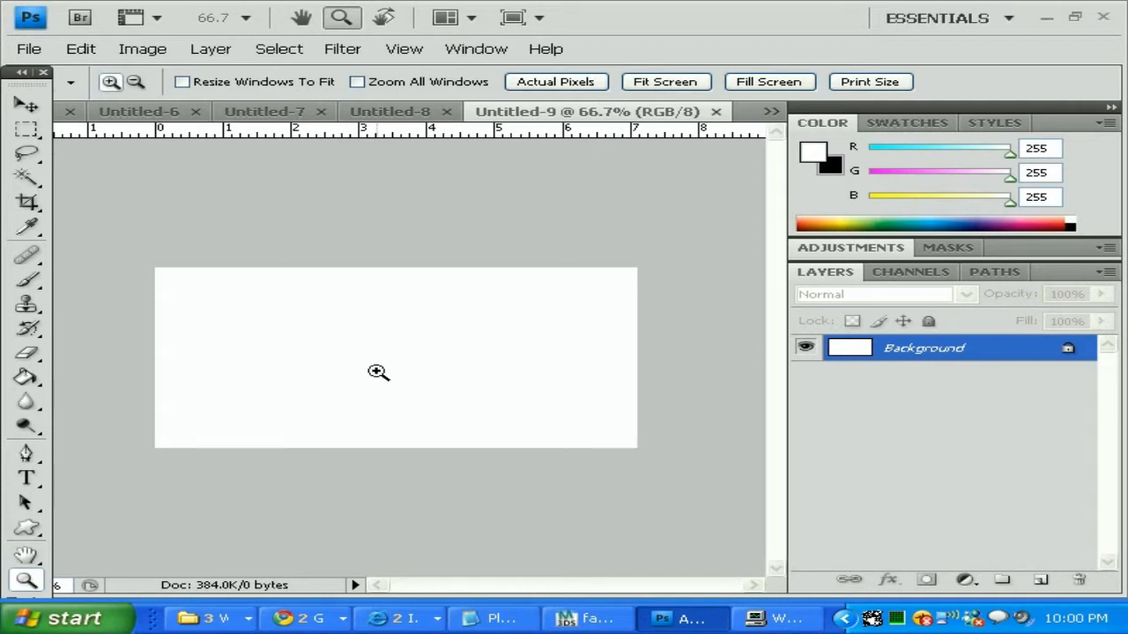
pyautogui.moveTo(120, 380)
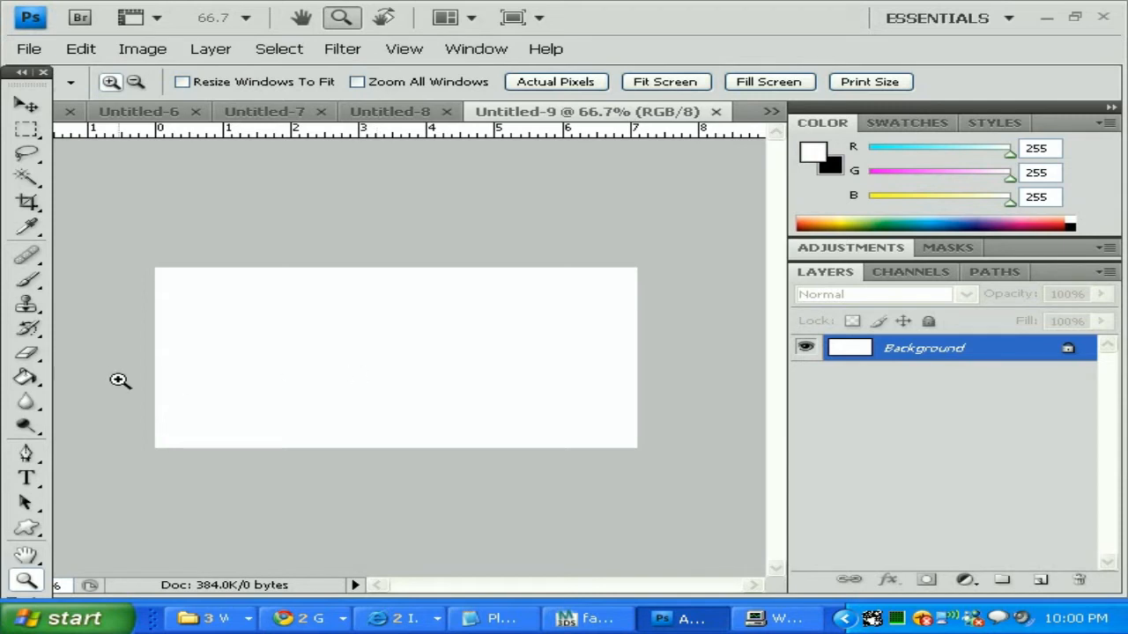
pyautogui.moveTo(117, 373)
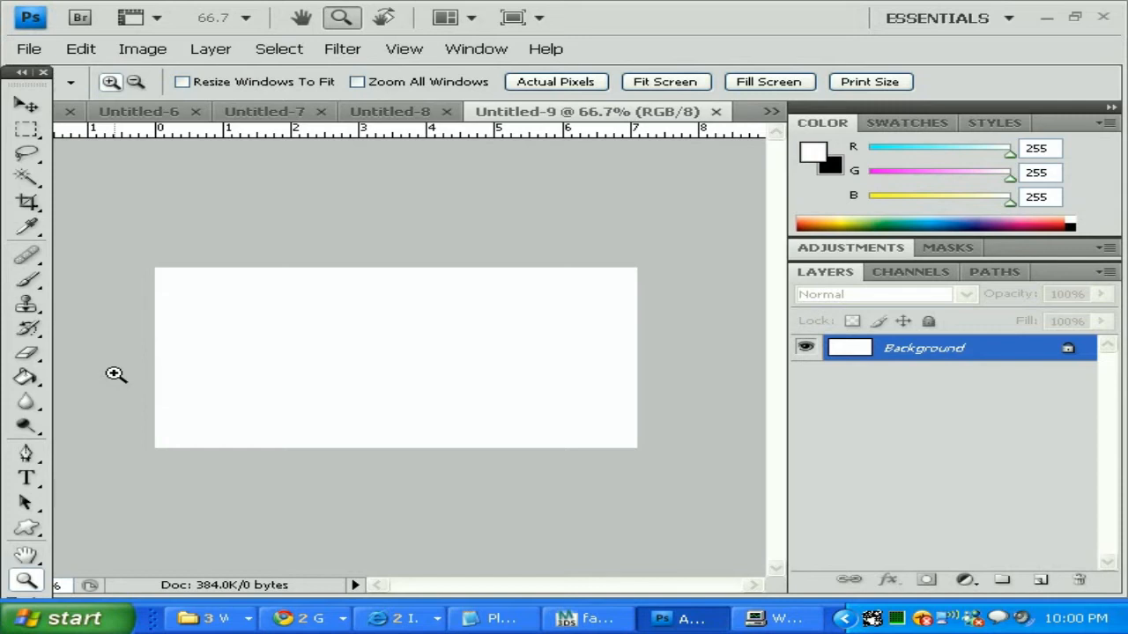
pyautogui.moveTo(272, 394)
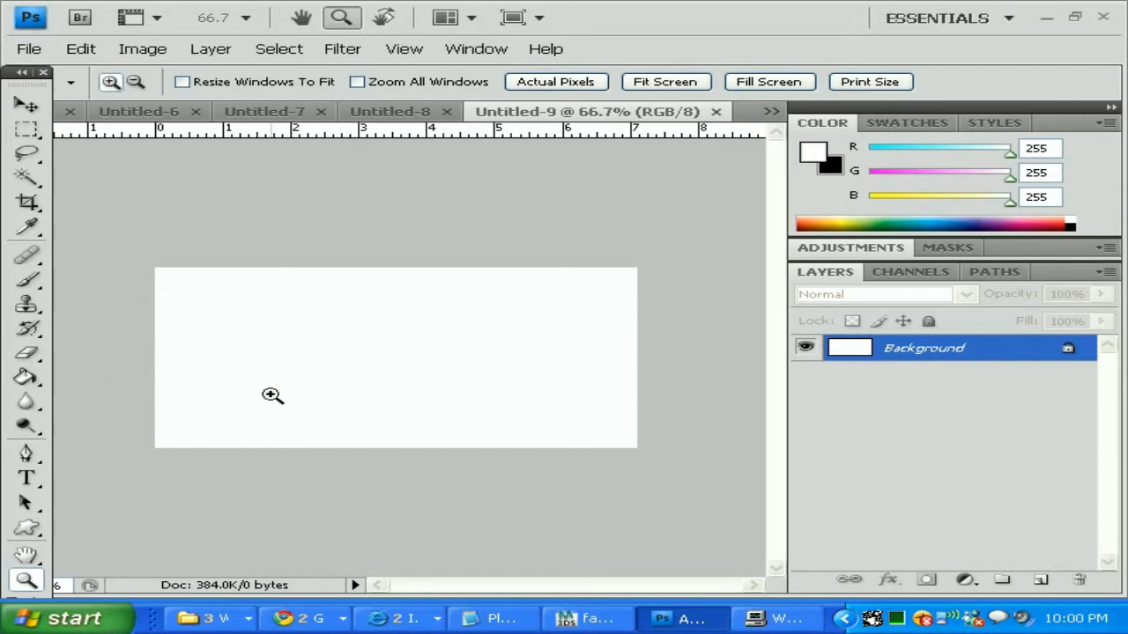
pyautogui.moveTo(254, 365)
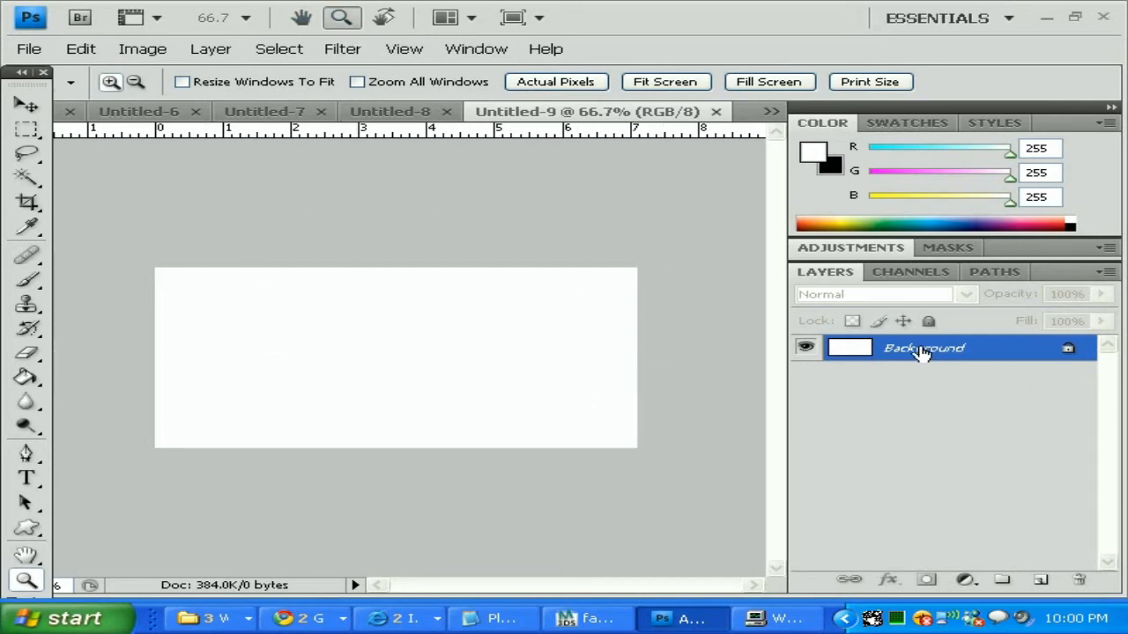
pyautogui.moveTo(422, 144)
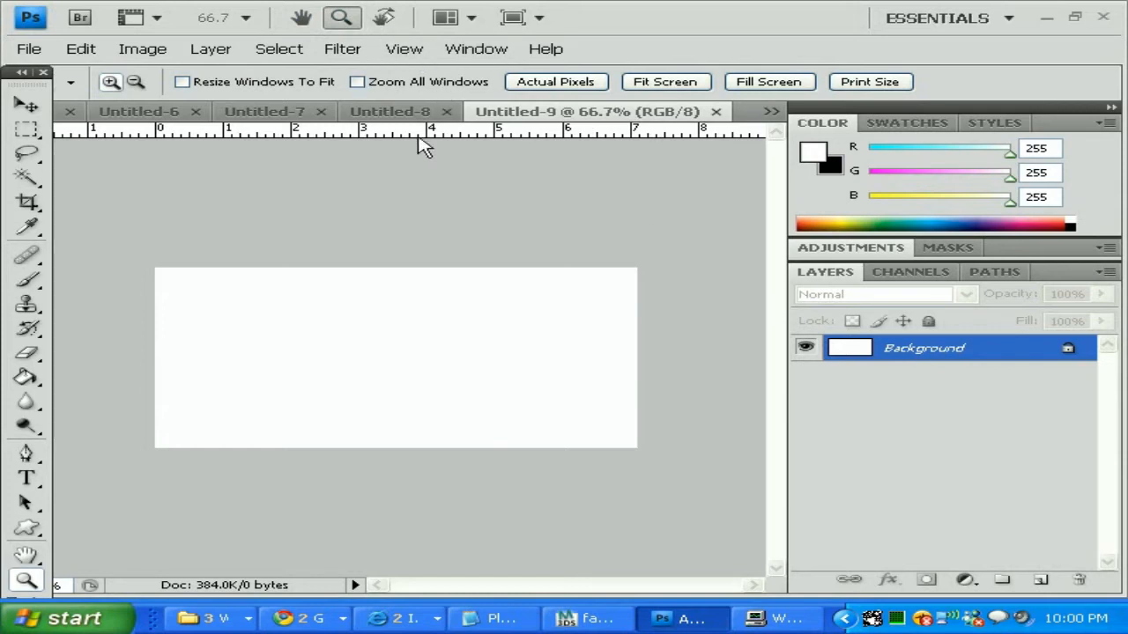
pyautogui.moveTo(363, 144)
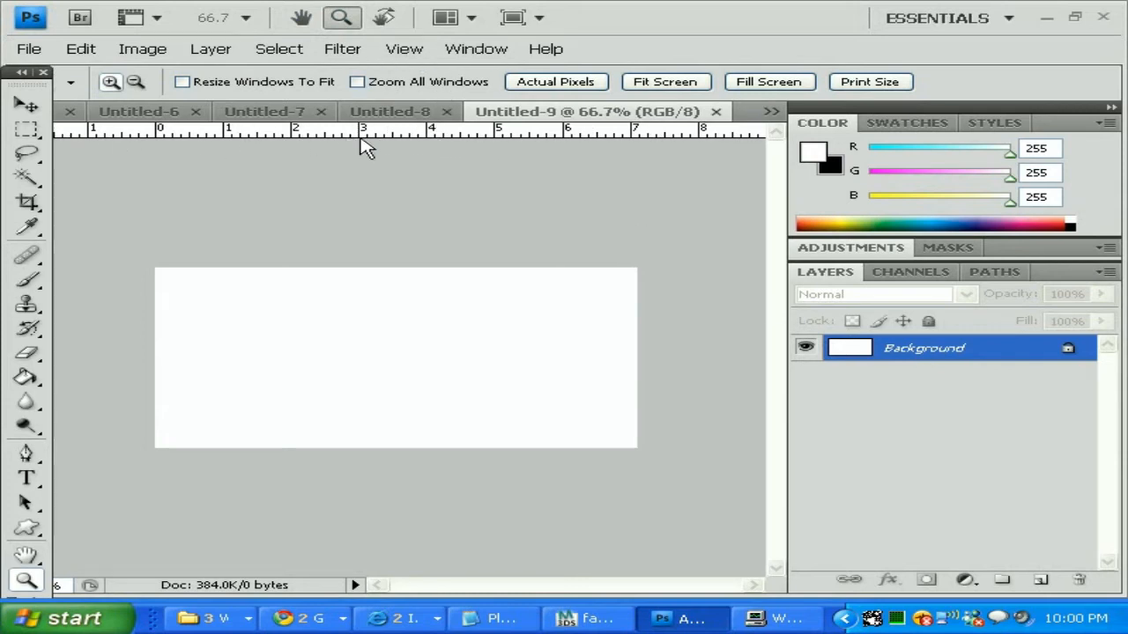
pyautogui.moveTo(416, 140)
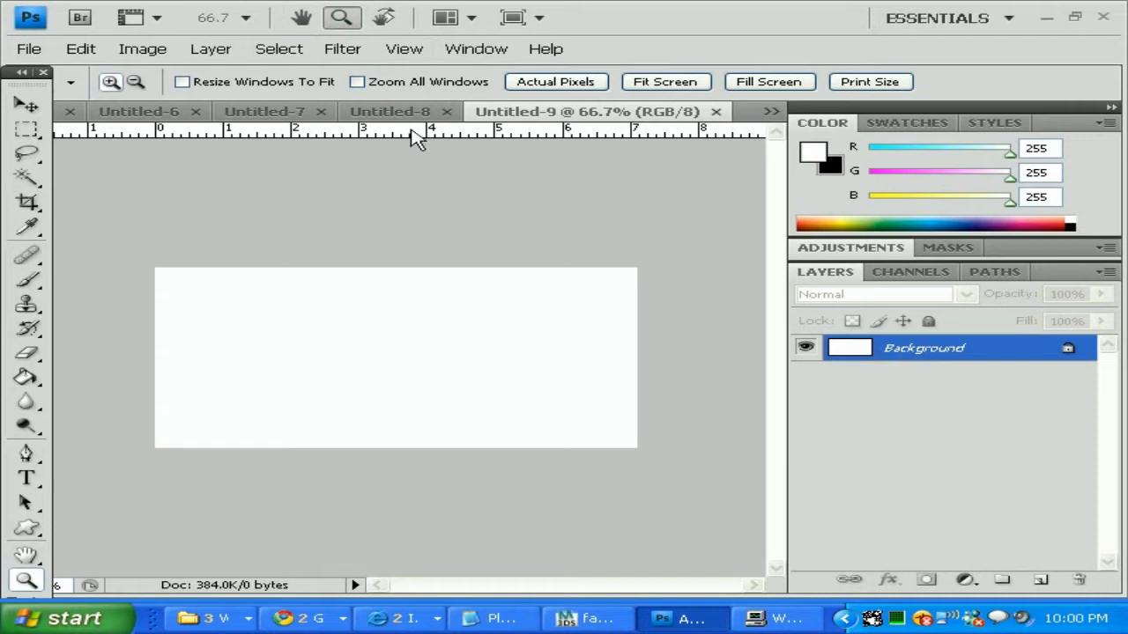
pyautogui.moveTo(426, 139)
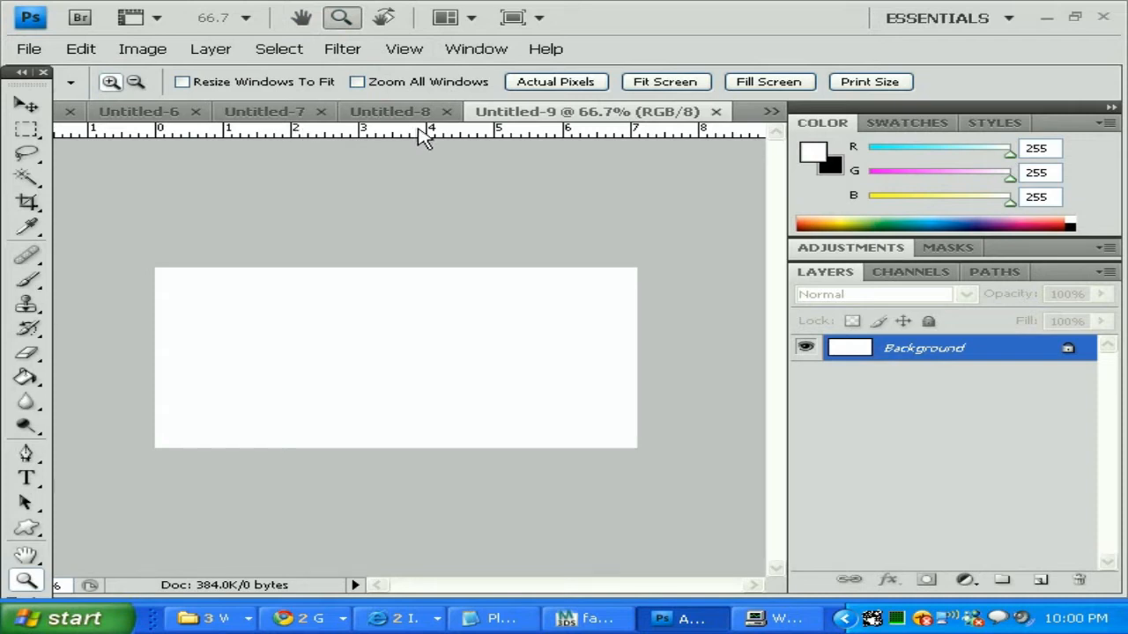
# - Toggle the rulers off and back on so they show around the canvas
pyautogui.click(404, 50)
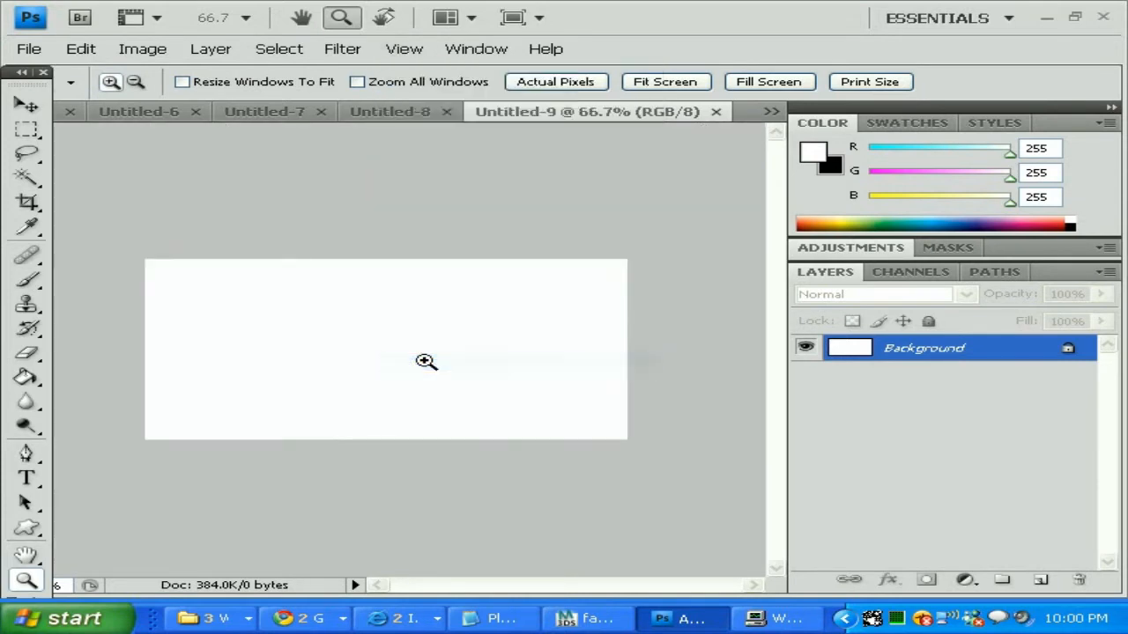
pyautogui.click(403, 49)
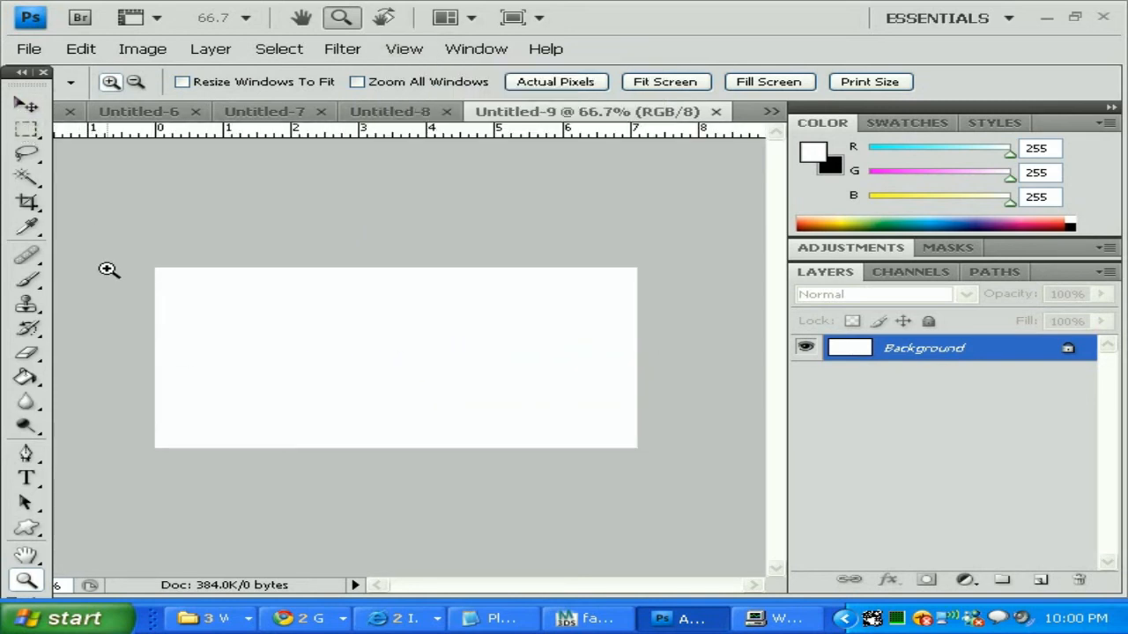
pyautogui.moveTo(185, 301)
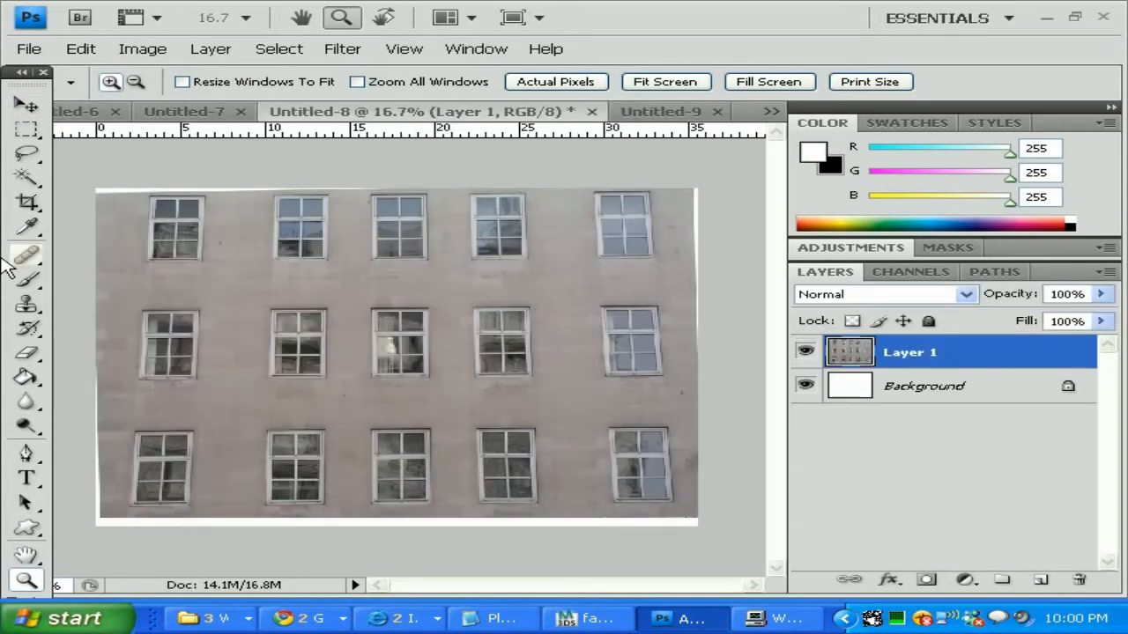
# - Marquee-select and copy a wall strip between window rows, then switch to Untitled-9
pyautogui.click(24, 130)
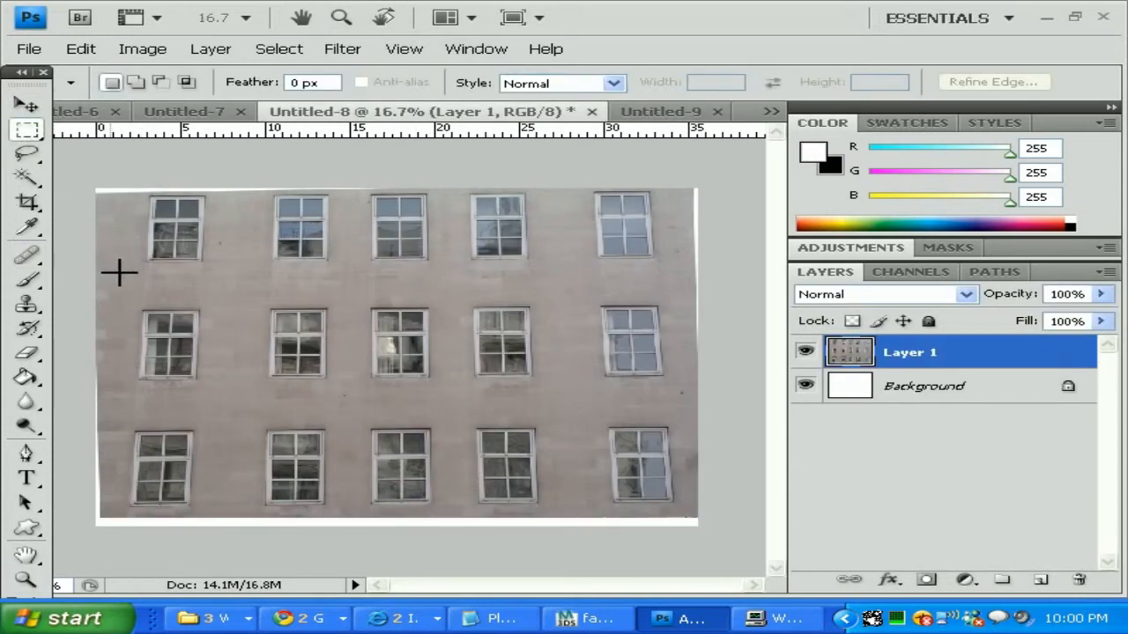
pyautogui.moveTo(117, 263); pyautogui.dragTo(684, 299)
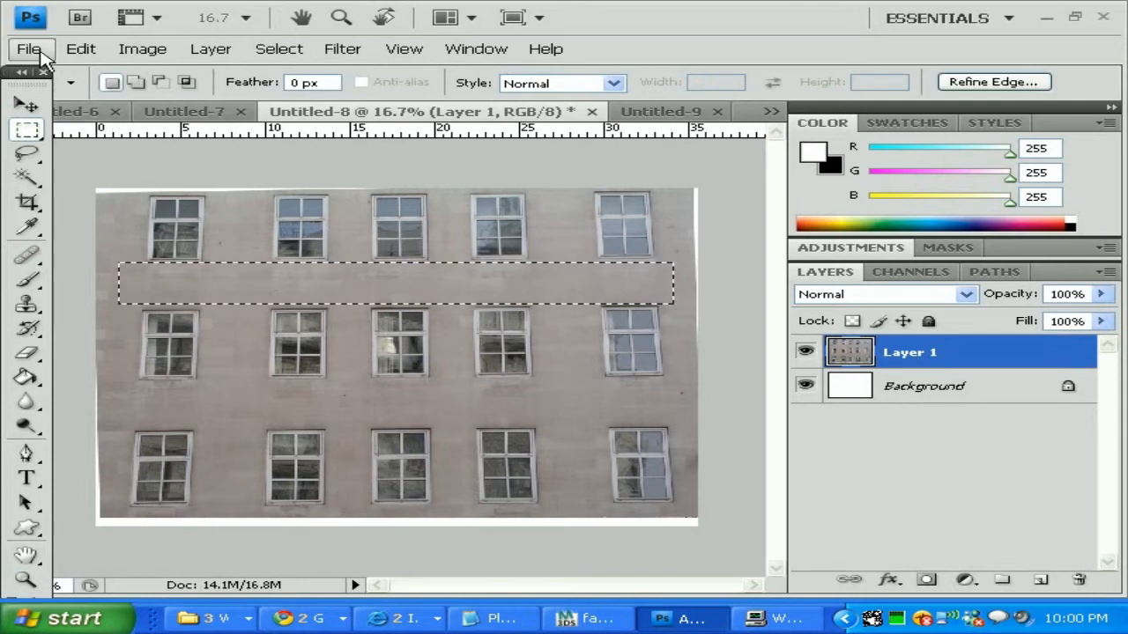
pyautogui.click(81, 49)
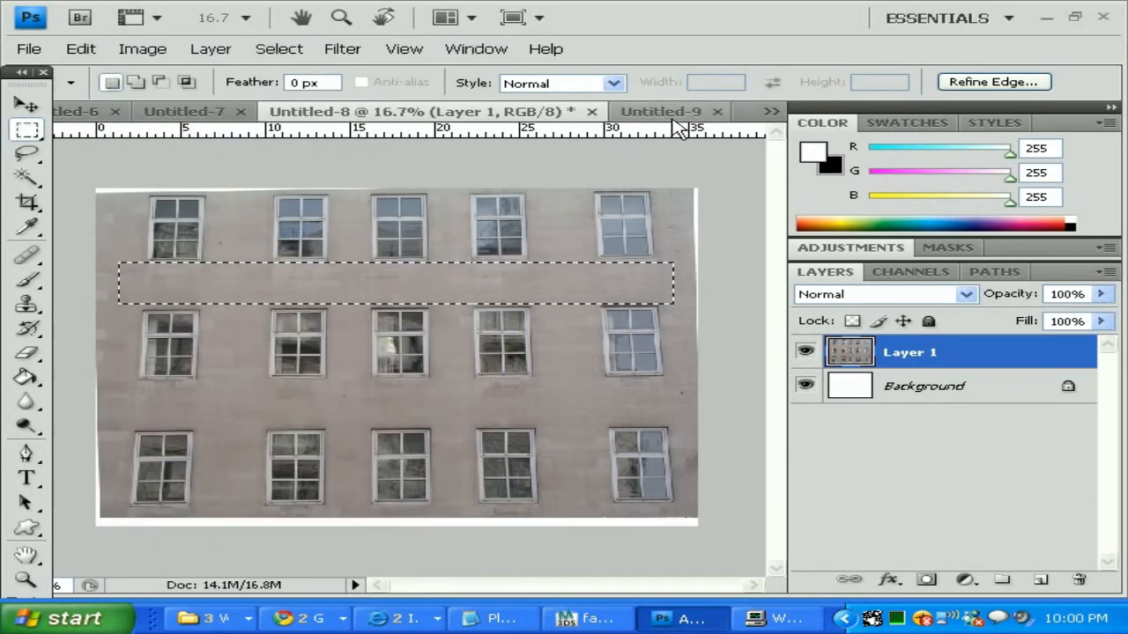
pyautogui.click(661, 111)
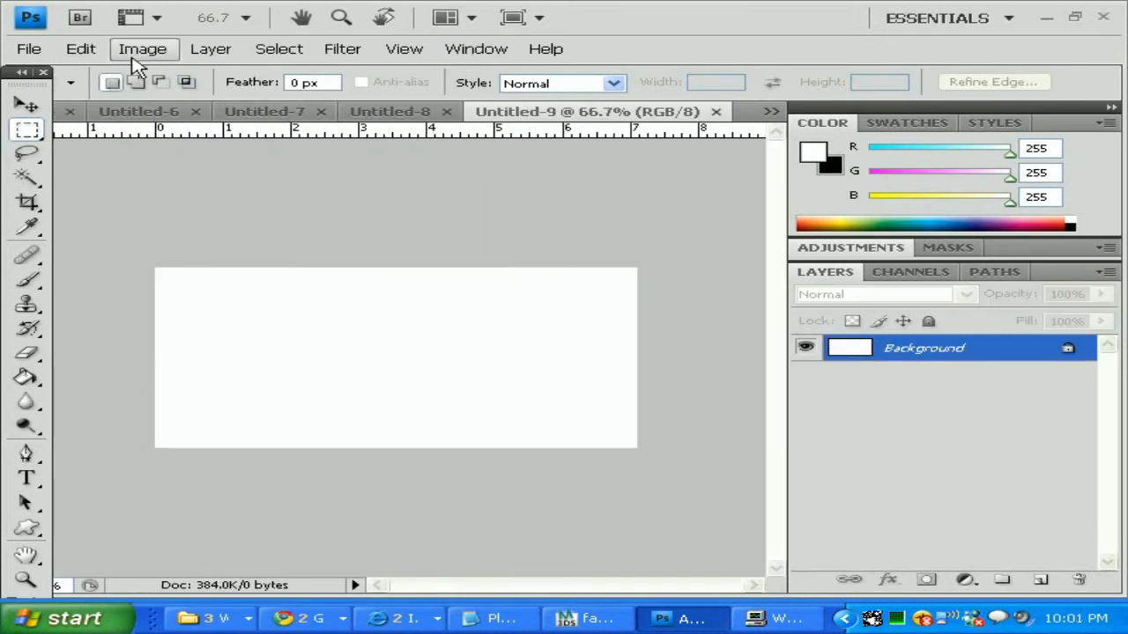
# - Paste the wall strip as Layer 1, apply the transformation, and move it onto the canvas
pyautogui.click(81, 49)
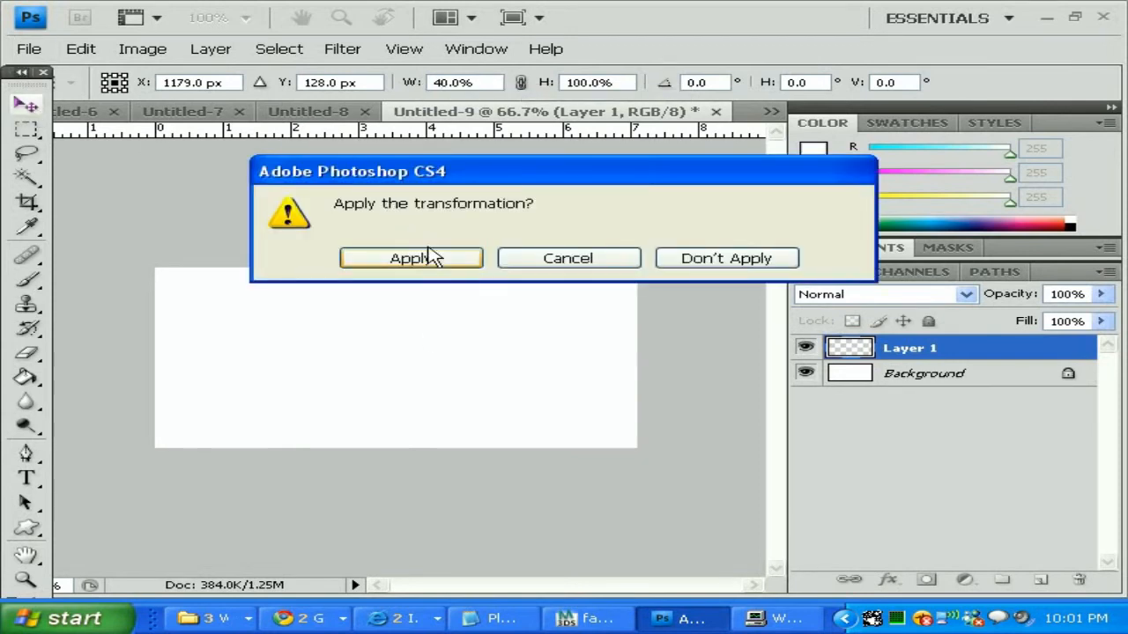
pyautogui.click(411, 258)
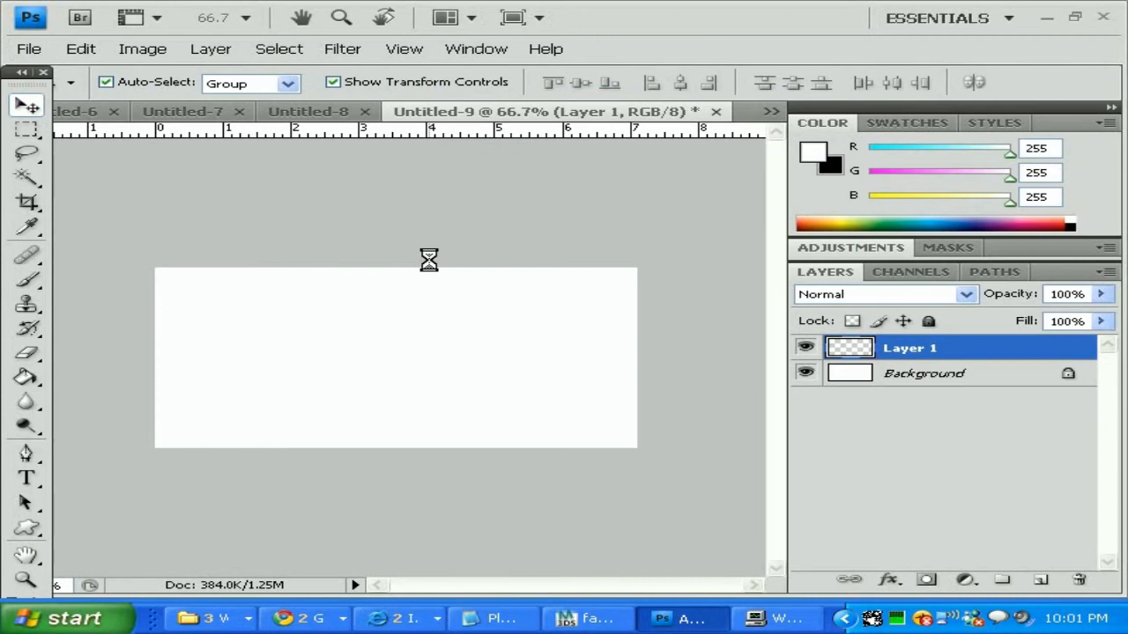
pyautogui.moveTo(426, 274)
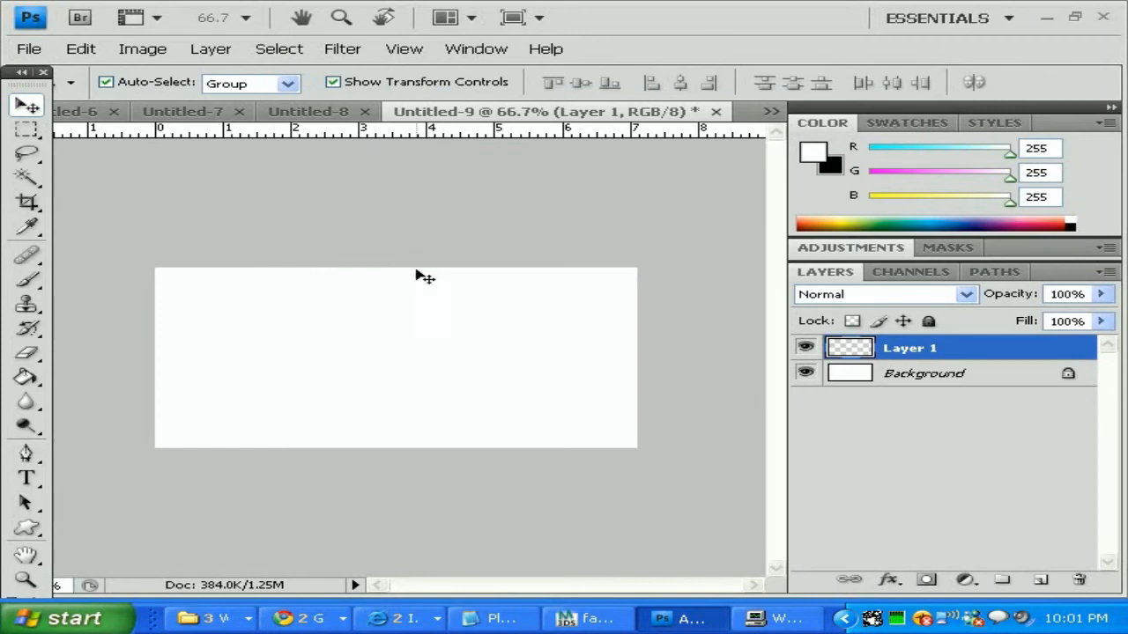
pyautogui.moveTo(437, 368)
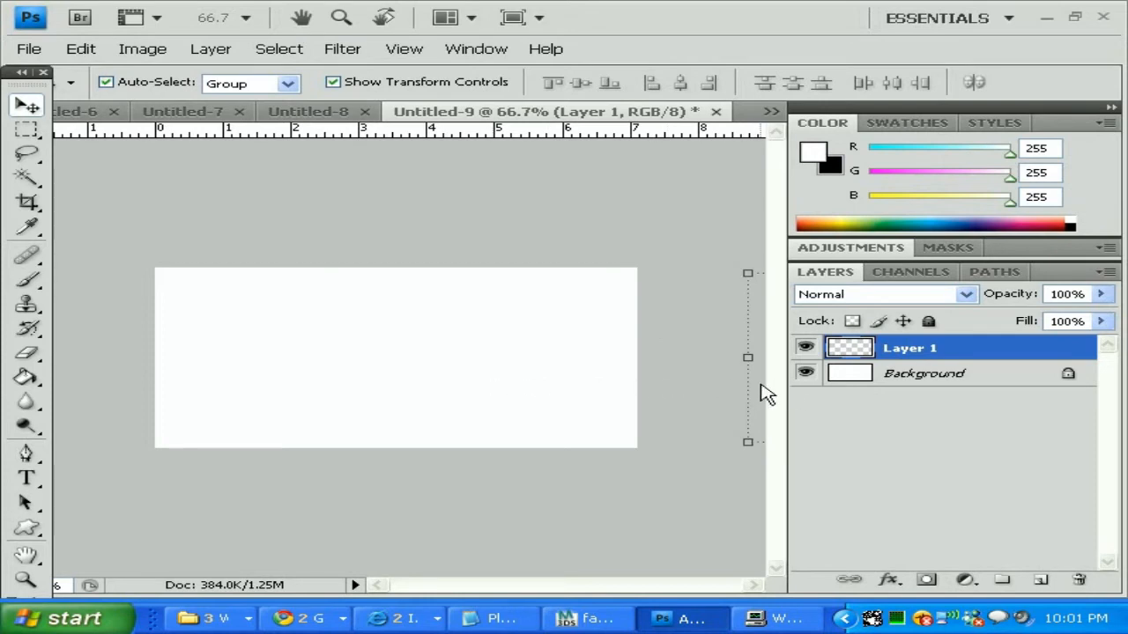
pyautogui.moveTo(588, 384)
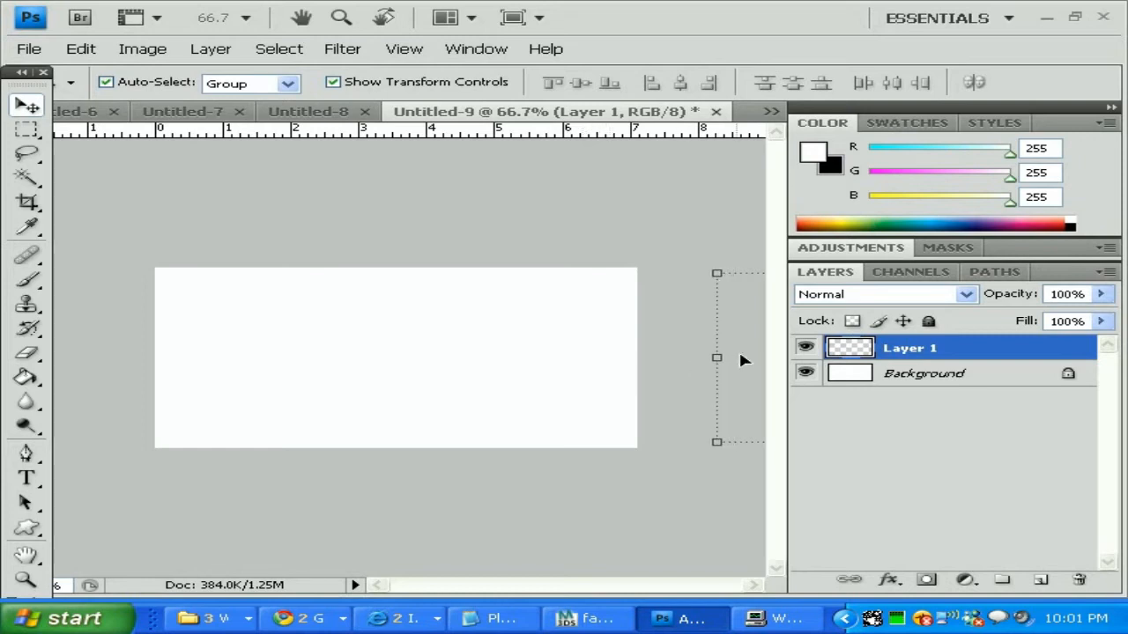
pyautogui.moveTo(754, 335)
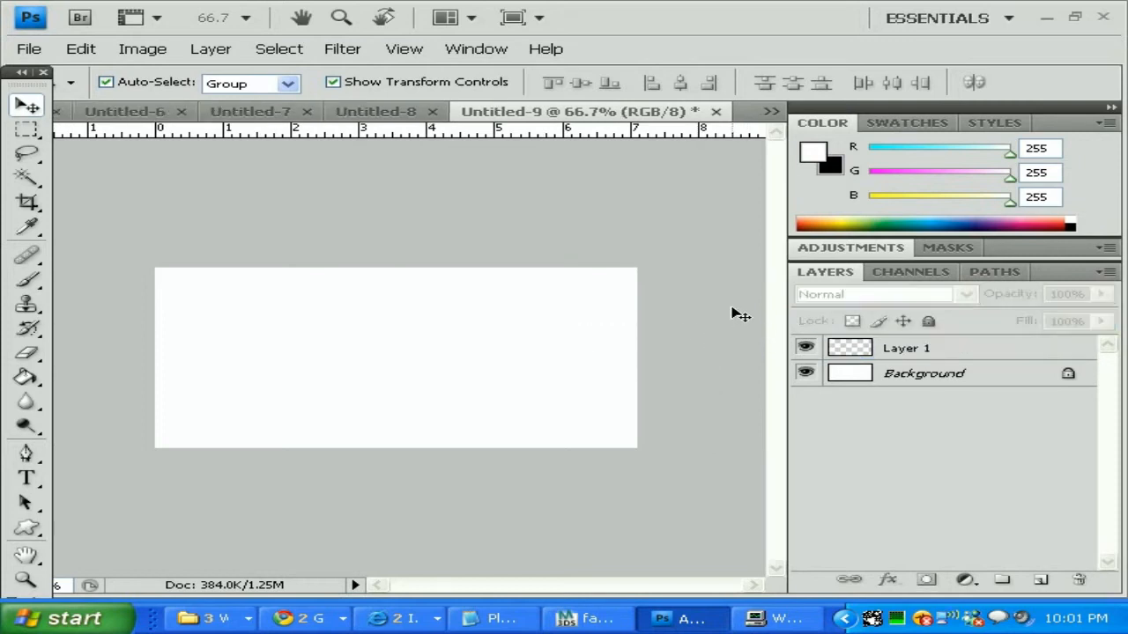
pyautogui.click(907, 347)
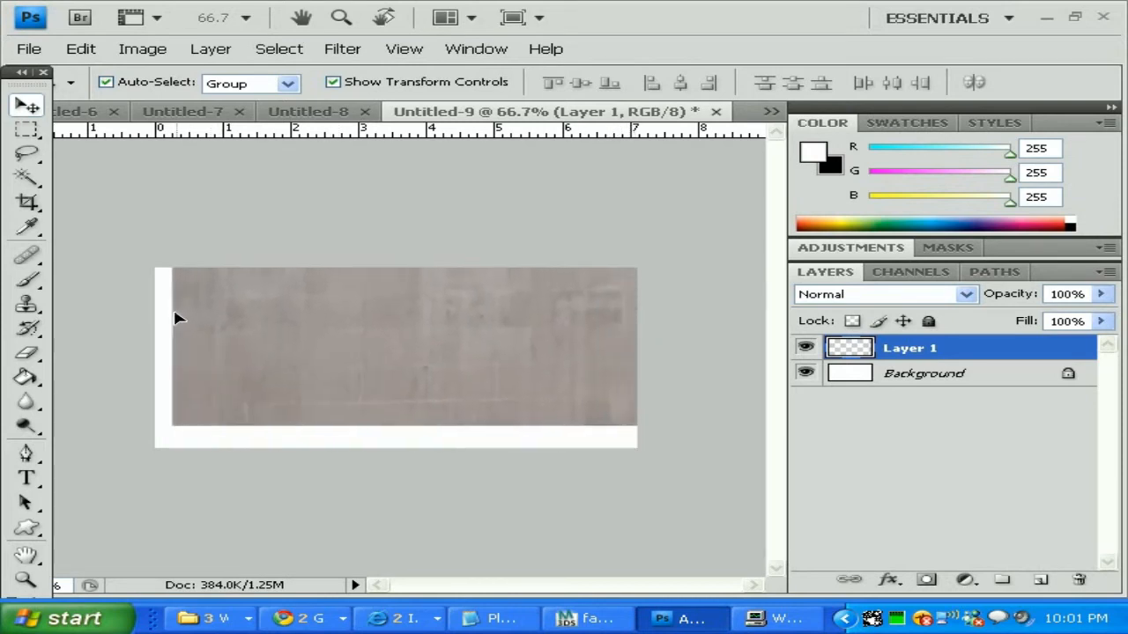
# - Free Transform Layer 1 to the left, right and bottom canvas edges and commit
pyautogui.click(397, 352)
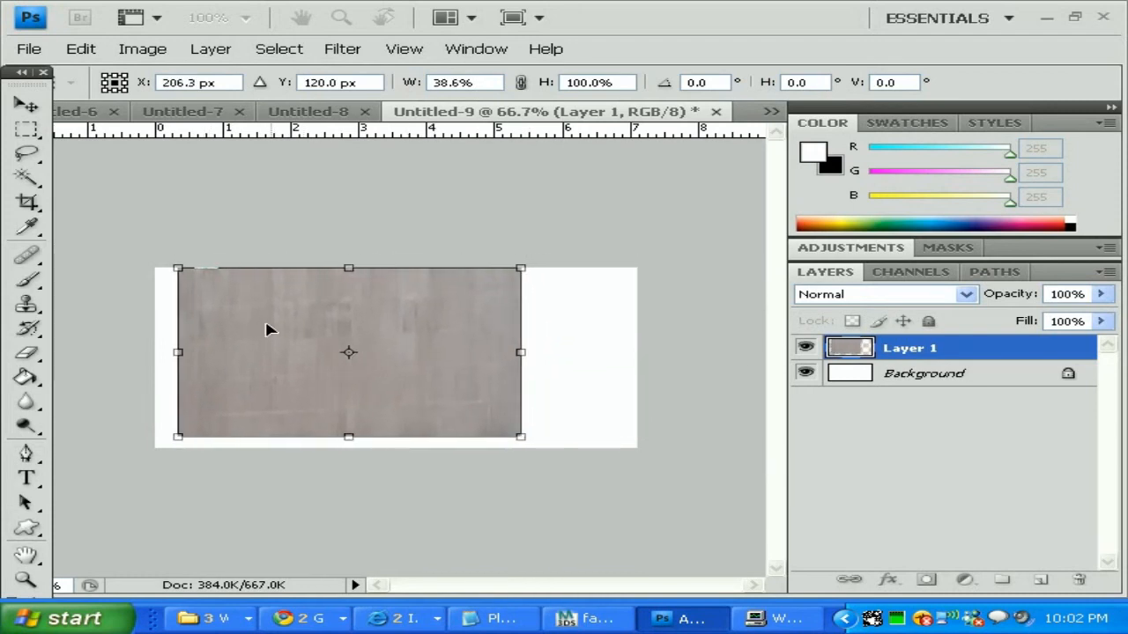
pyautogui.moveTo(349, 353); pyautogui.dragTo(326, 352)
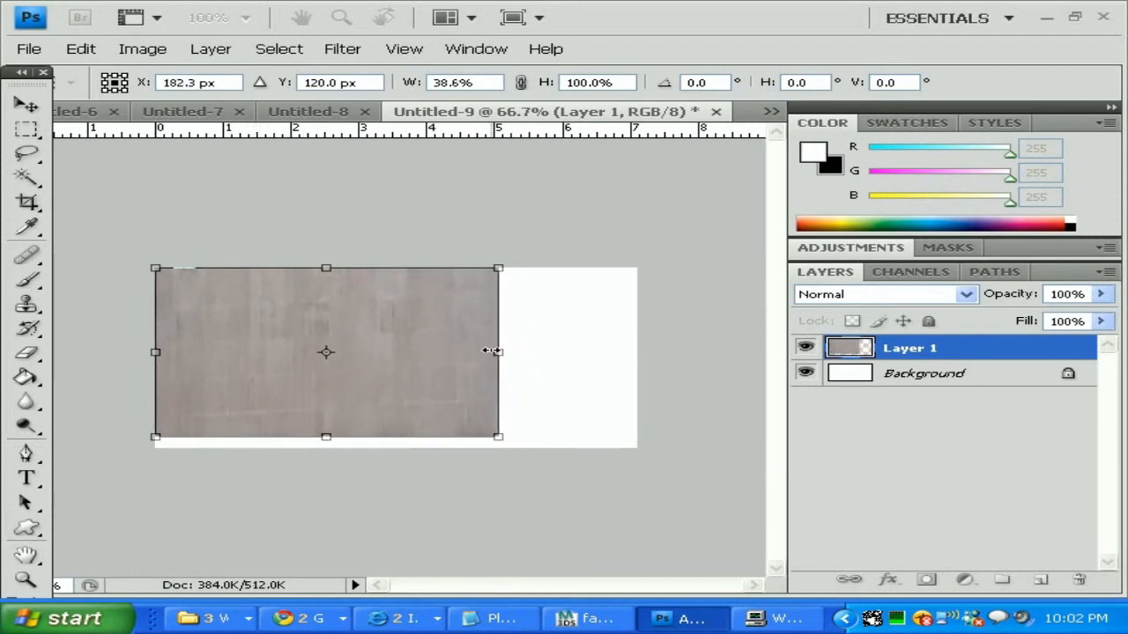
pyautogui.moveTo(497, 353); pyautogui.dragTo(636, 353)
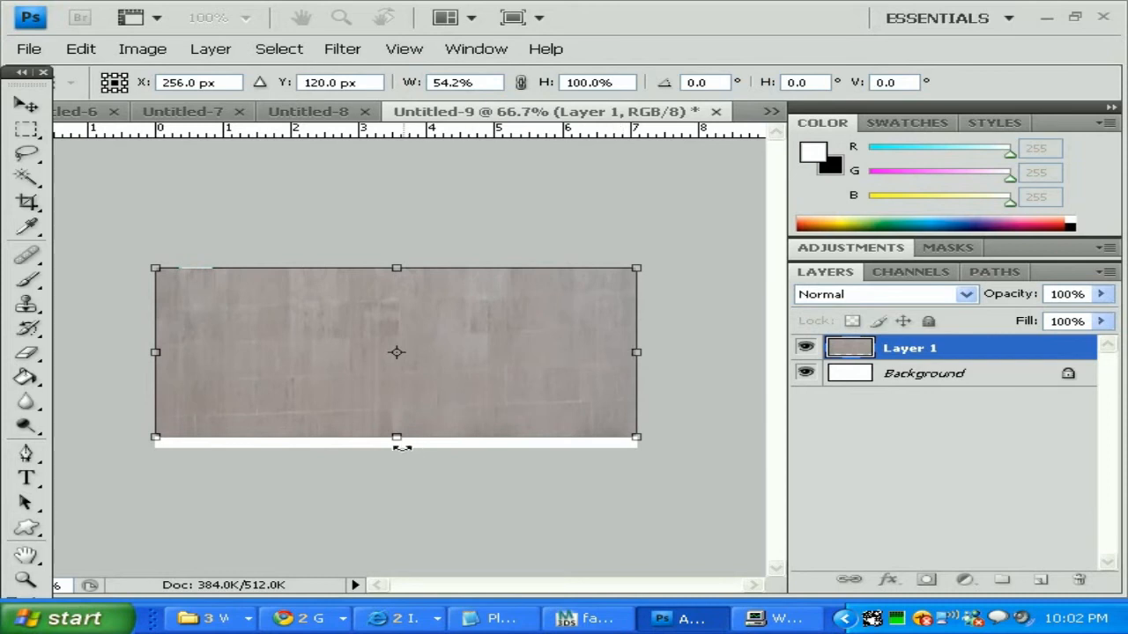
pyautogui.moveTo(396, 436); pyautogui.dragTo(396, 448)
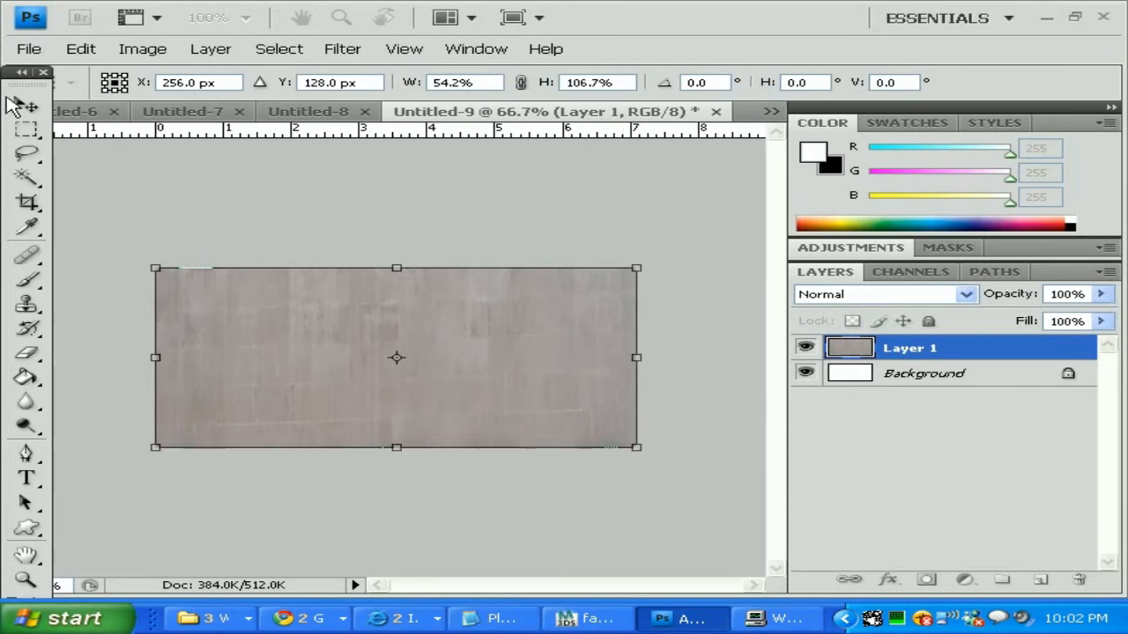
pyautogui.click(26, 106)
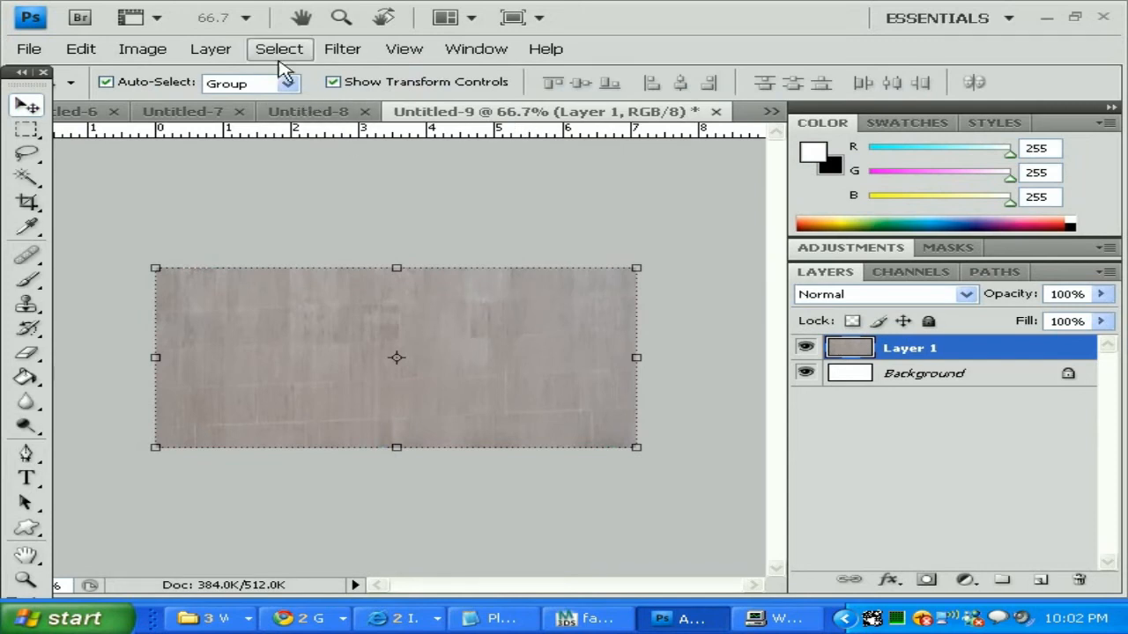
pyautogui.click(342, 49)
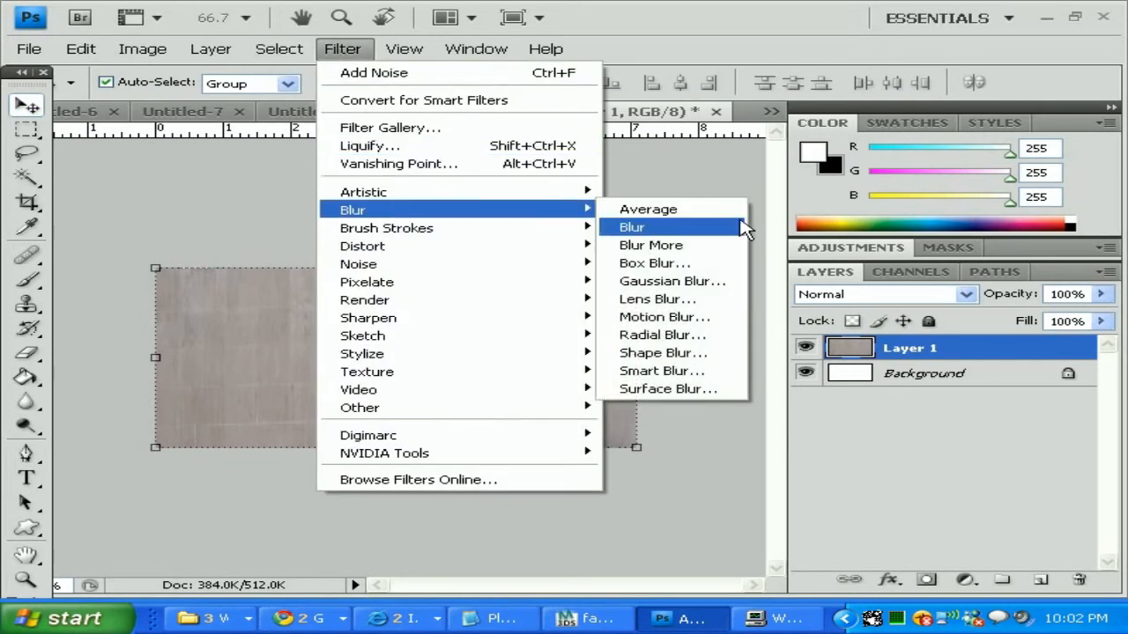
# - Apply a Gaussian Blur of radius 4 to the wall layer
pyautogui.click(669, 281)
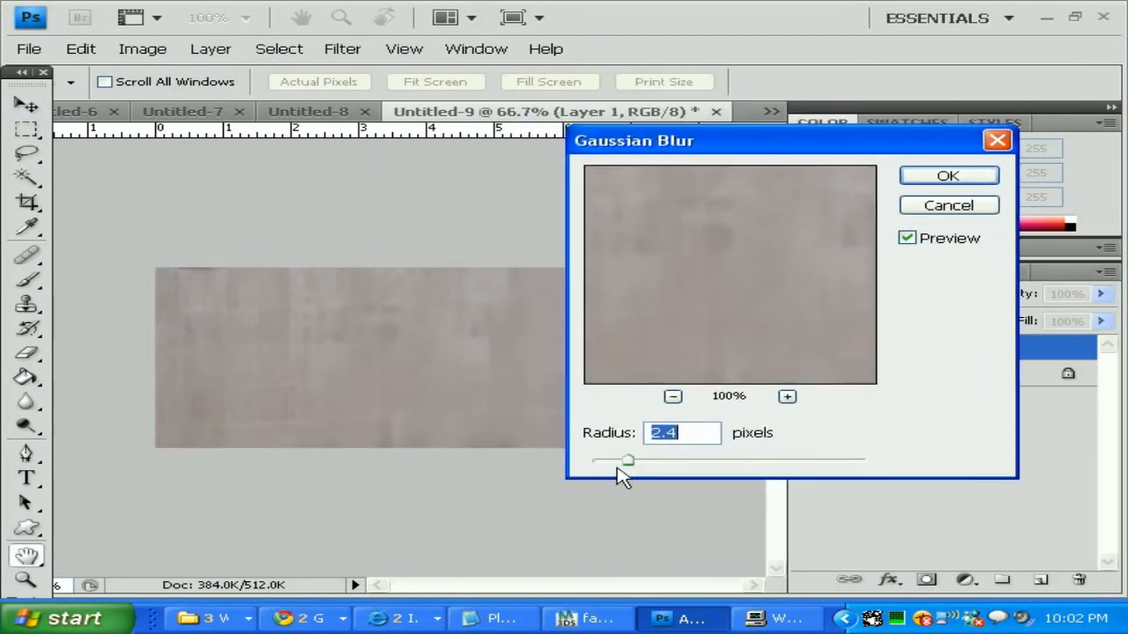
pyautogui.moveTo(628, 460); pyautogui.dragTo(613, 460)
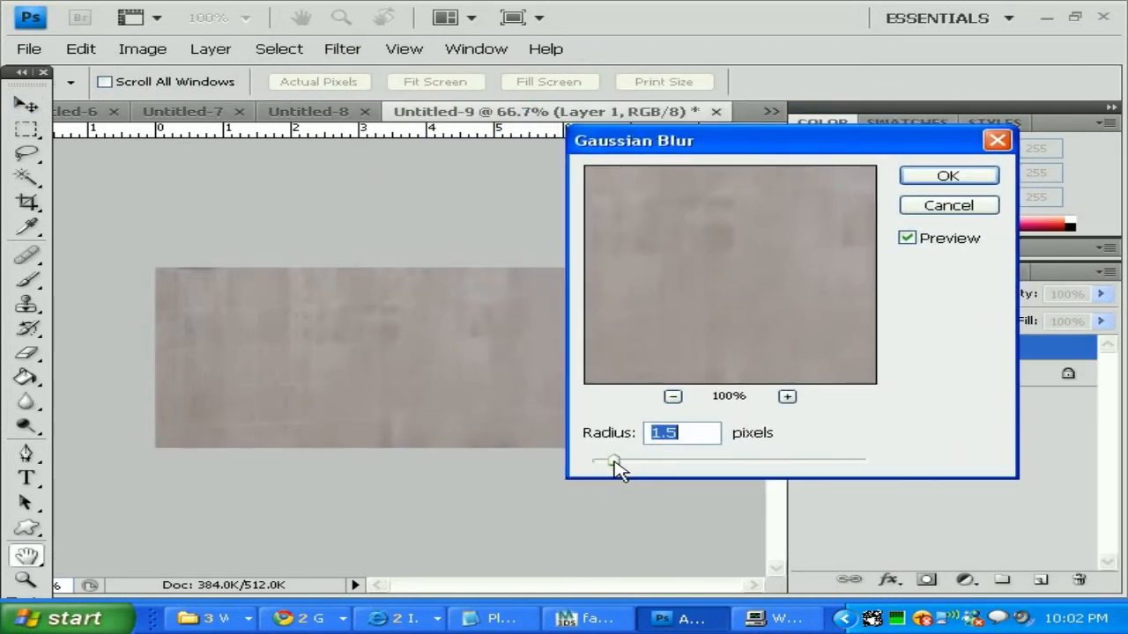
pyautogui.moveTo(614, 462); pyautogui.dragTo(606, 461)
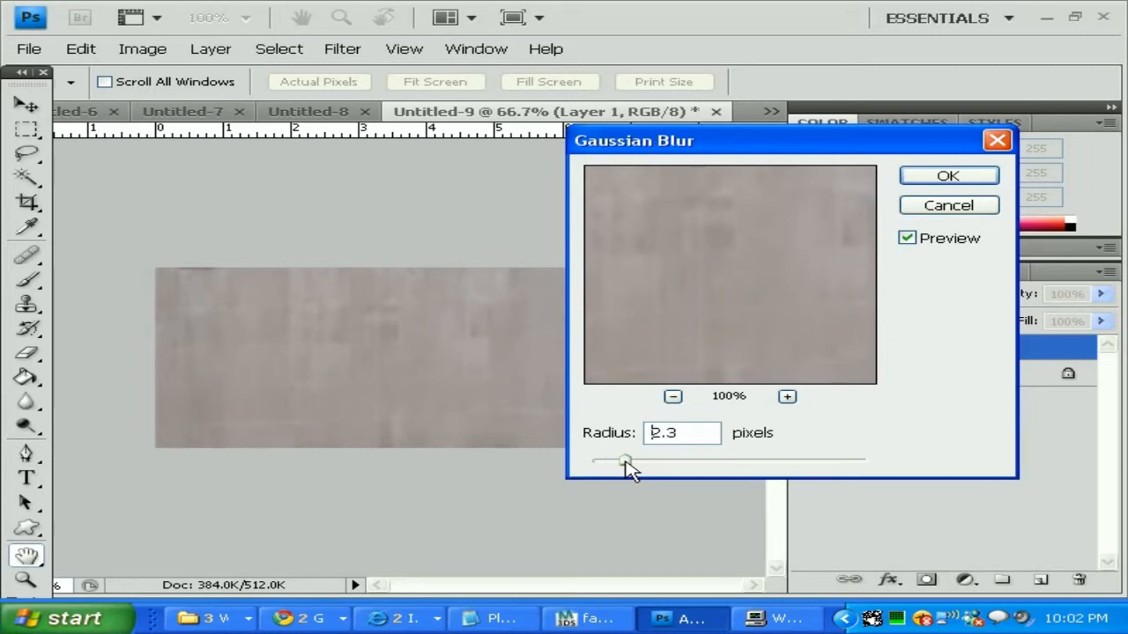
pyautogui.moveTo(624, 460); pyautogui.dragTo(649, 460)
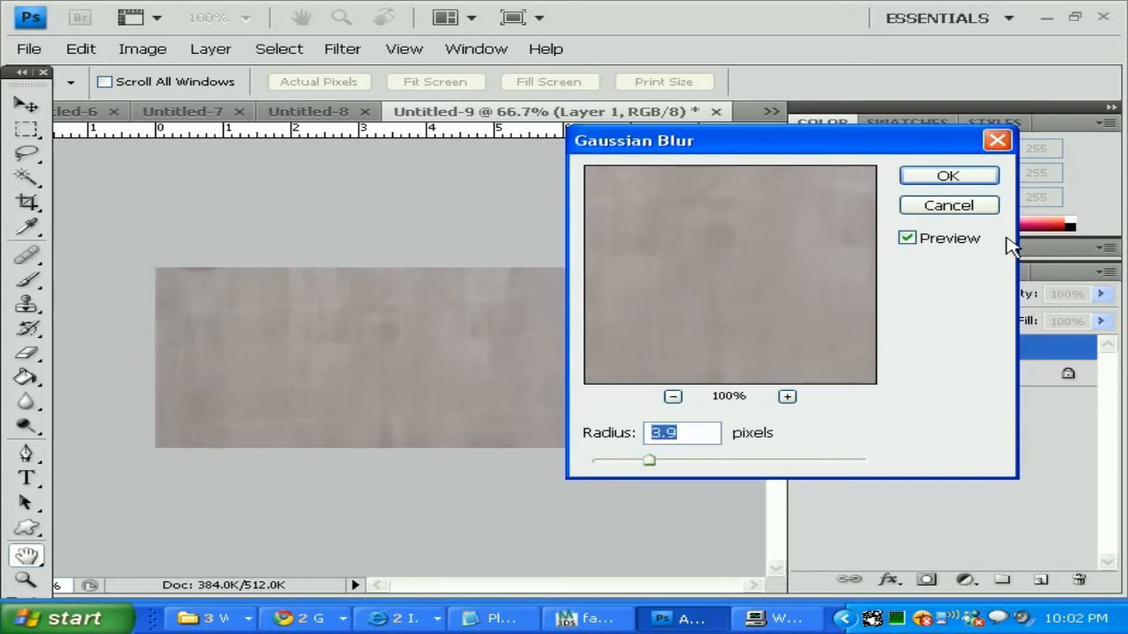
pyautogui.write('4')
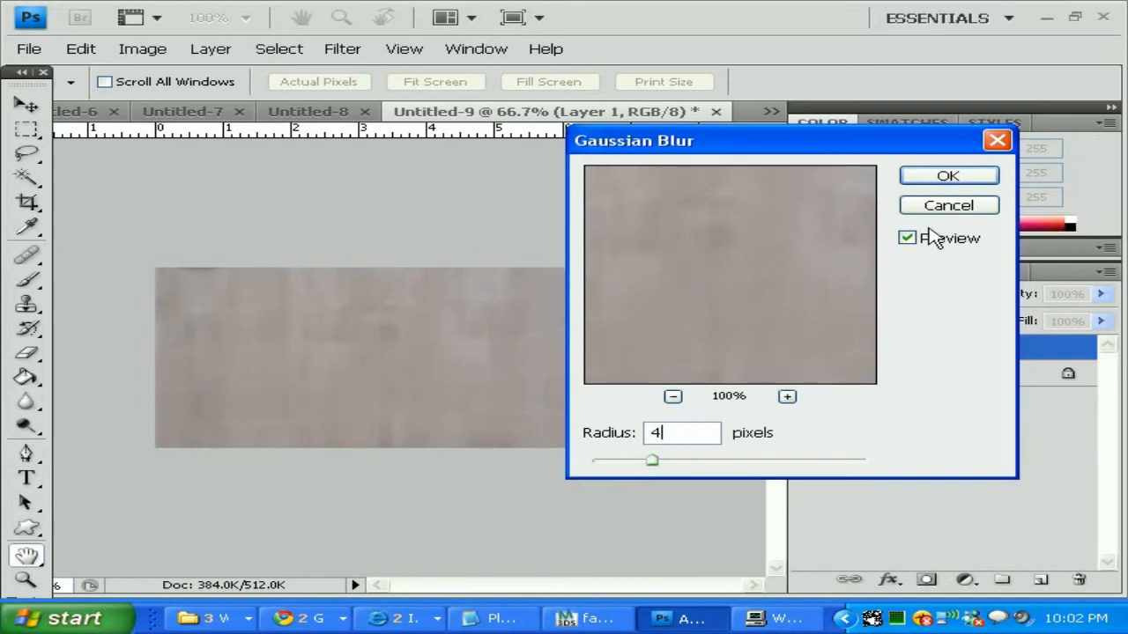
pyautogui.click(948, 175)
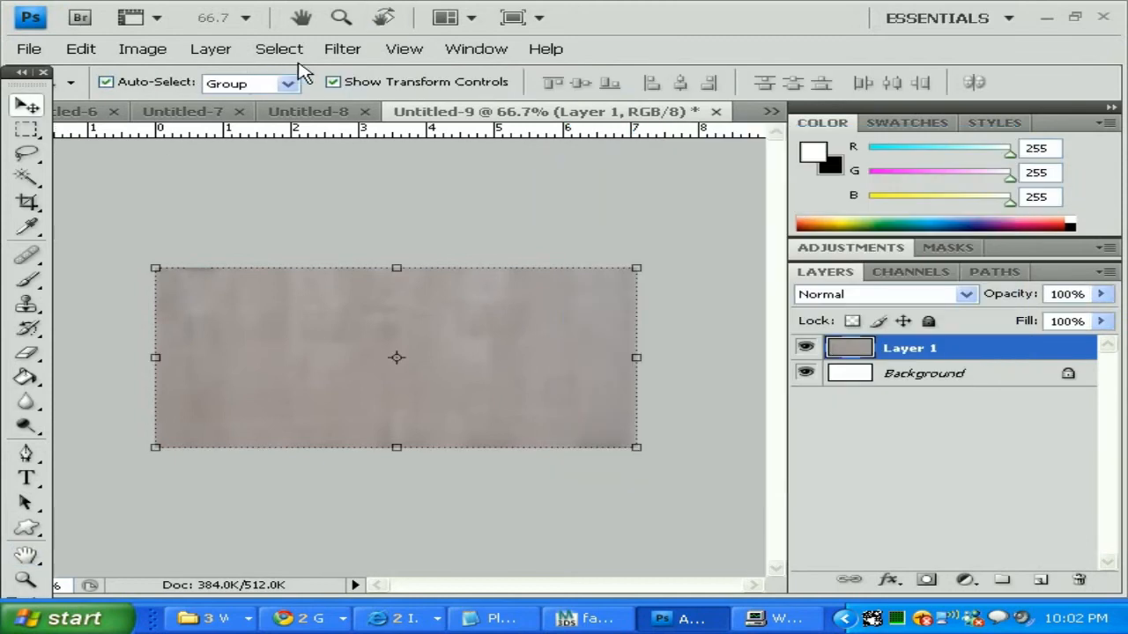
pyautogui.click(342, 50)
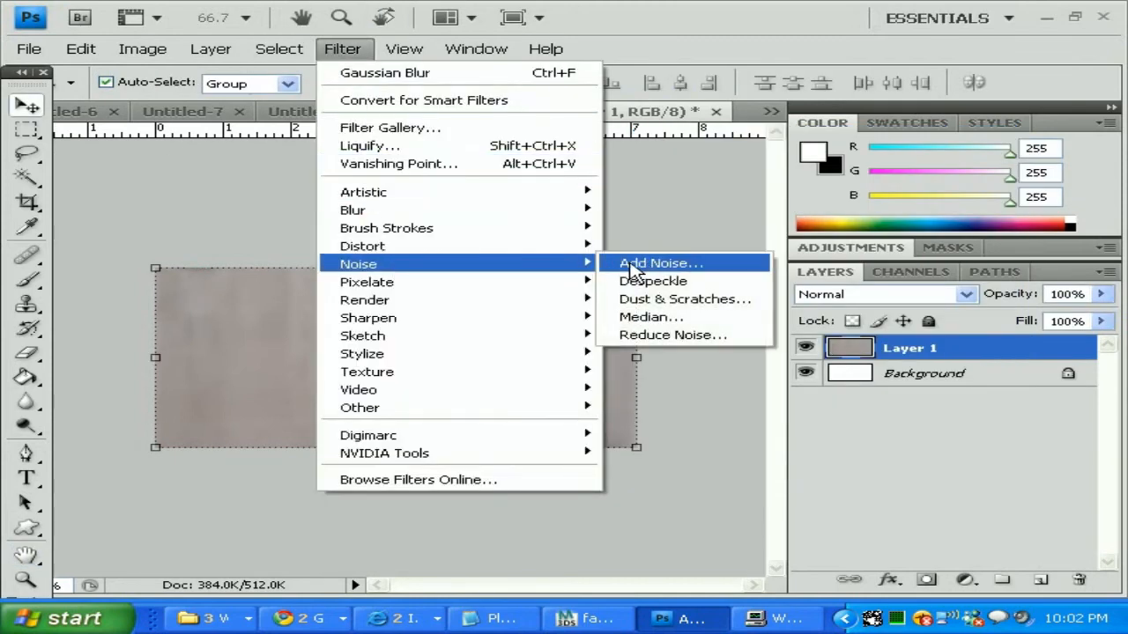
# - Add 2% Gaussian monochromatic noise to the wall, then return to the facade photo
pyautogui.click(661, 263)
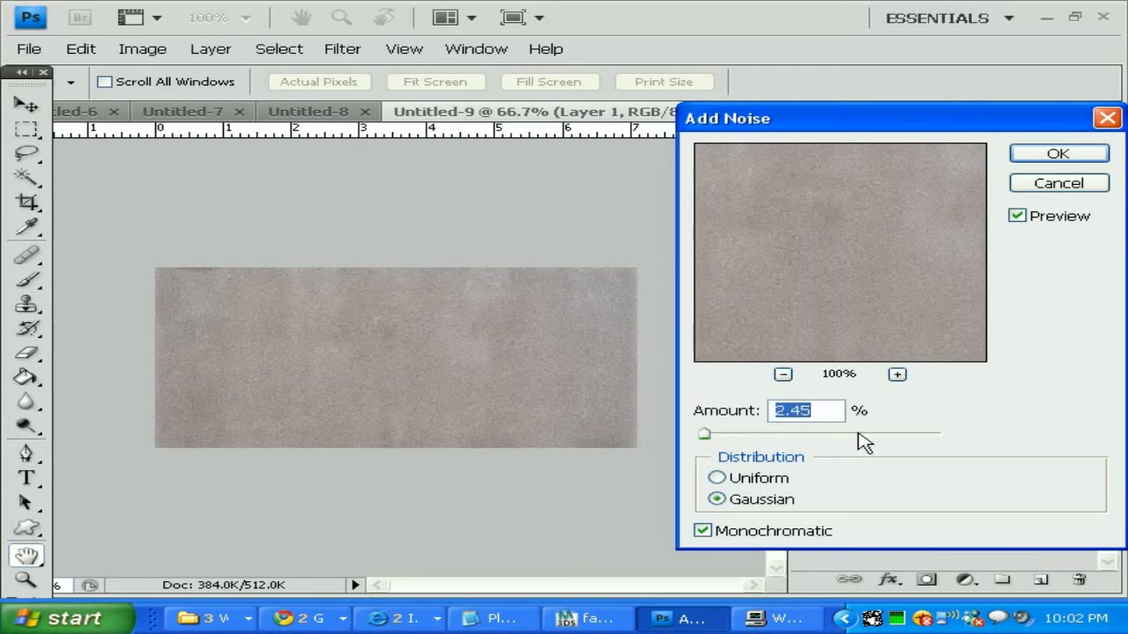
pyautogui.write('2')
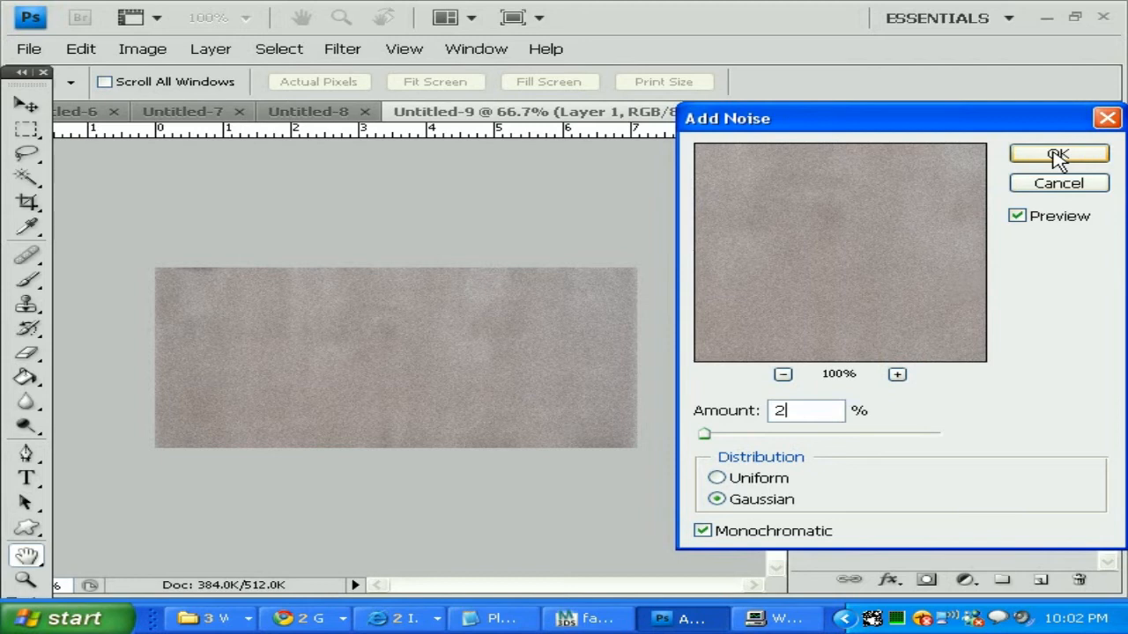
pyautogui.click(1057, 152)
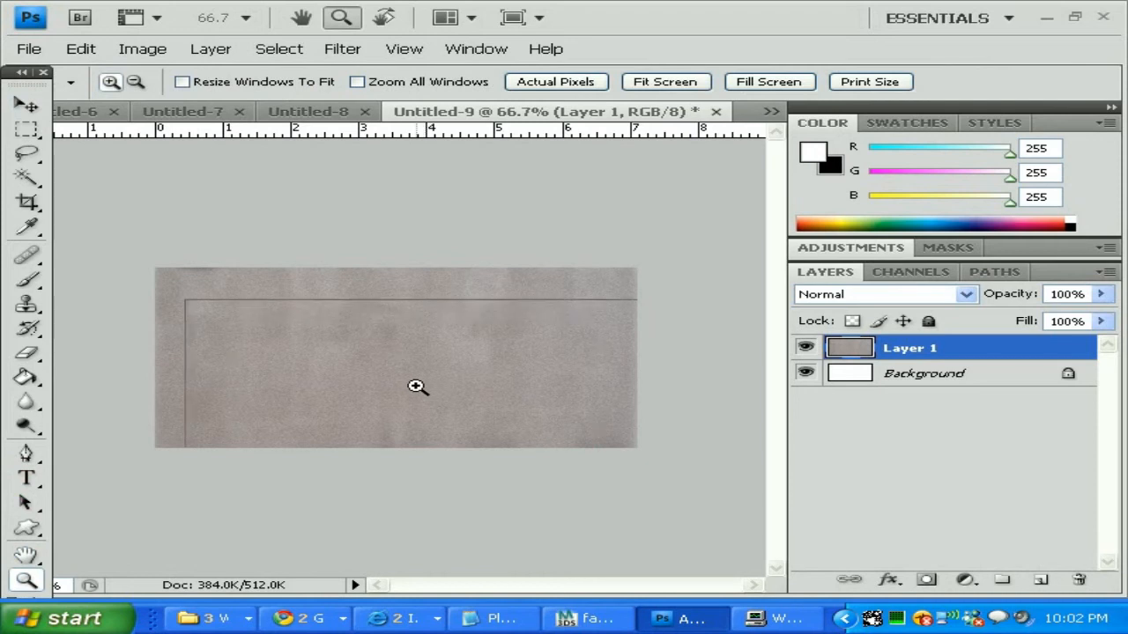
pyautogui.click(416, 387)
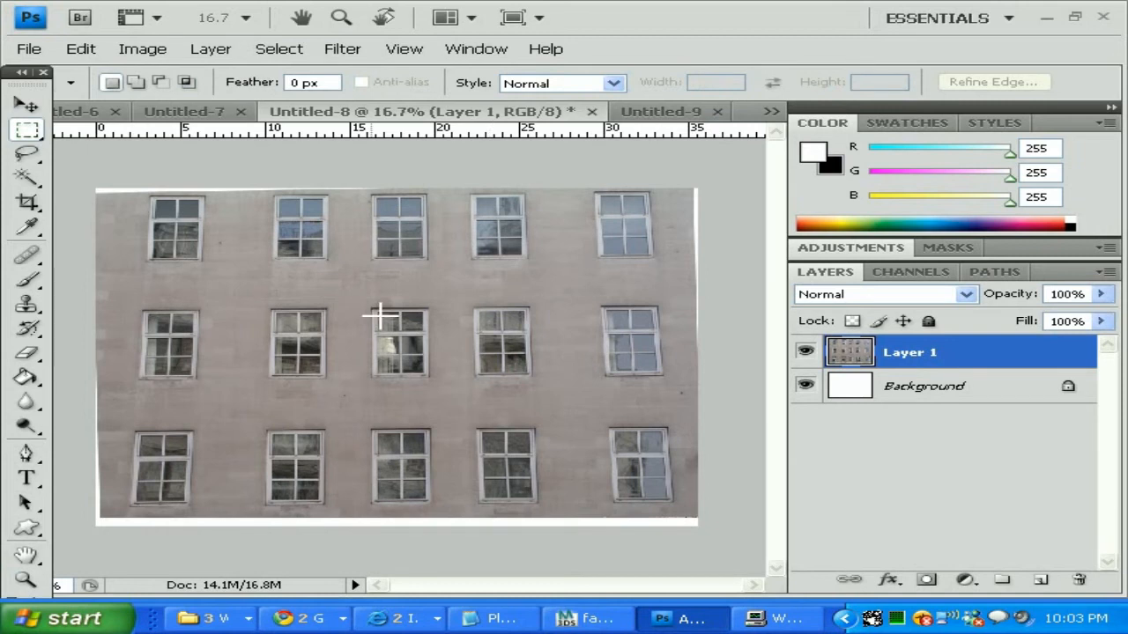
# - Marquee-select the centre window of the facade's middle row
pyautogui.moveTo(370, 314); pyautogui.dragTo(426, 365)
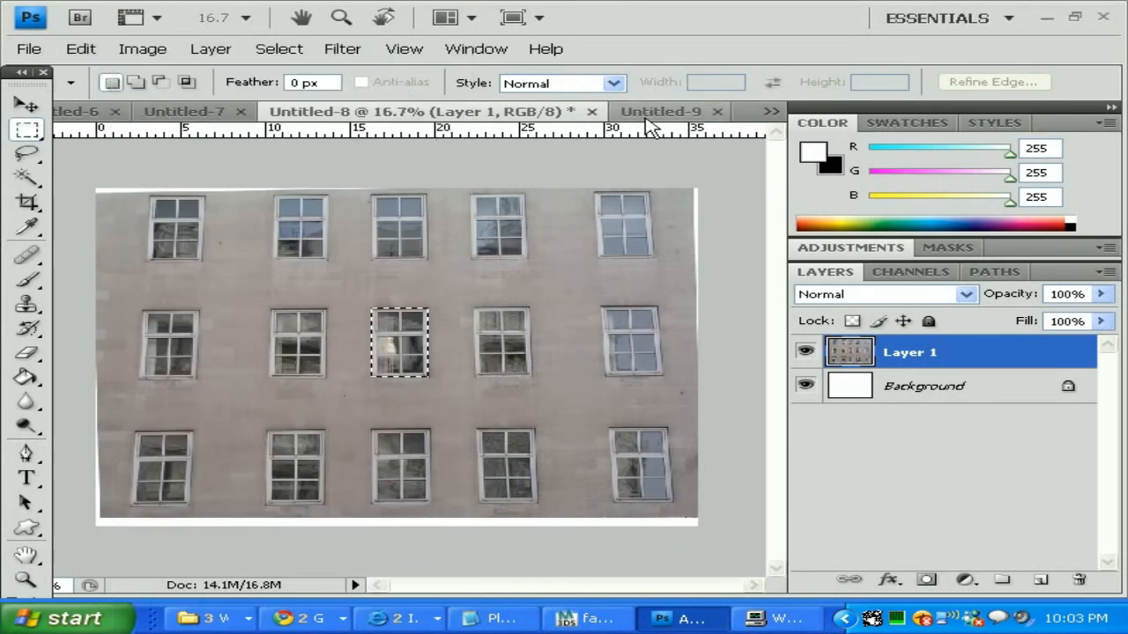
# - Paste the window into the wall document and Free Transform it to 40%
pyautogui.click(81, 49)
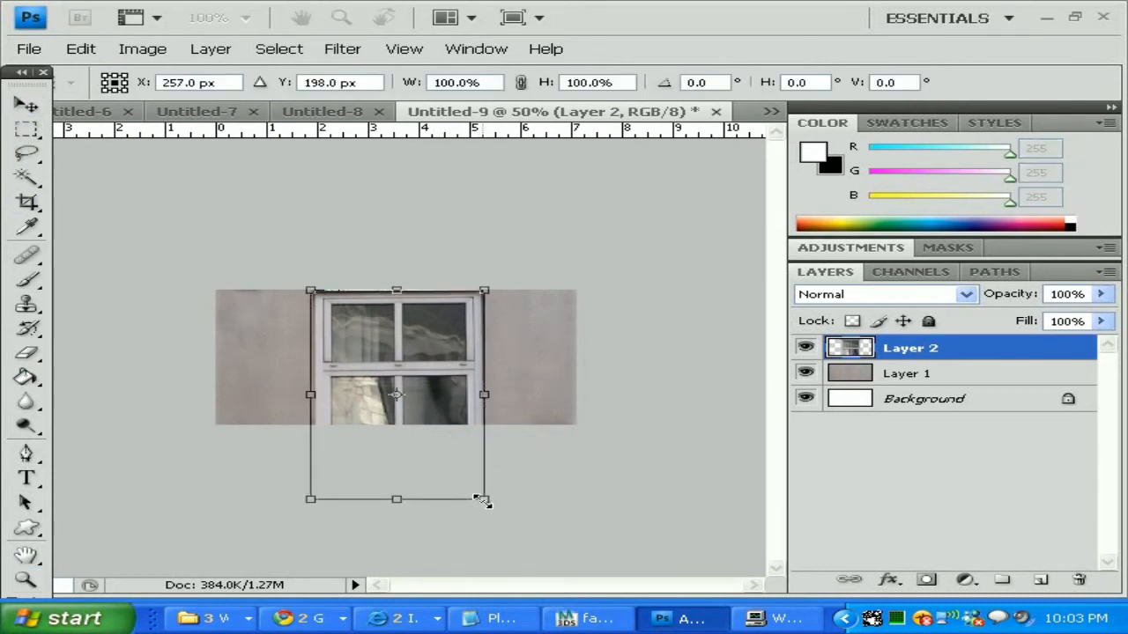
pyautogui.click(466, 82)
pyautogui.write('50')
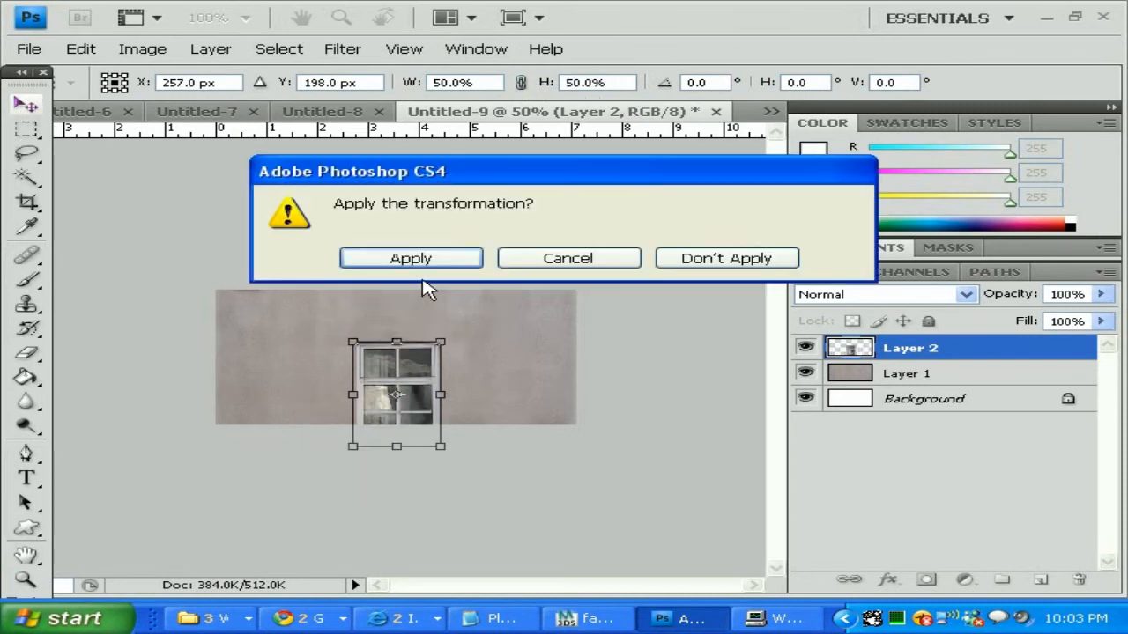
pyautogui.click(411, 257)
pyautogui.write('40')
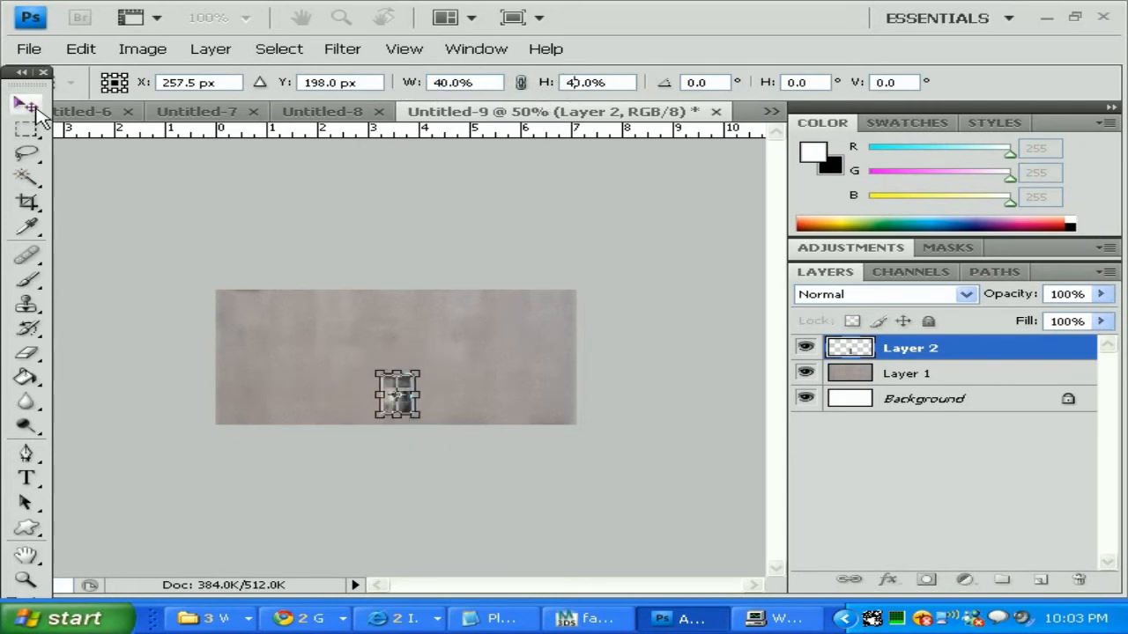
pyautogui.click(26, 106)
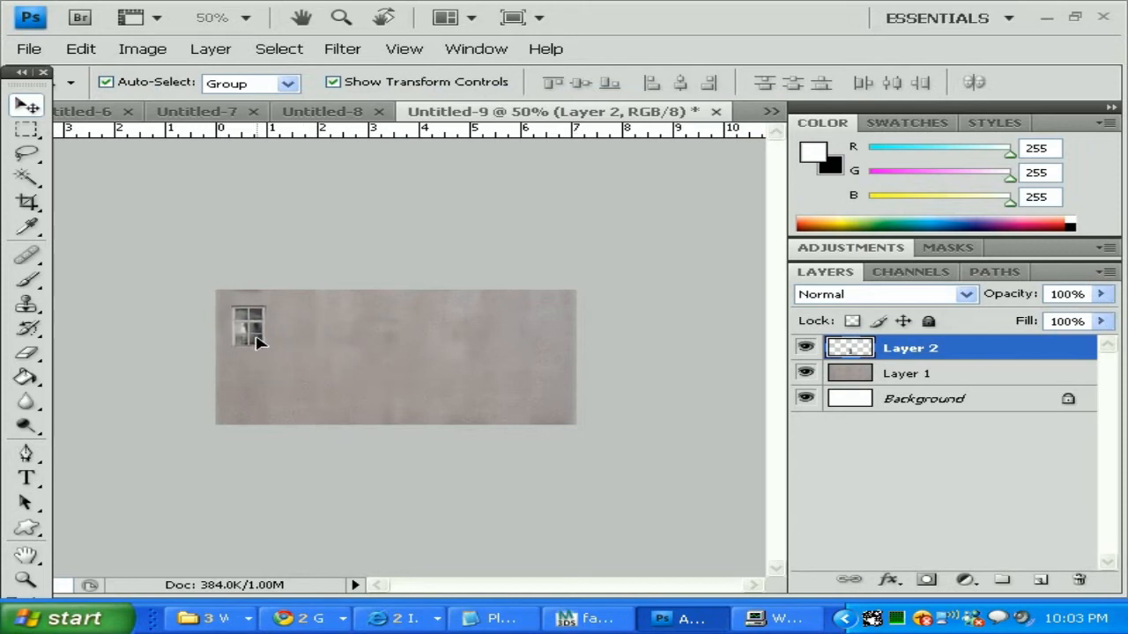
# - Move the shrunken window near the wall's upper left, then return to the photo
pyautogui.moveTo(250, 338); pyautogui.dragTo(263, 352)
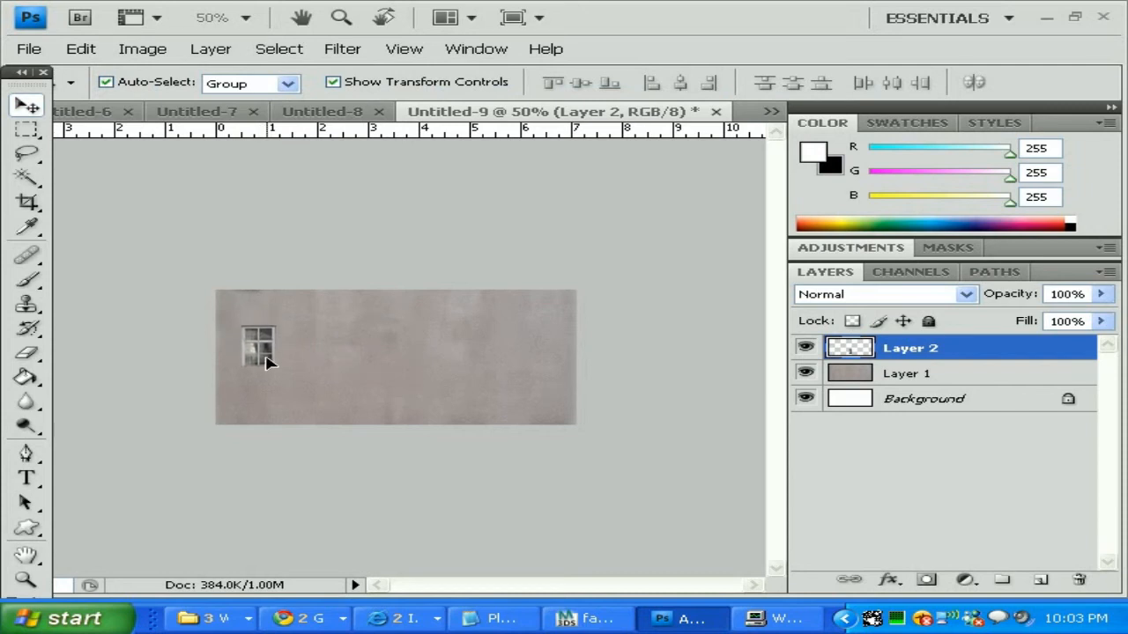
pyautogui.click(257, 345)
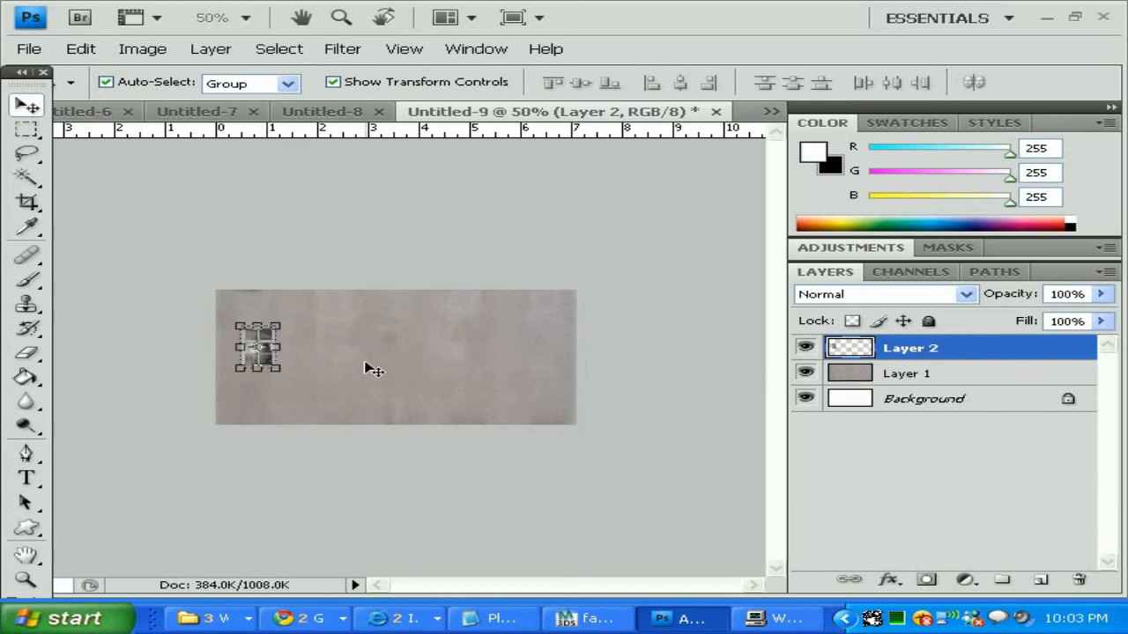
pyautogui.click(27, 129)
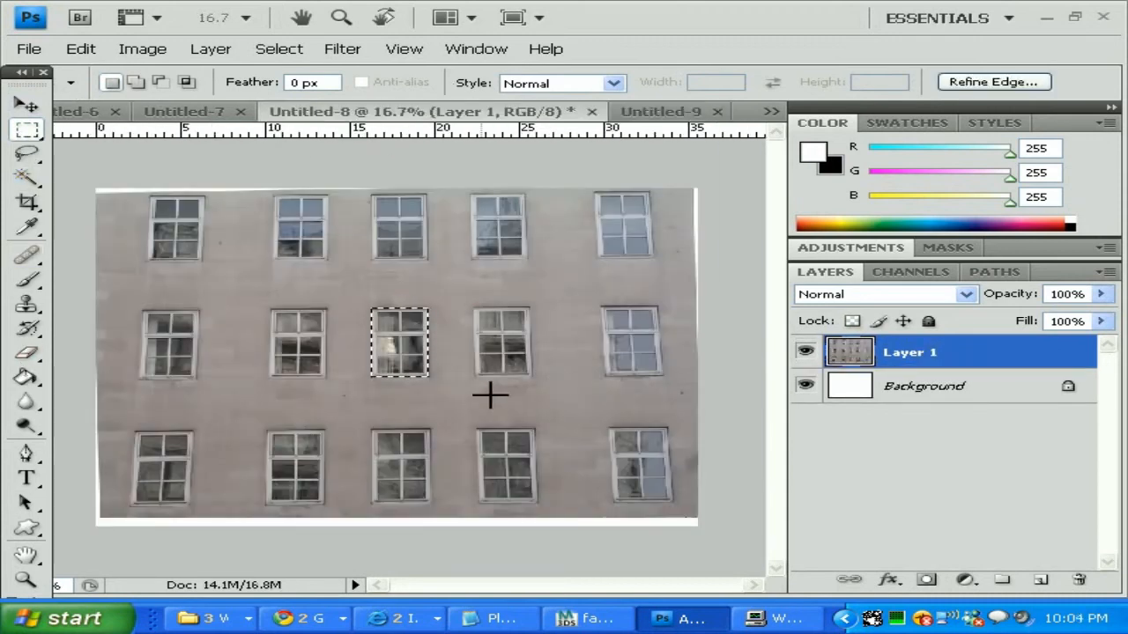
pyautogui.moveTo(278, 328)
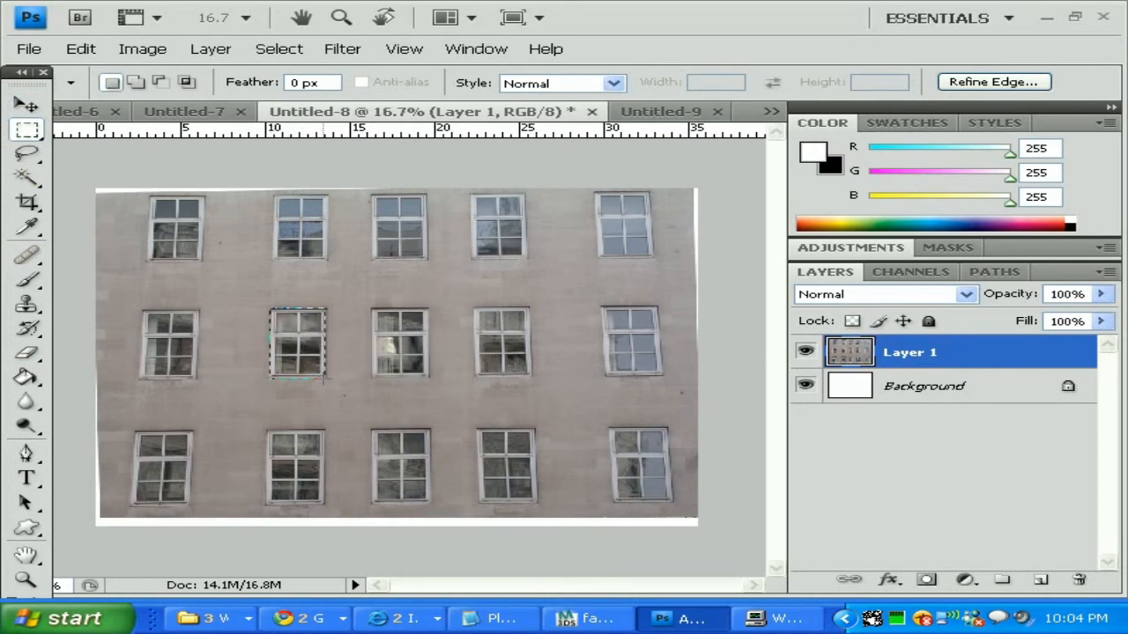
# - Copy a window from the photo, paste it as Layer 3 and scale it to 25%
pyautogui.click(81, 49)
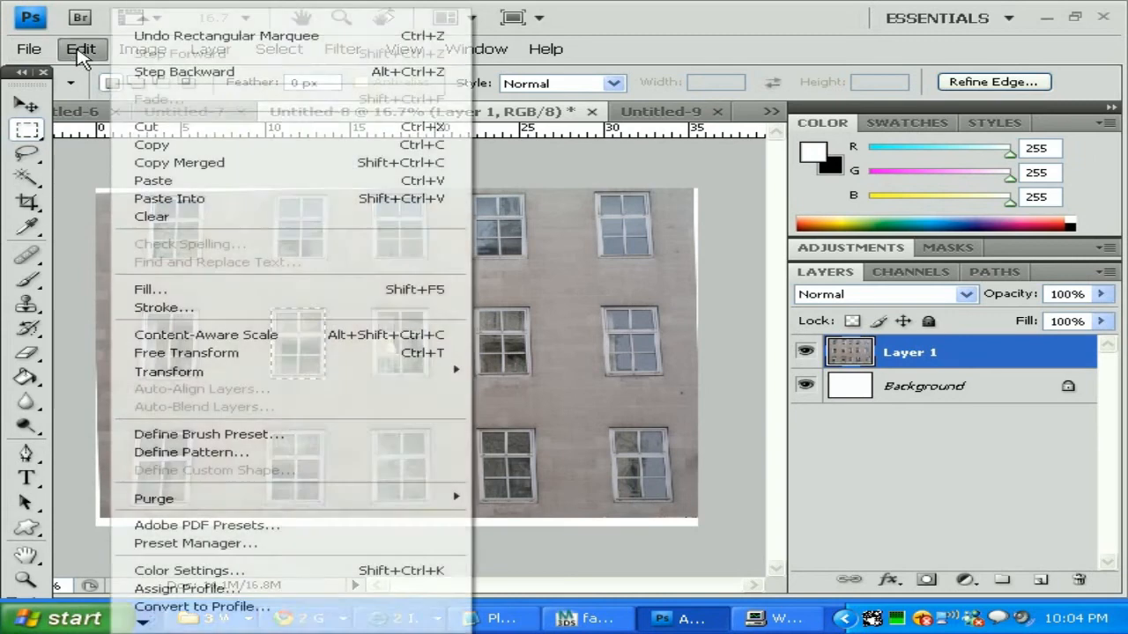
pyautogui.click(81, 49)
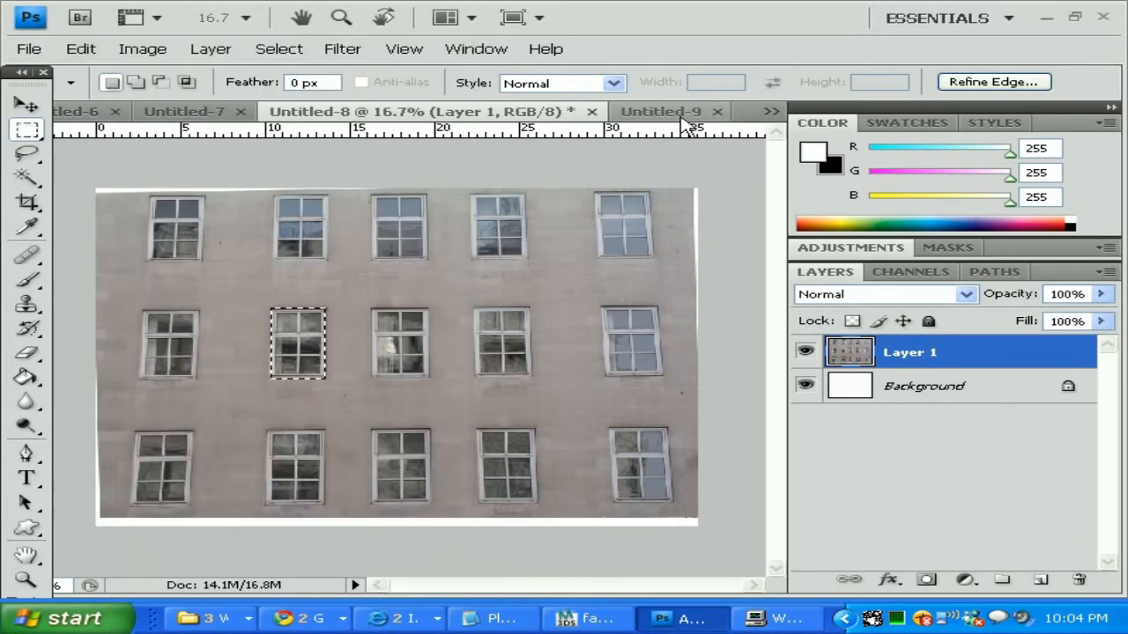
pyautogui.click(81, 49)
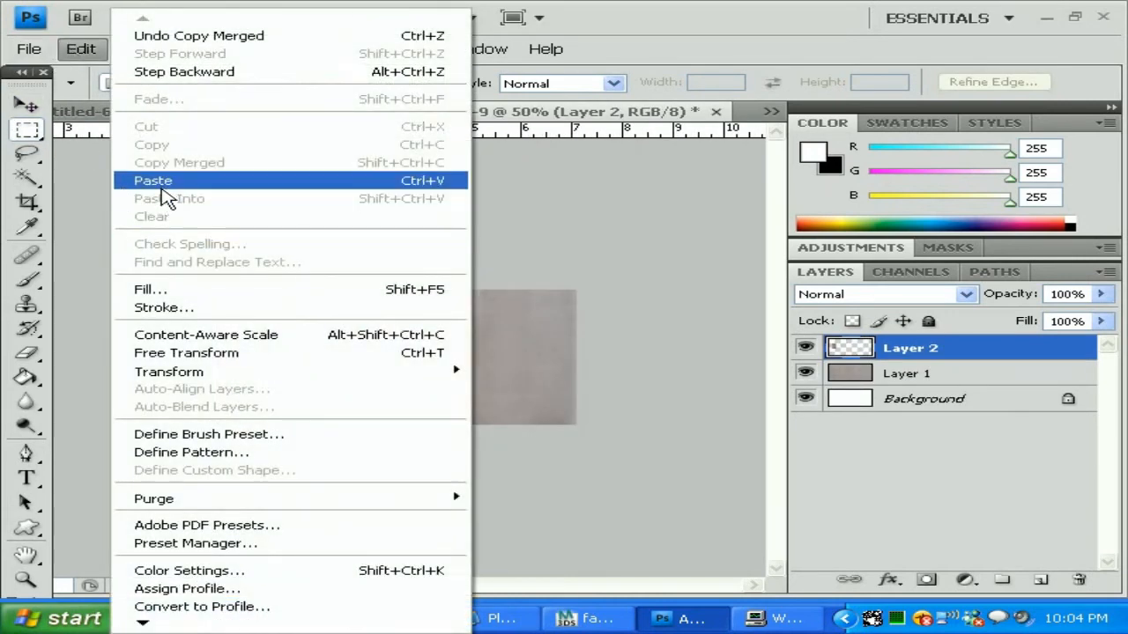
pyautogui.click(151, 180)
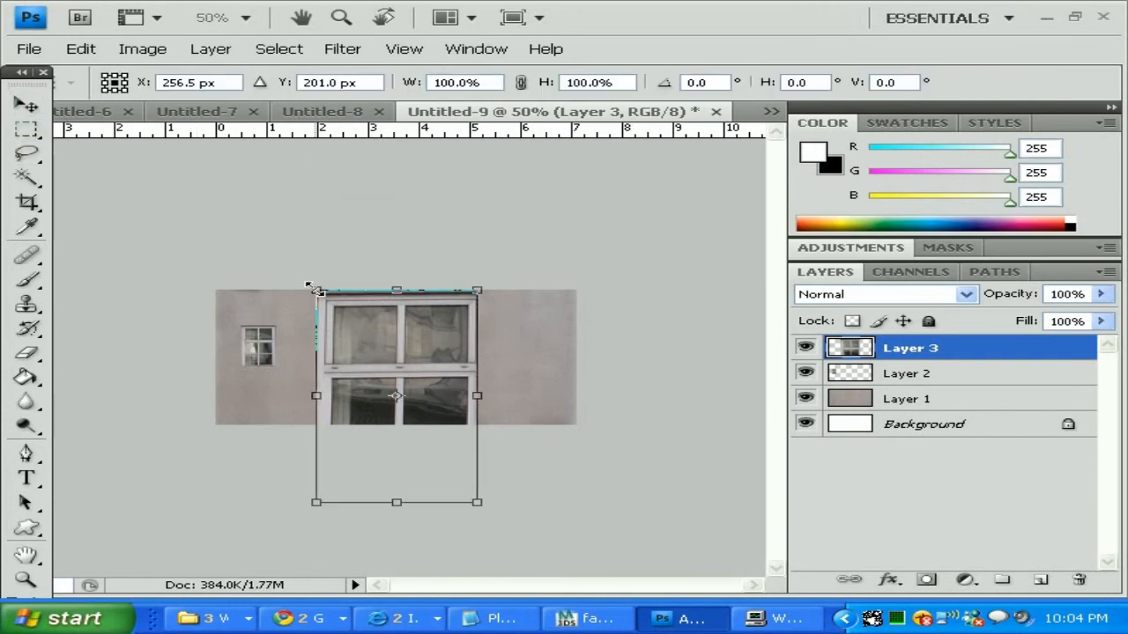
pyautogui.click(465, 83)
pyautogui.write('35')
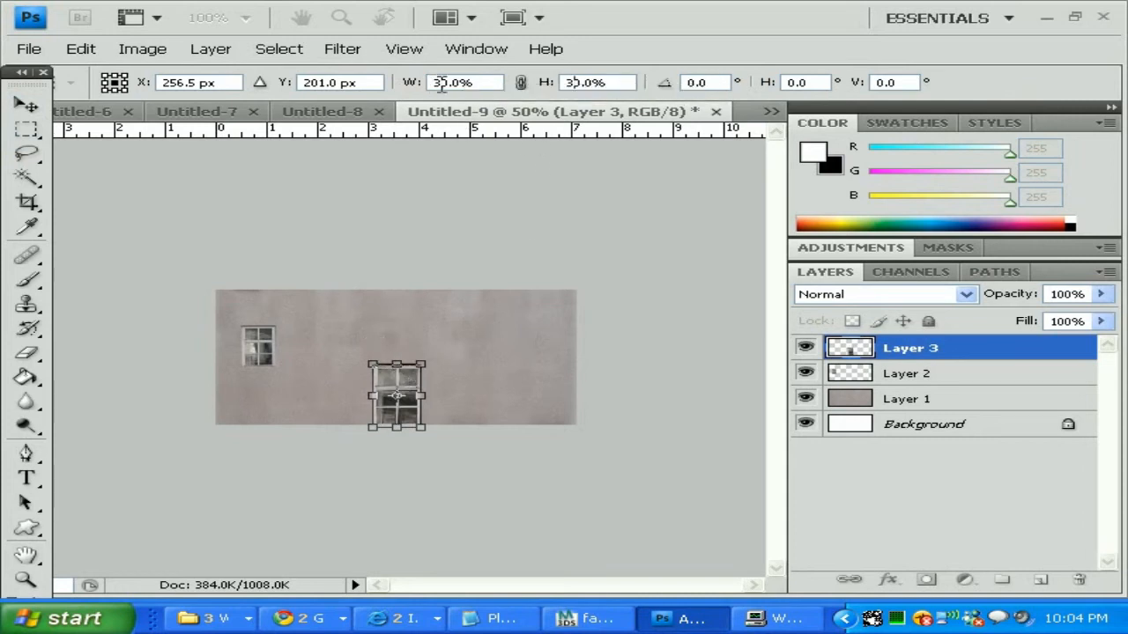
pyautogui.write('25.0%')
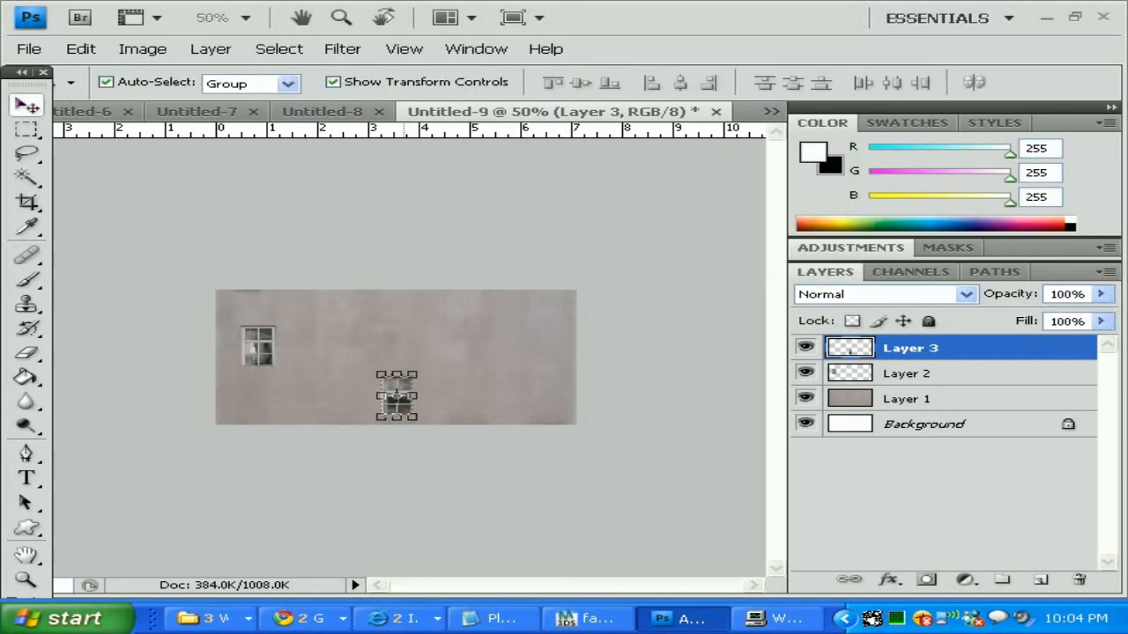
pyautogui.click(395, 395)
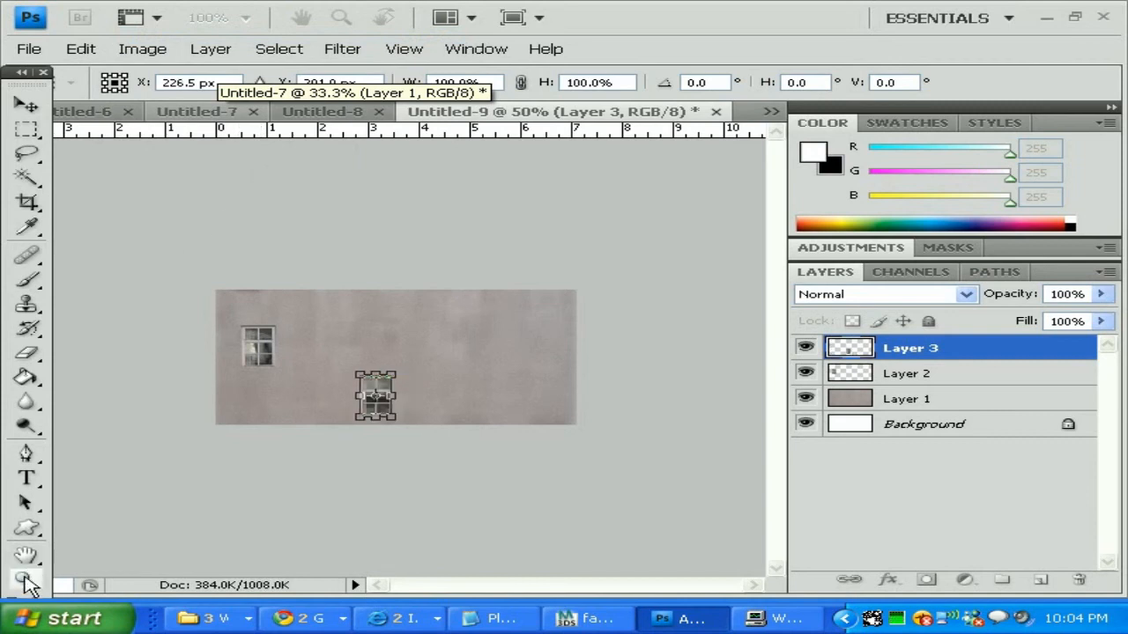
# - Move the second window up beside the first and line it up level with it
pyautogui.click(27, 580)
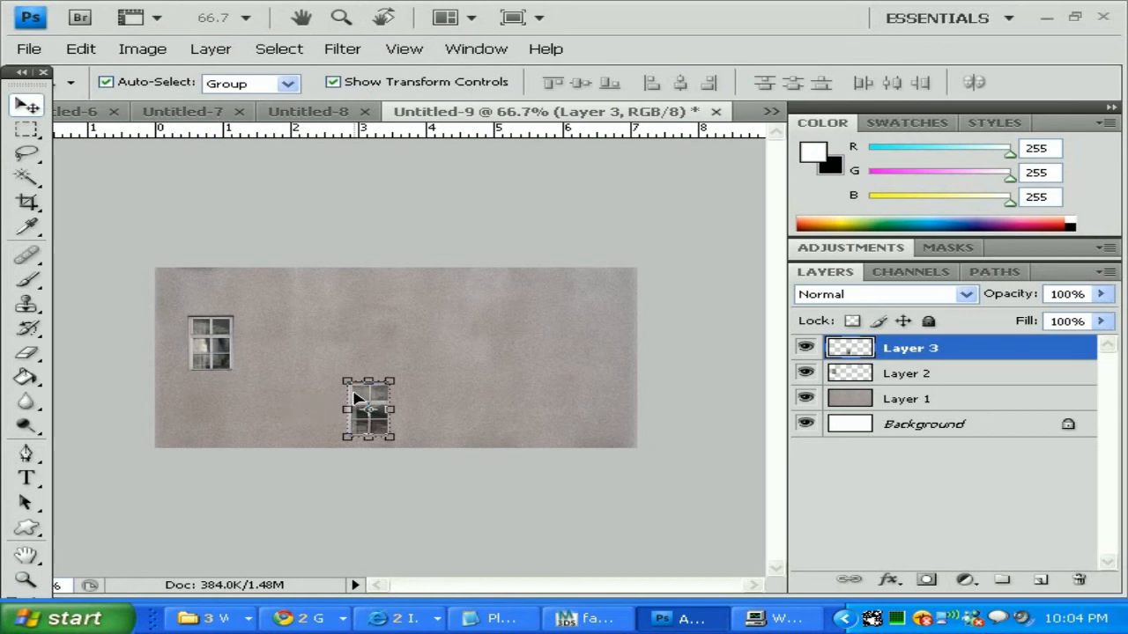
pyautogui.moveTo(368, 409); pyautogui.dragTo(319, 344)
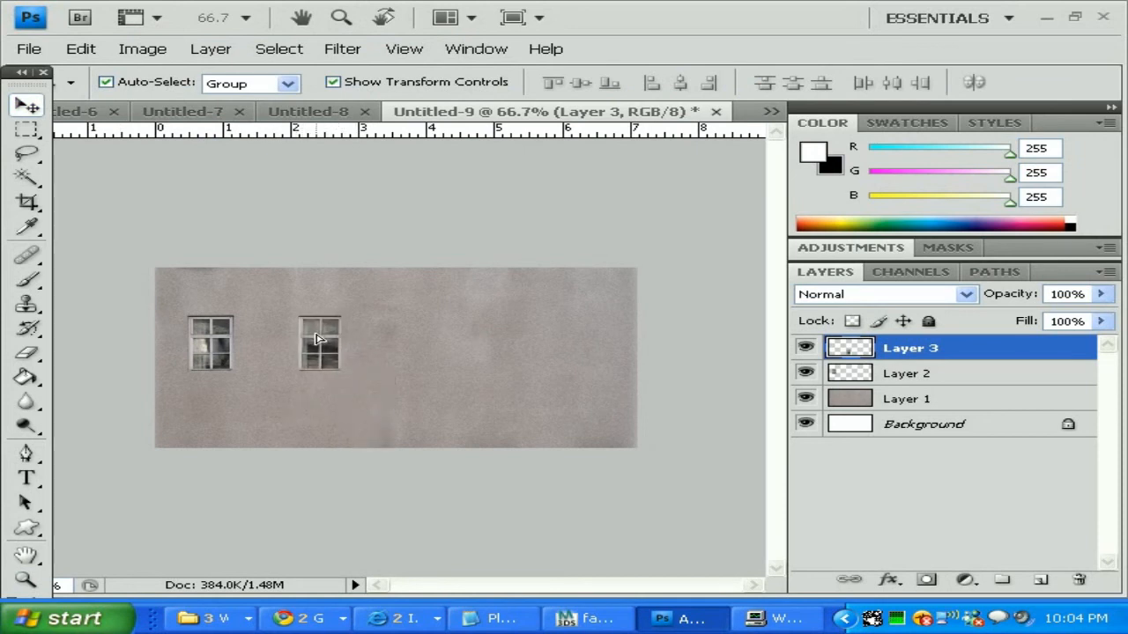
pyautogui.moveTo(319, 342); pyautogui.dragTo(349, 342)
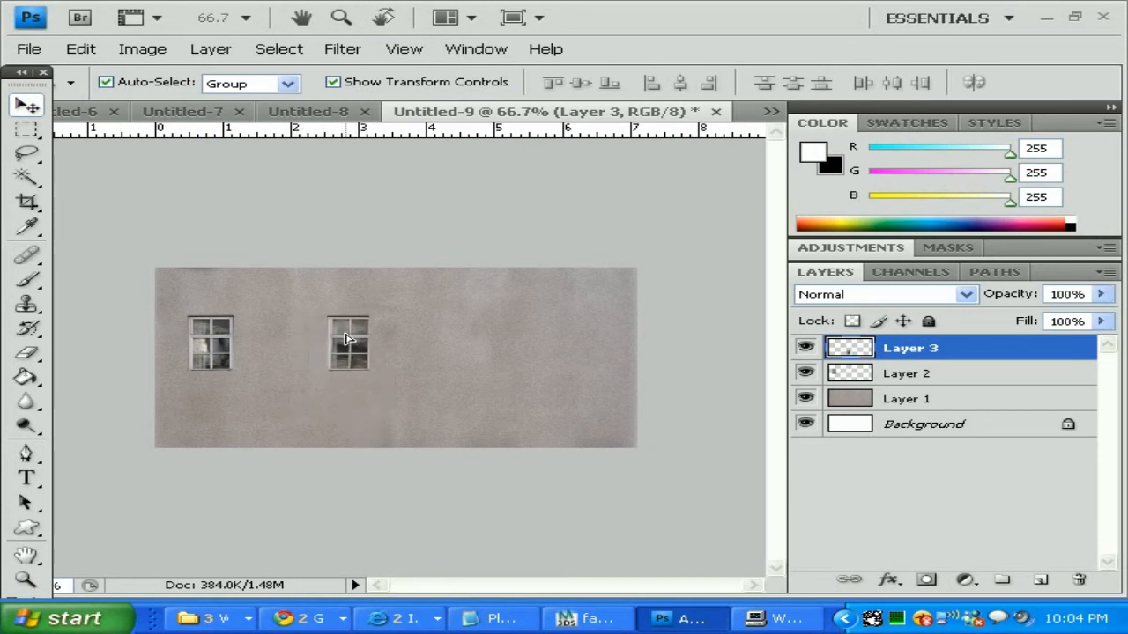
pyautogui.moveTo(349, 343); pyautogui.dragTo(361, 345)
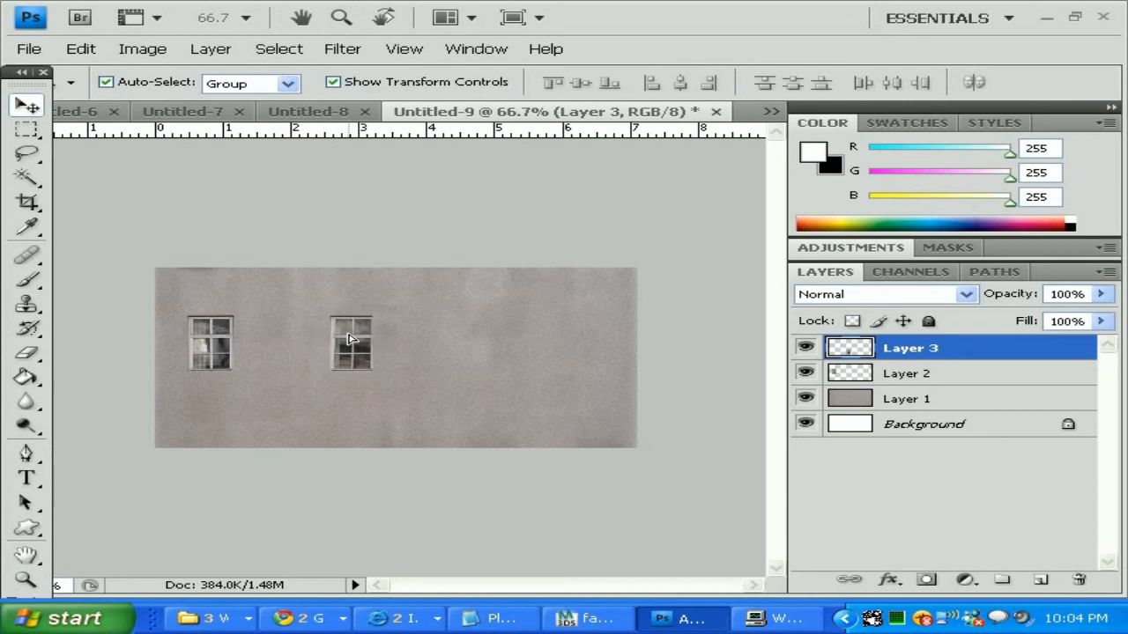
# - Marquee-copy another window from the photo, paste it and commit the 20% shrink
pyautogui.click(350, 343)
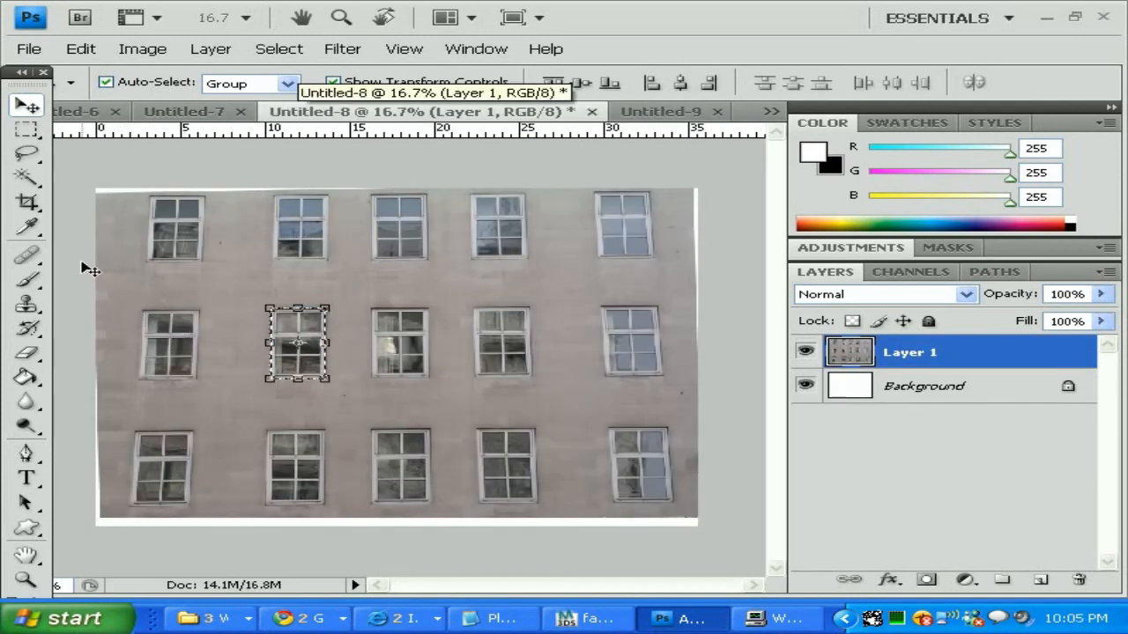
pyautogui.click(25, 131)
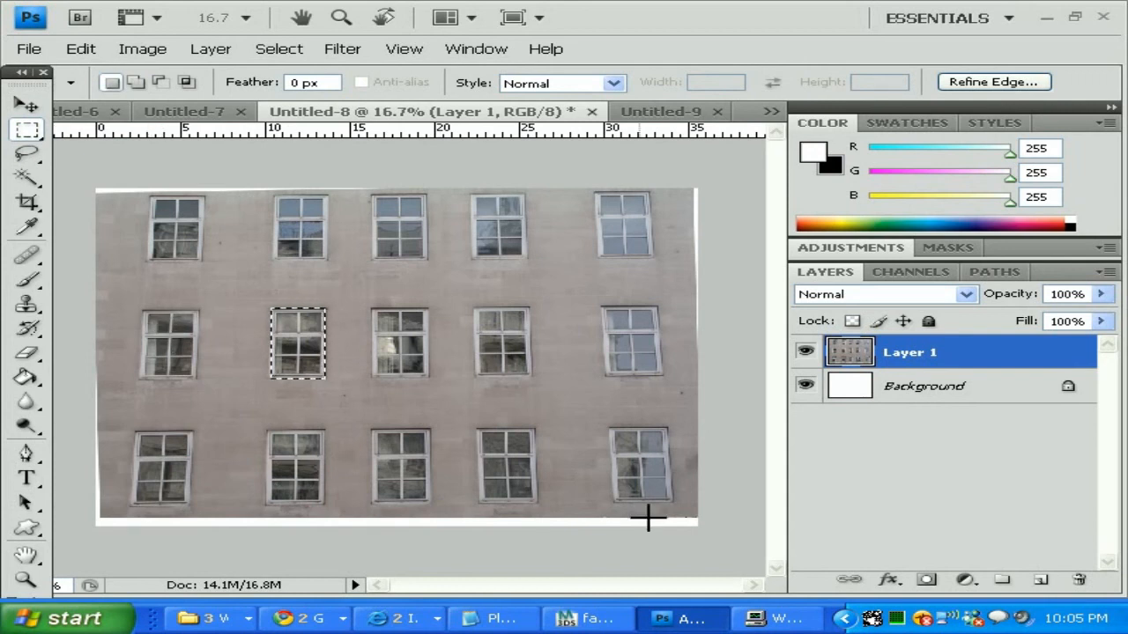
pyautogui.moveTo(617, 315)
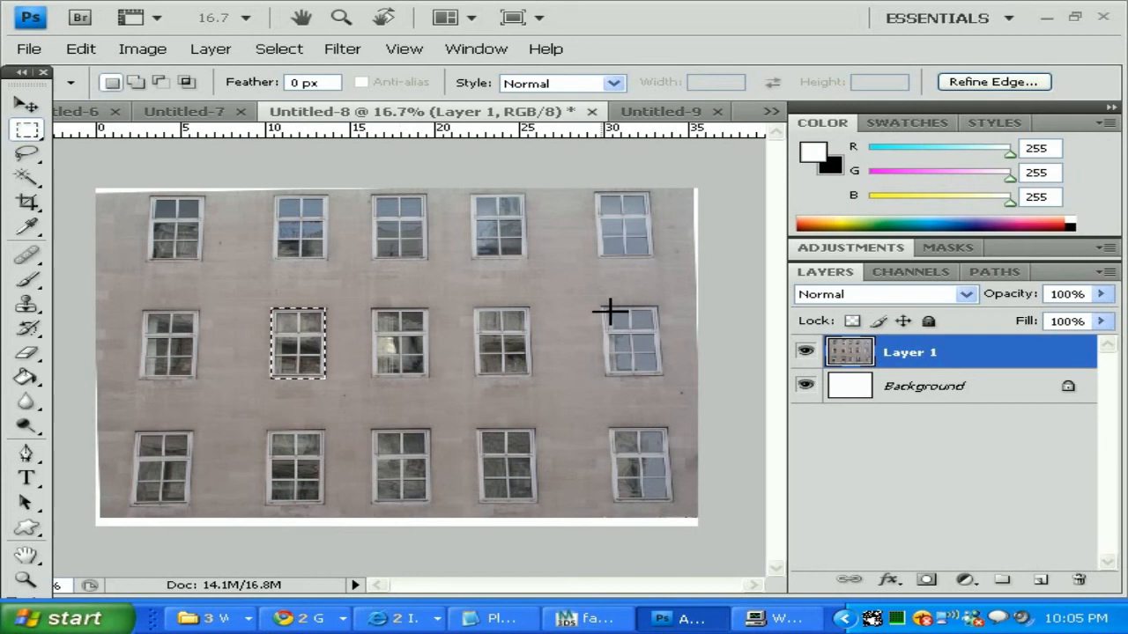
pyautogui.moveTo(284, 440)
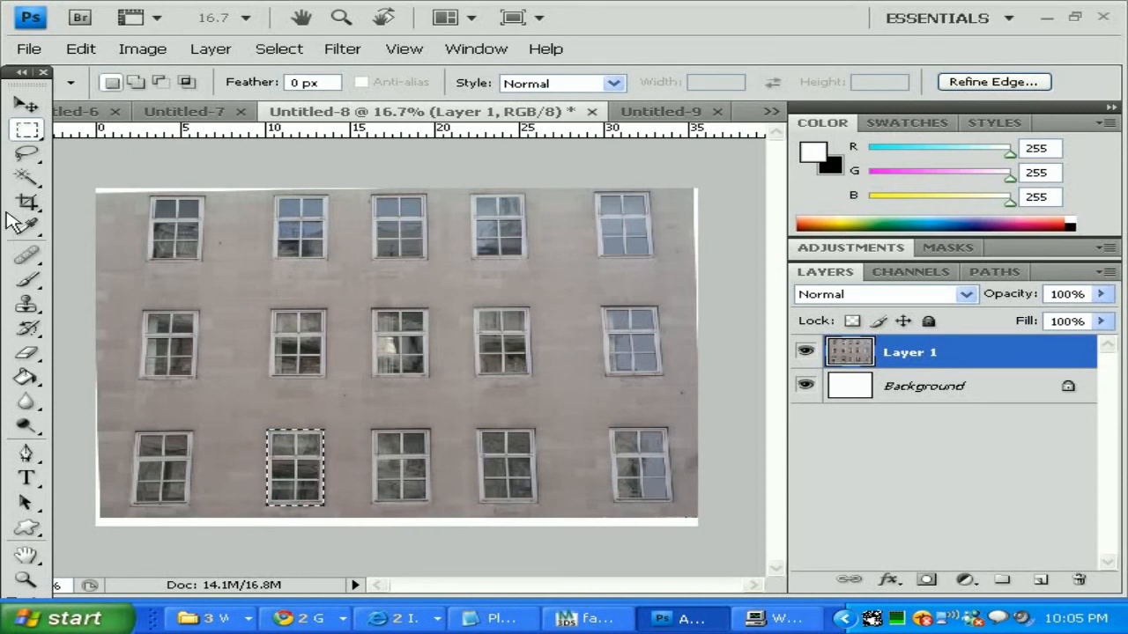
pyautogui.moveTo(81, 49)
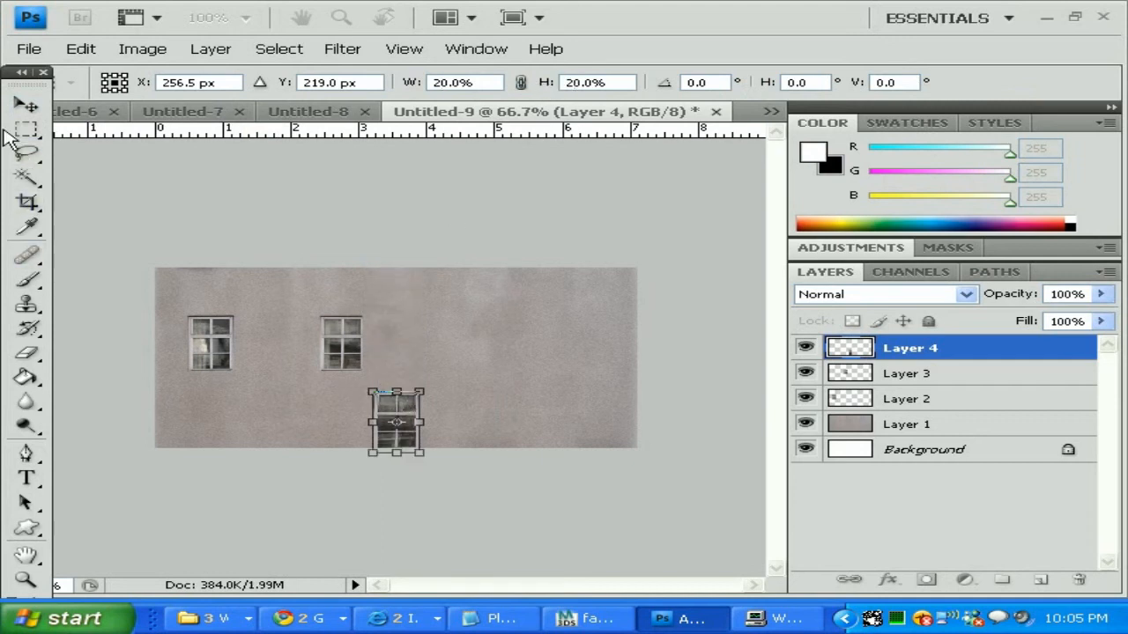
pyautogui.click(27, 130)
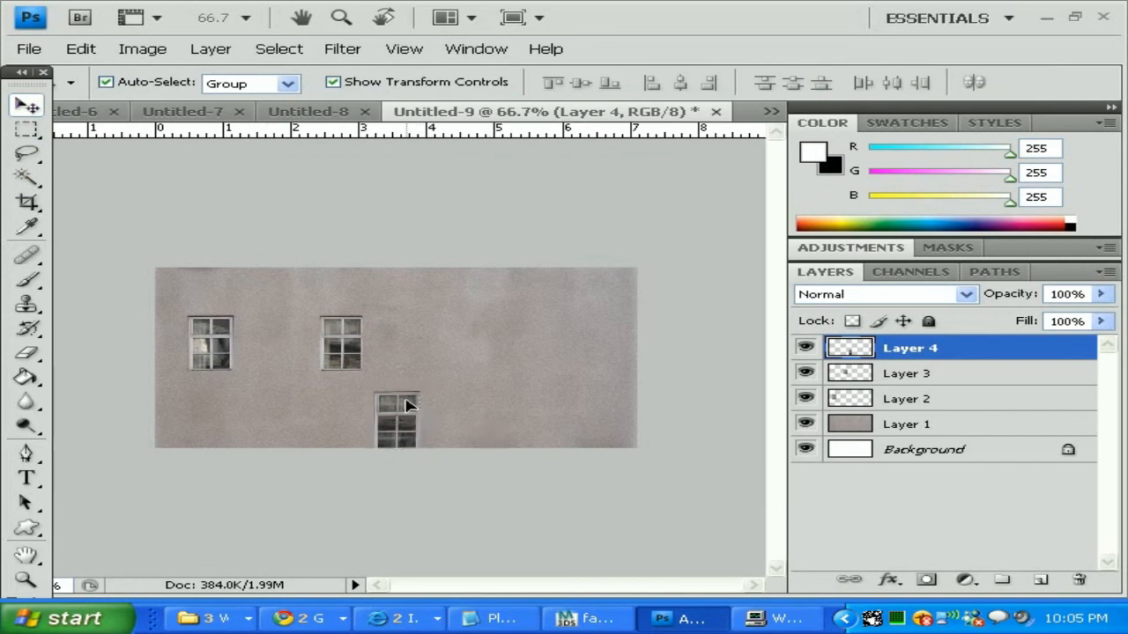
# - Move the third window into line to the right of the second
pyautogui.moveTo(396, 414); pyautogui.dragTo(467, 339)
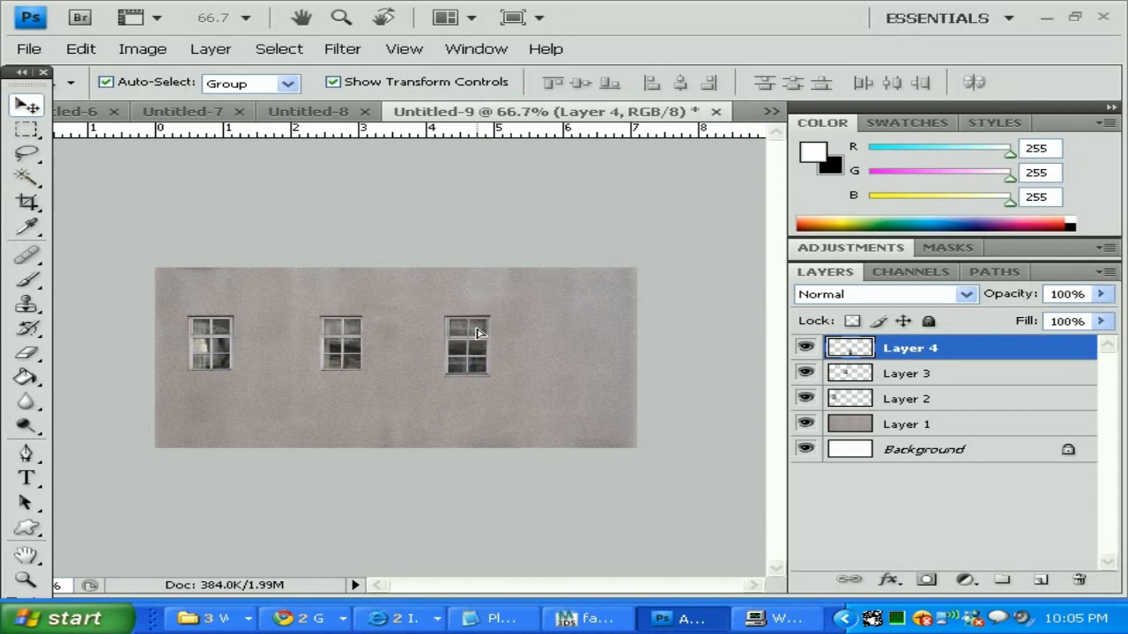
pyautogui.click(467, 345)
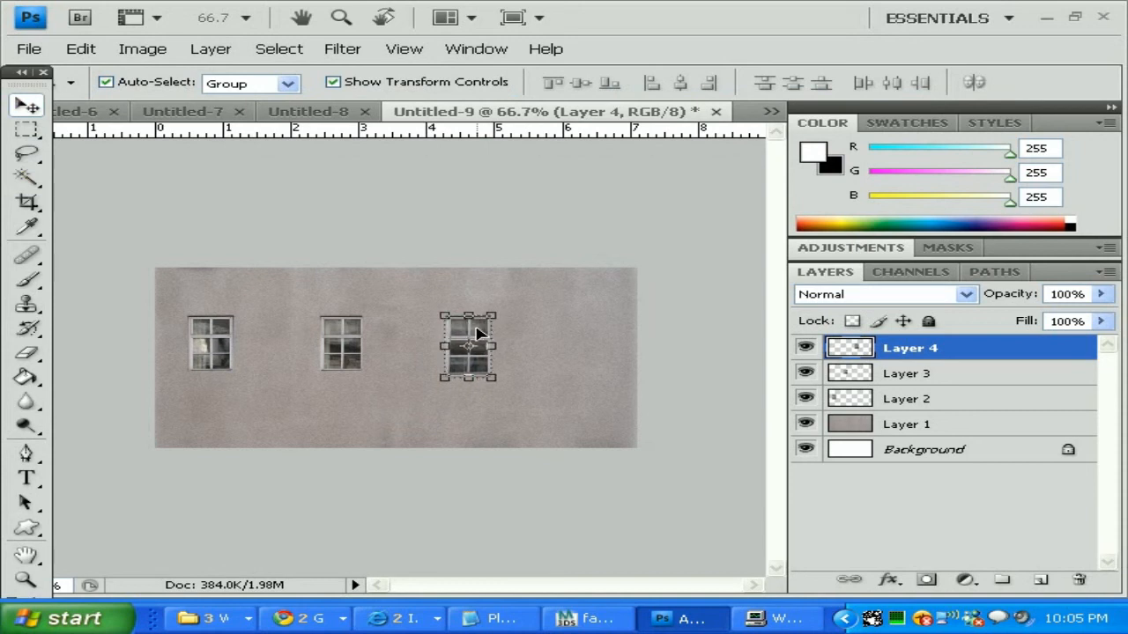
pyautogui.click(27, 131)
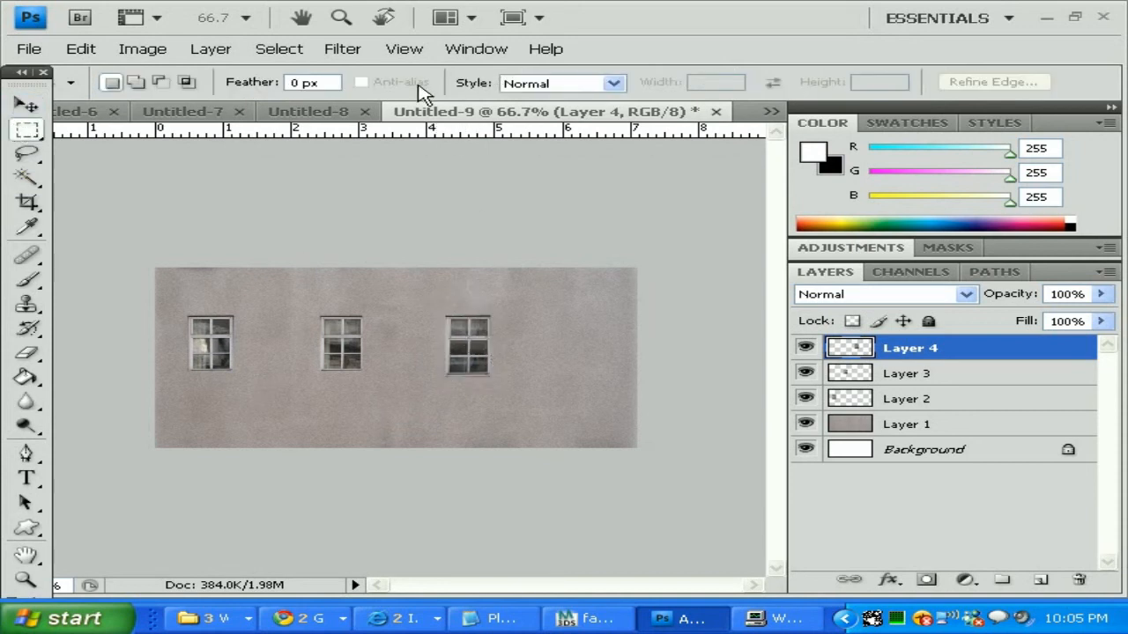
# - Copy the top-row, second-from-left window from the photo and paste it into the wall
pyautogui.click(307, 111)
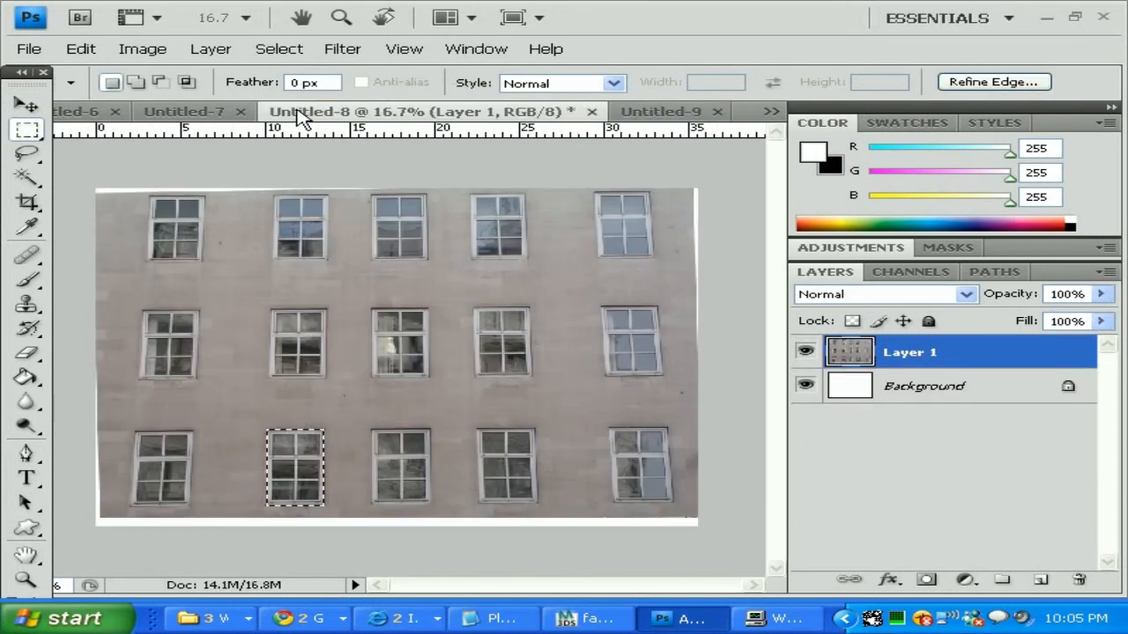
pyautogui.moveTo(574, 382)
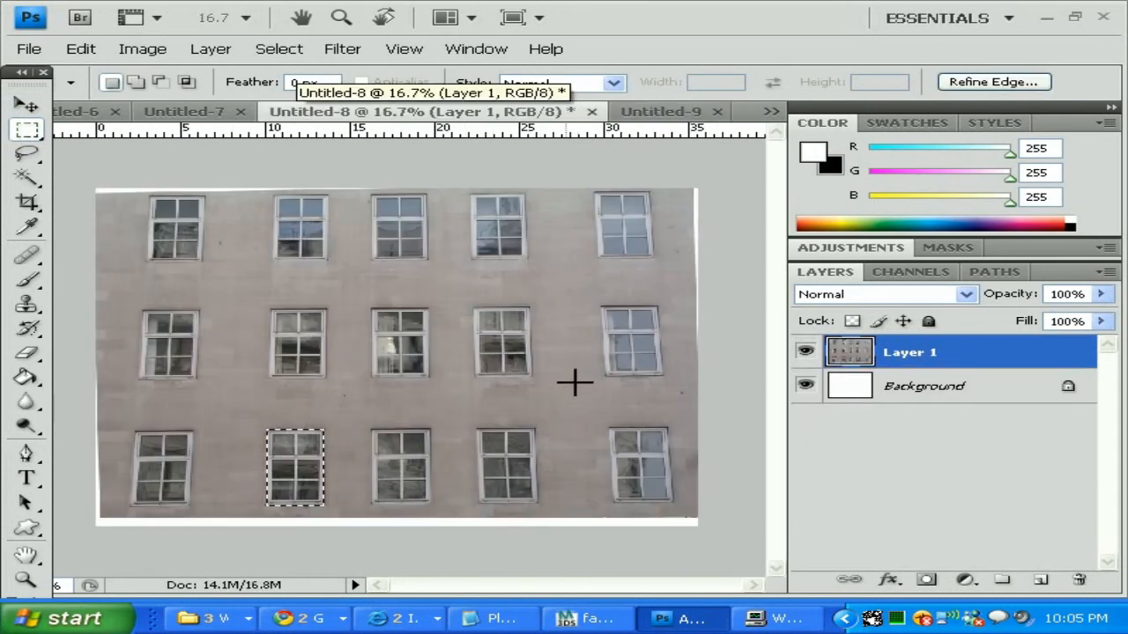
pyautogui.moveTo(495, 224)
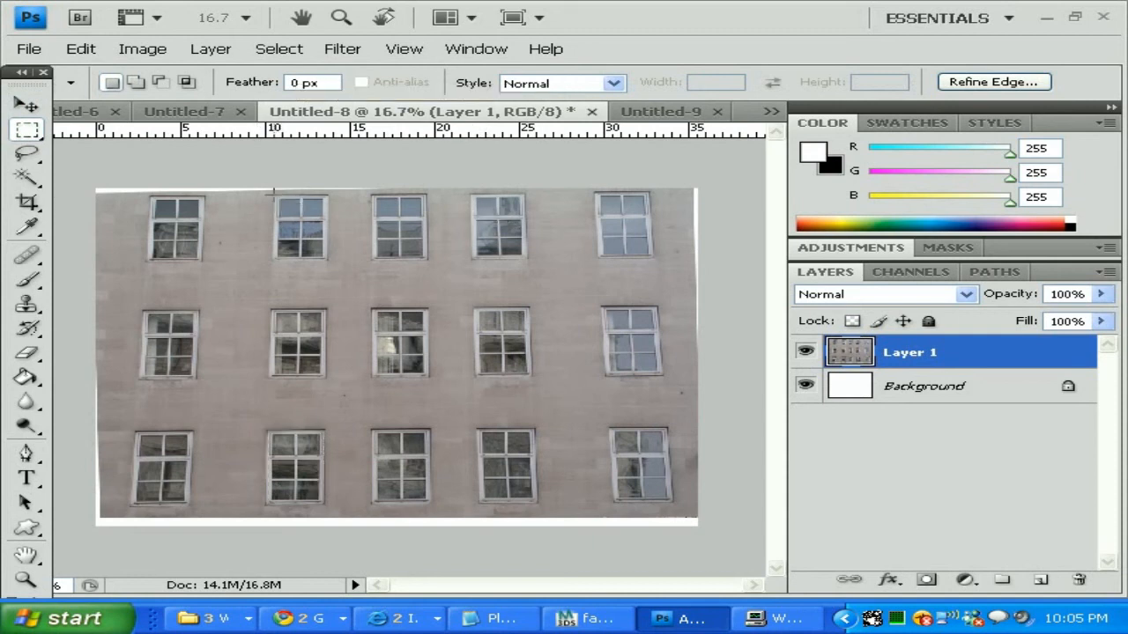
pyautogui.moveTo(273, 194); pyautogui.dragTo(331, 257)
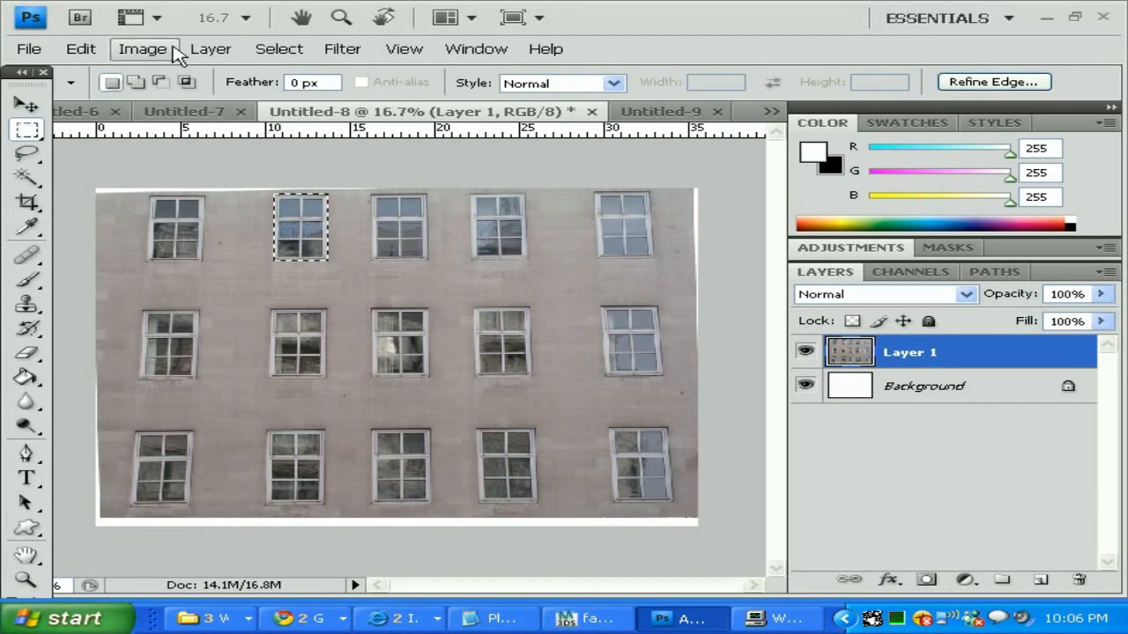
pyautogui.click(81, 49)
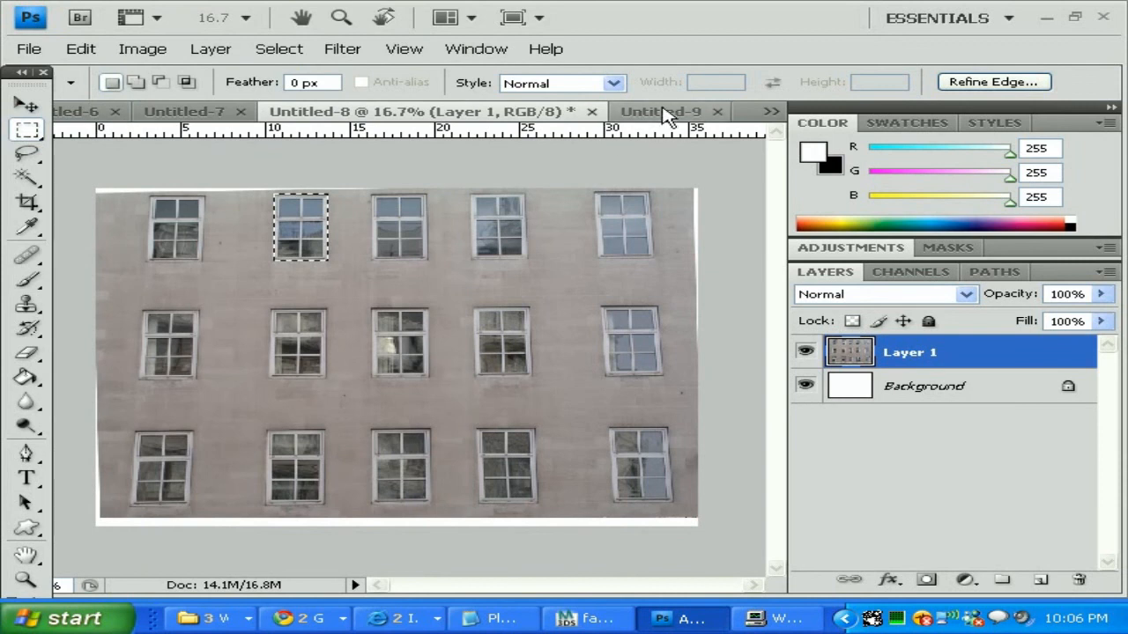
pyautogui.click(81, 50)
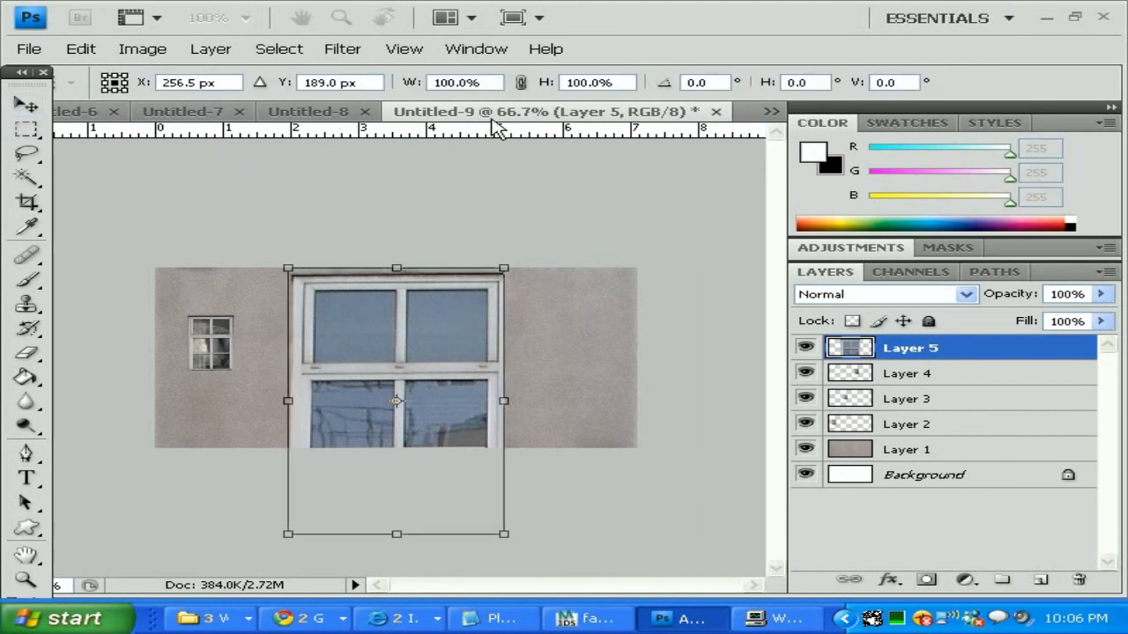
# - Scale the pasted window to 20%, apply, and move it to the end of the row
pyautogui.click(458, 83)
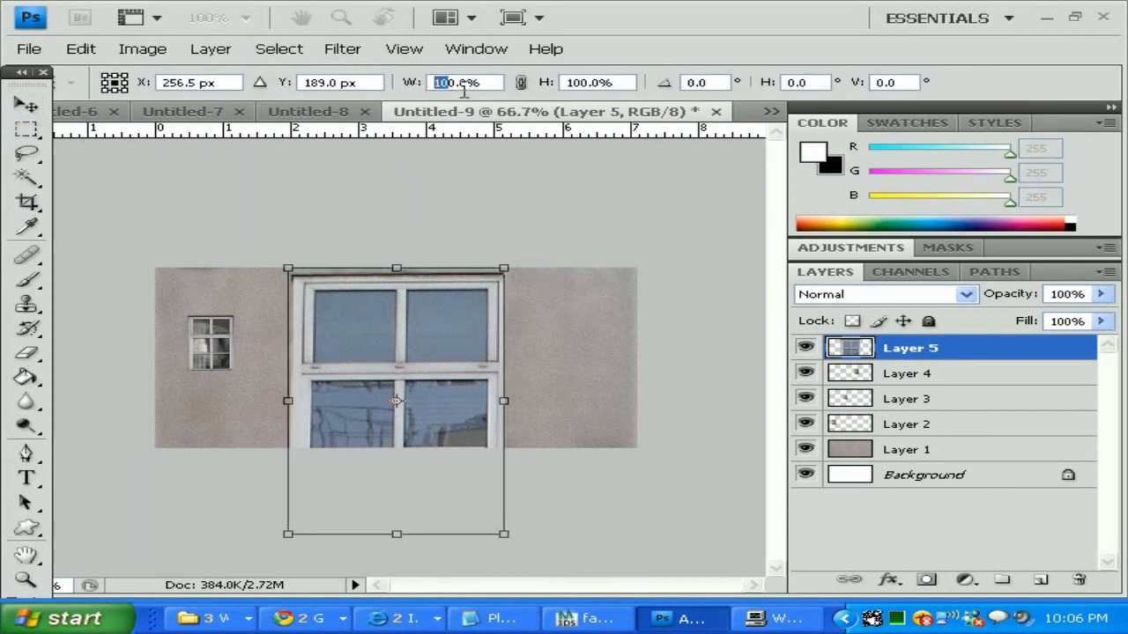
pyautogui.write('20.0%')
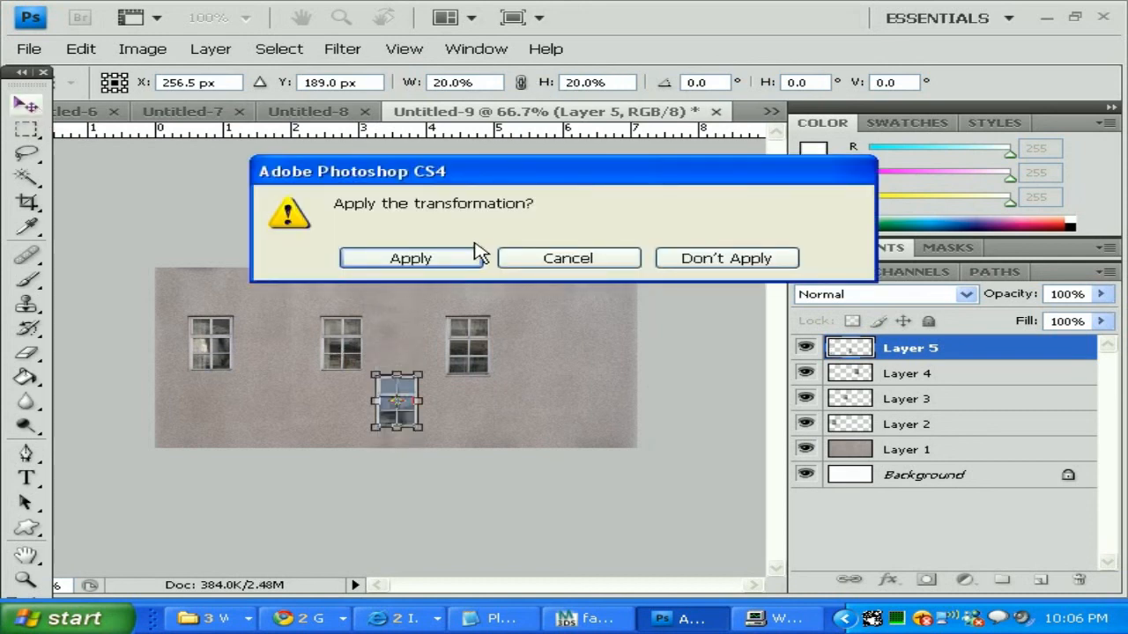
pyautogui.click(408, 257)
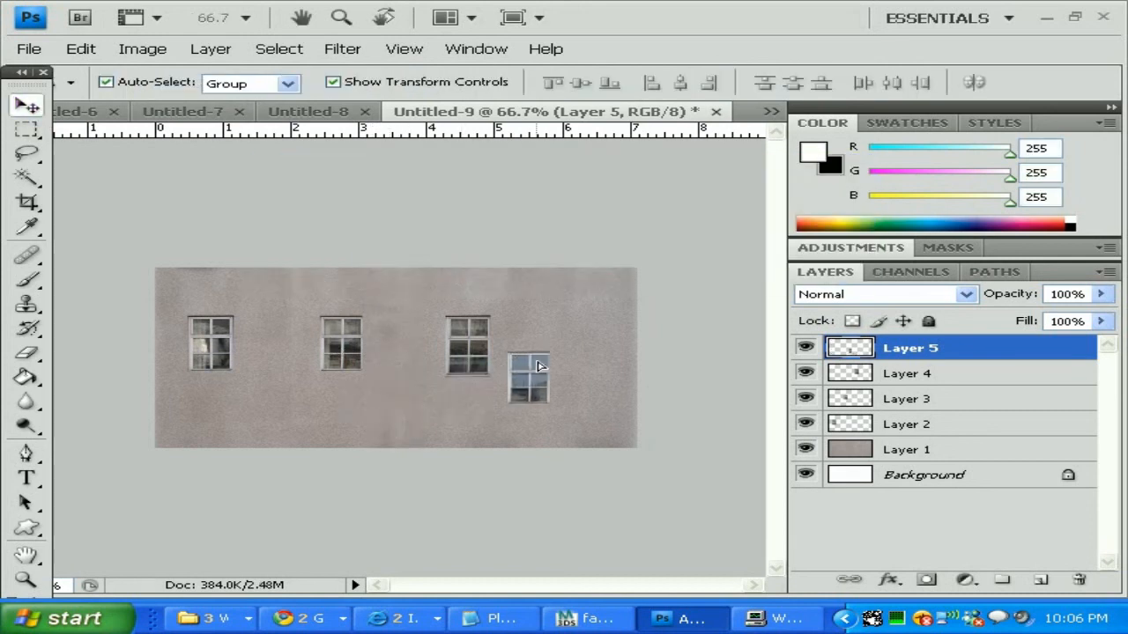
pyautogui.moveTo(529, 379); pyautogui.dragTo(595, 338)
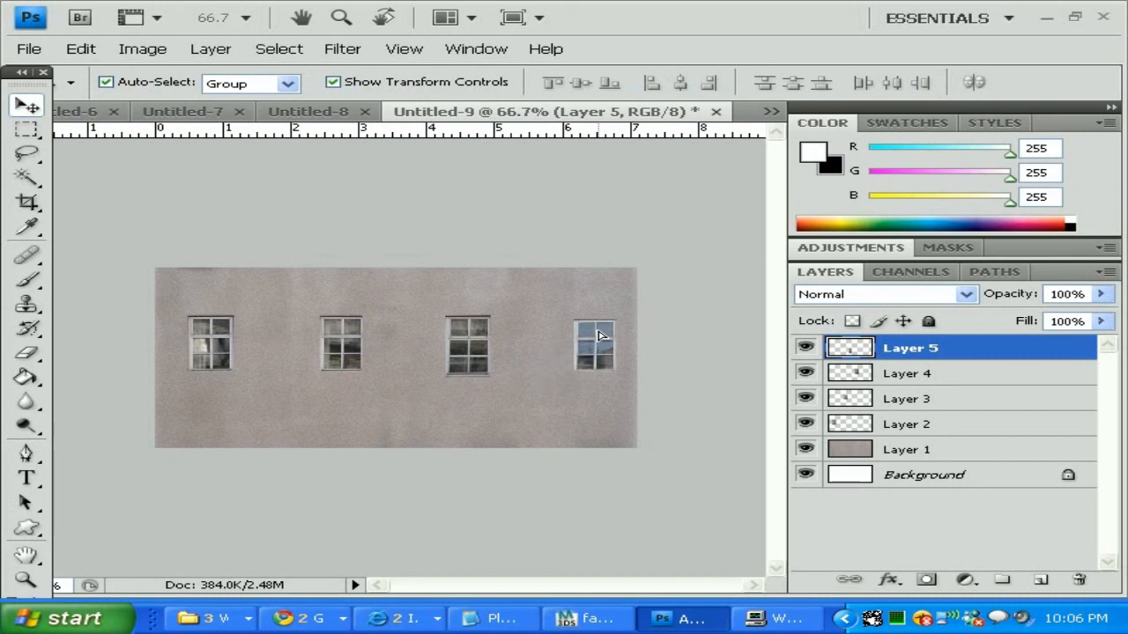
# - Undo the placement and reopen Free Transform with a new width percentage
pyautogui.click(595, 343)
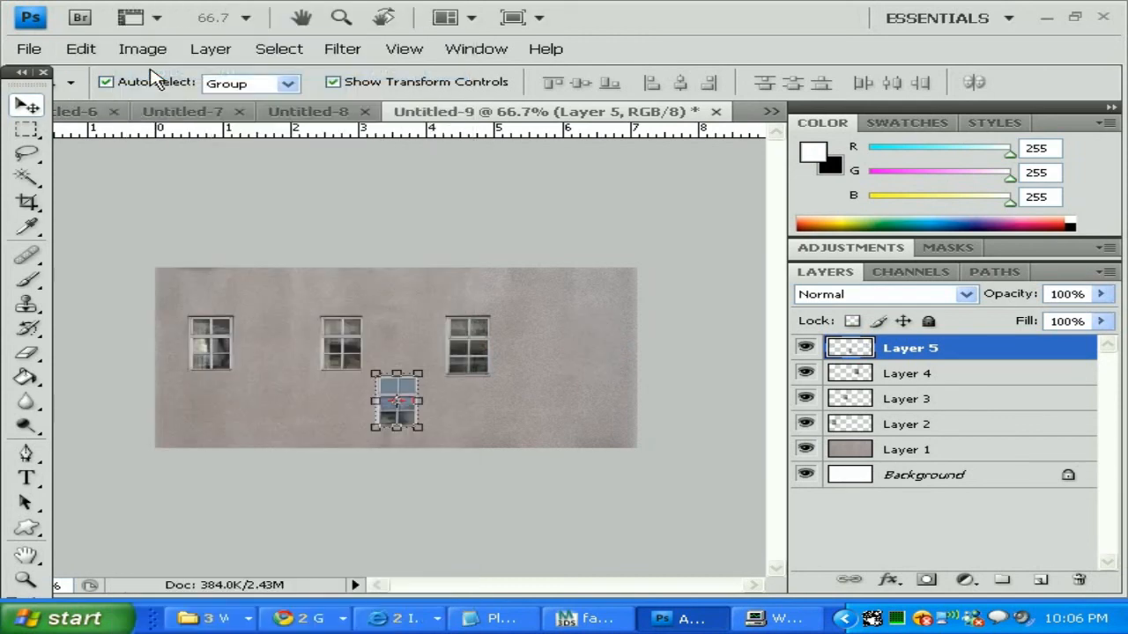
pyautogui.click(81, 50)
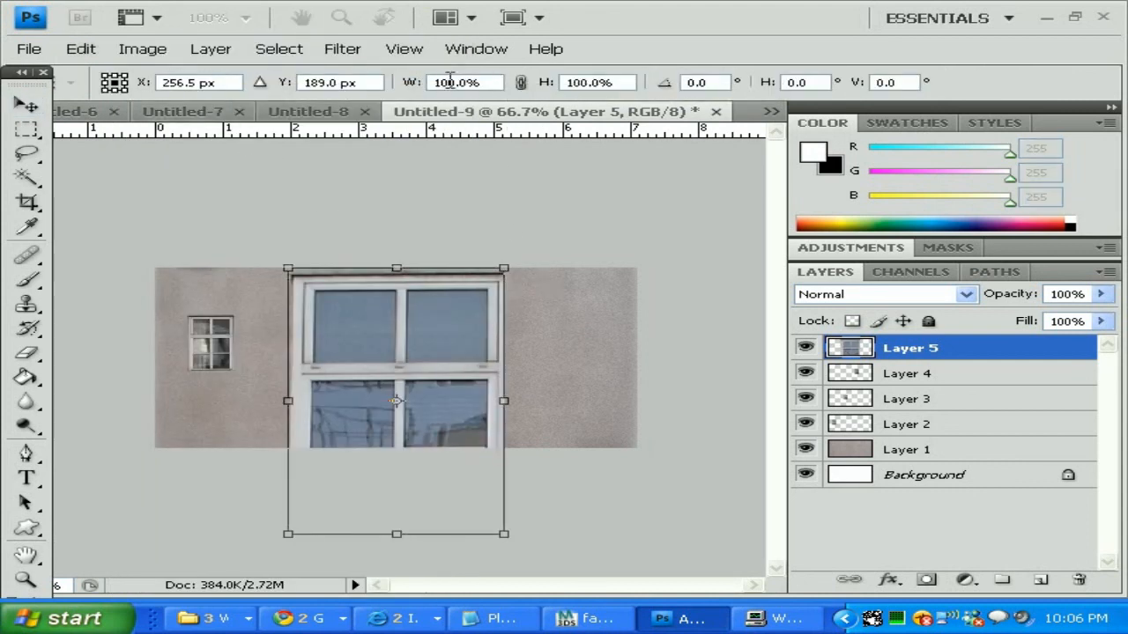
pyautogui.write('2.0%')
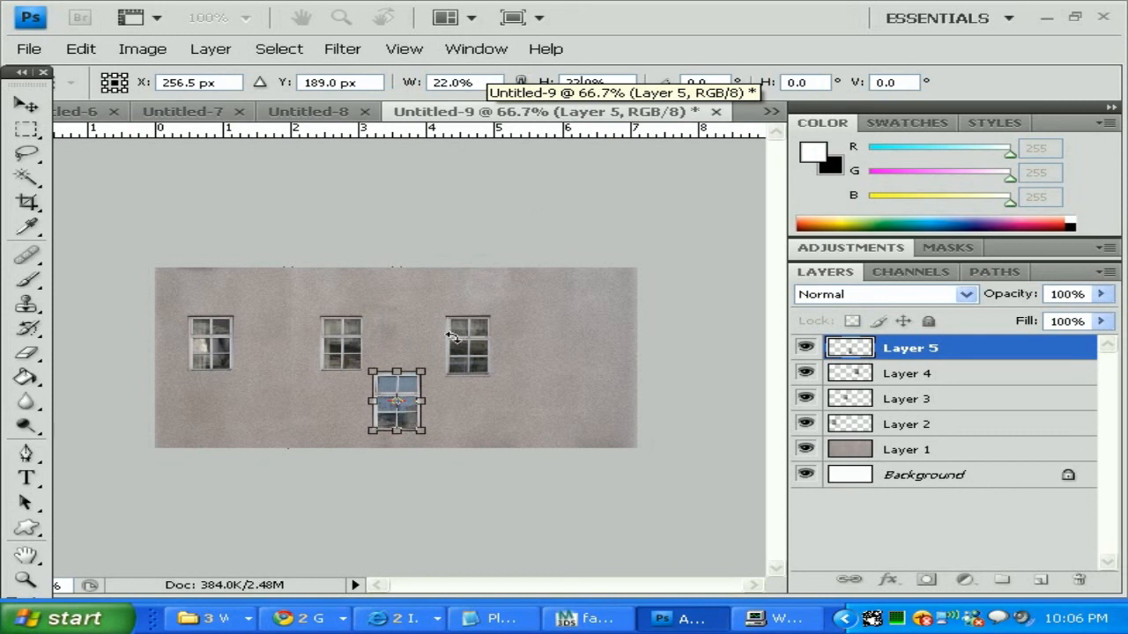
# - Drag the window toward the row end, then choose Don't Apply to discard the resize
pyautogui.moveTo(397, 402); pyautogui.dragTo(458, 370)
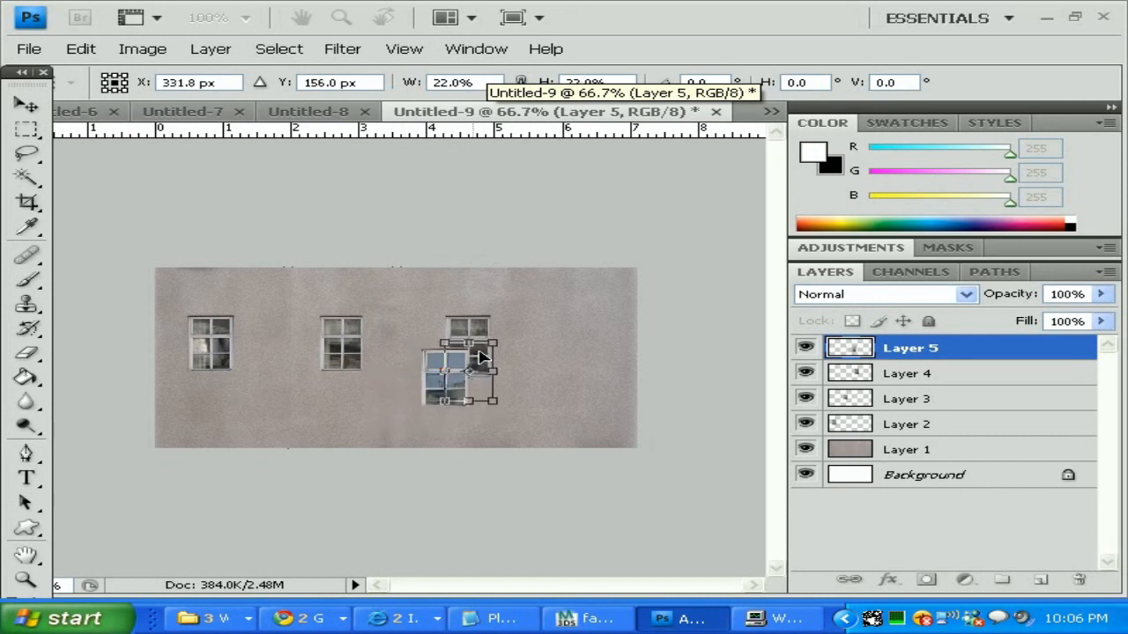
pyautogui.moveTo(458, 374); pyautogui.dragTo(490, 349)
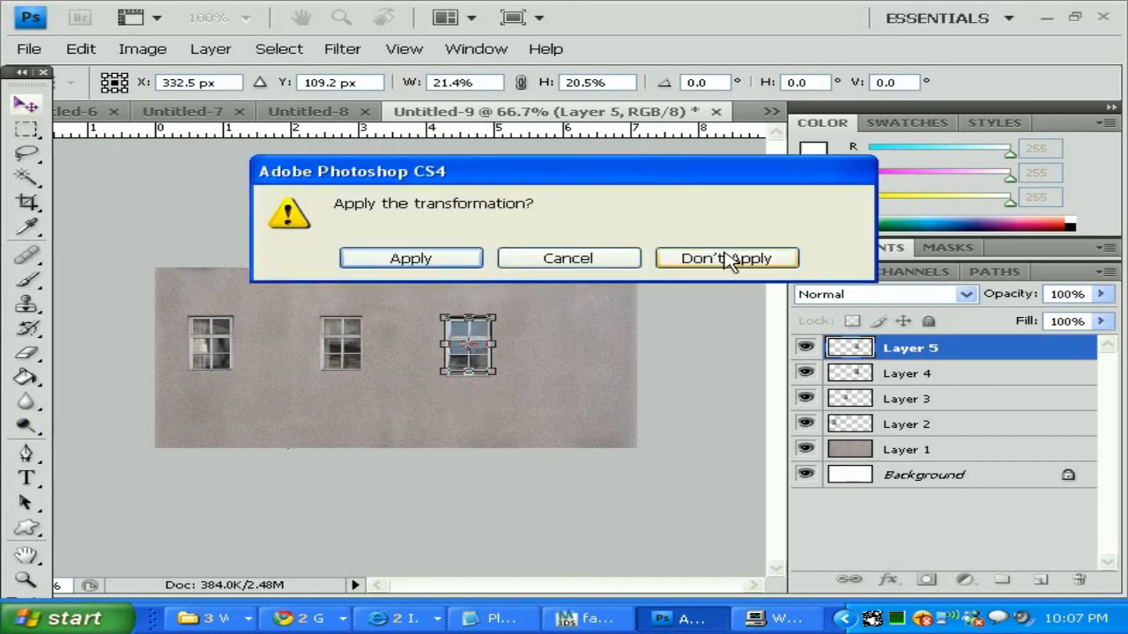
pyautogui.click(726, 257)
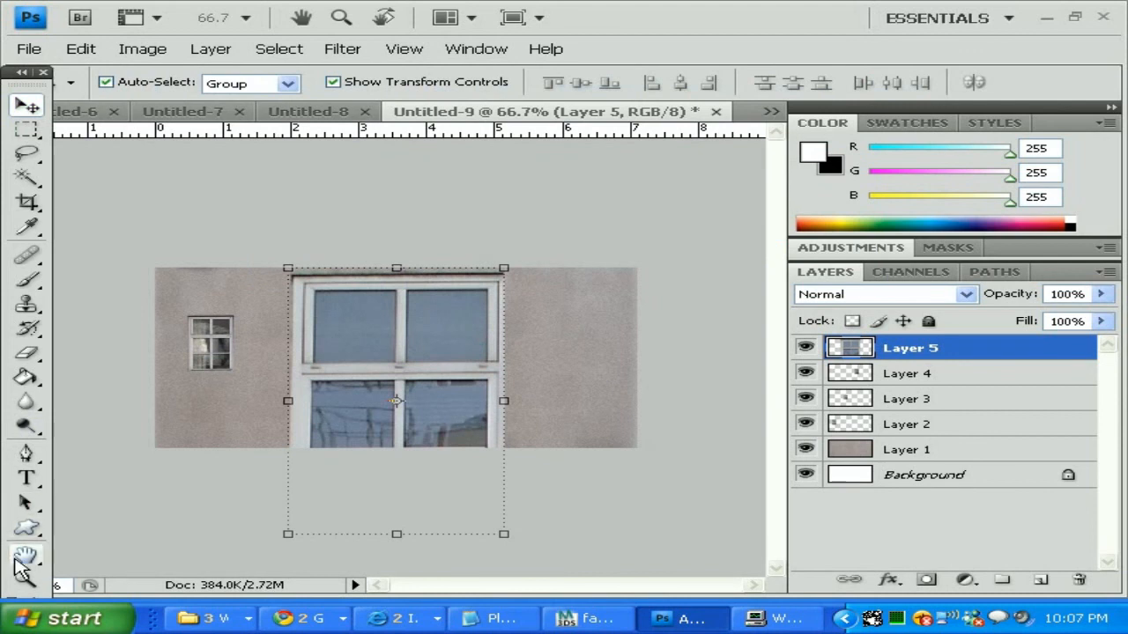